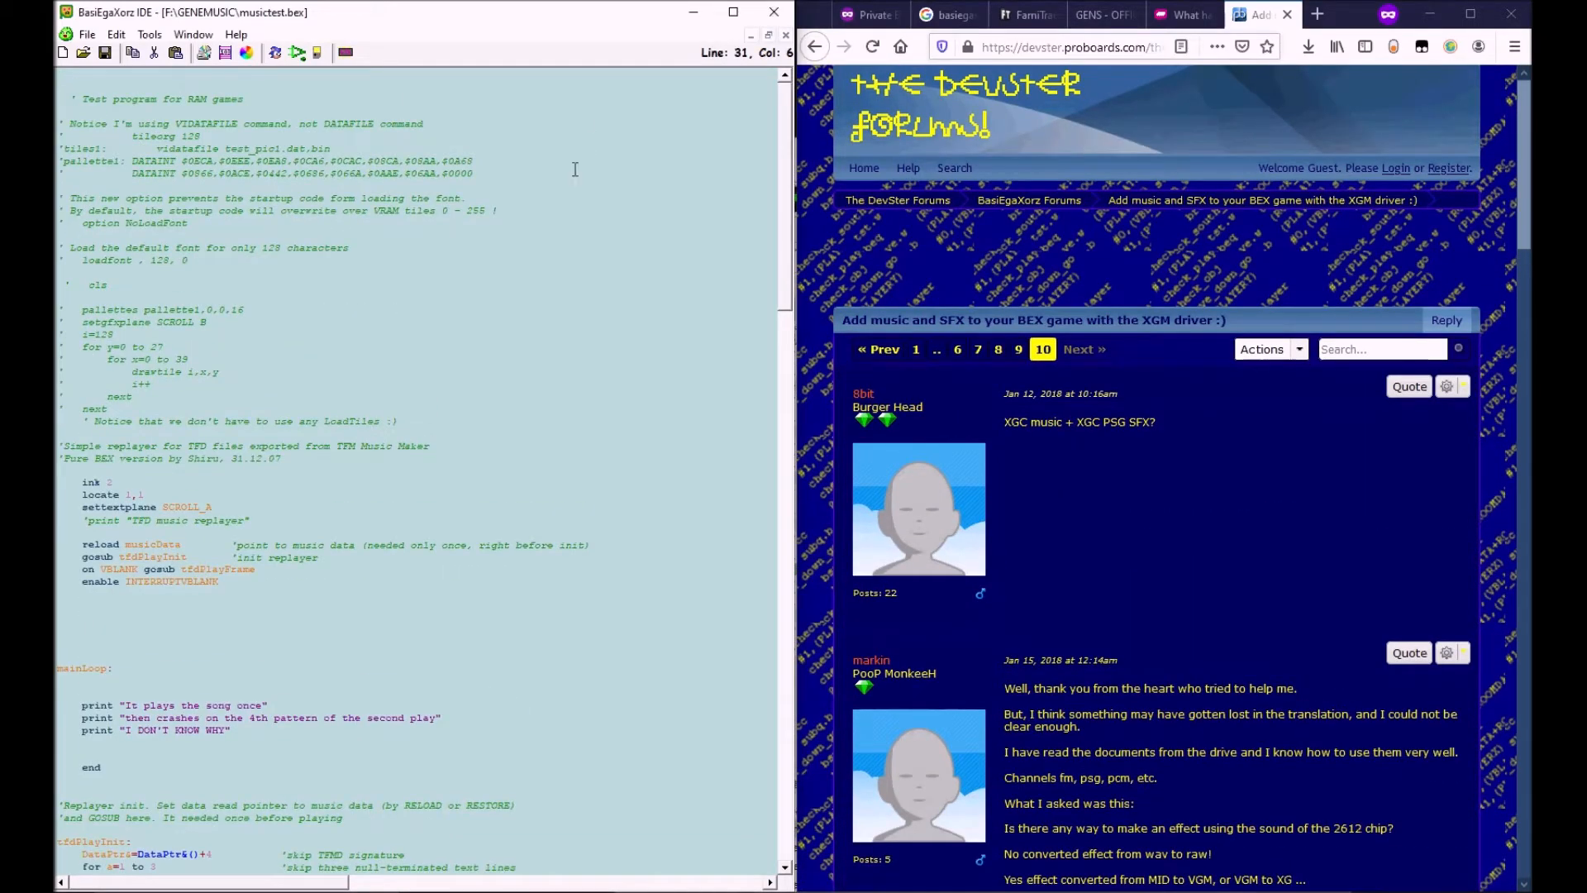
- Load lbf10.tfe from TFM Music Maker's recent files and play it from the current position
left_click(429, 446)
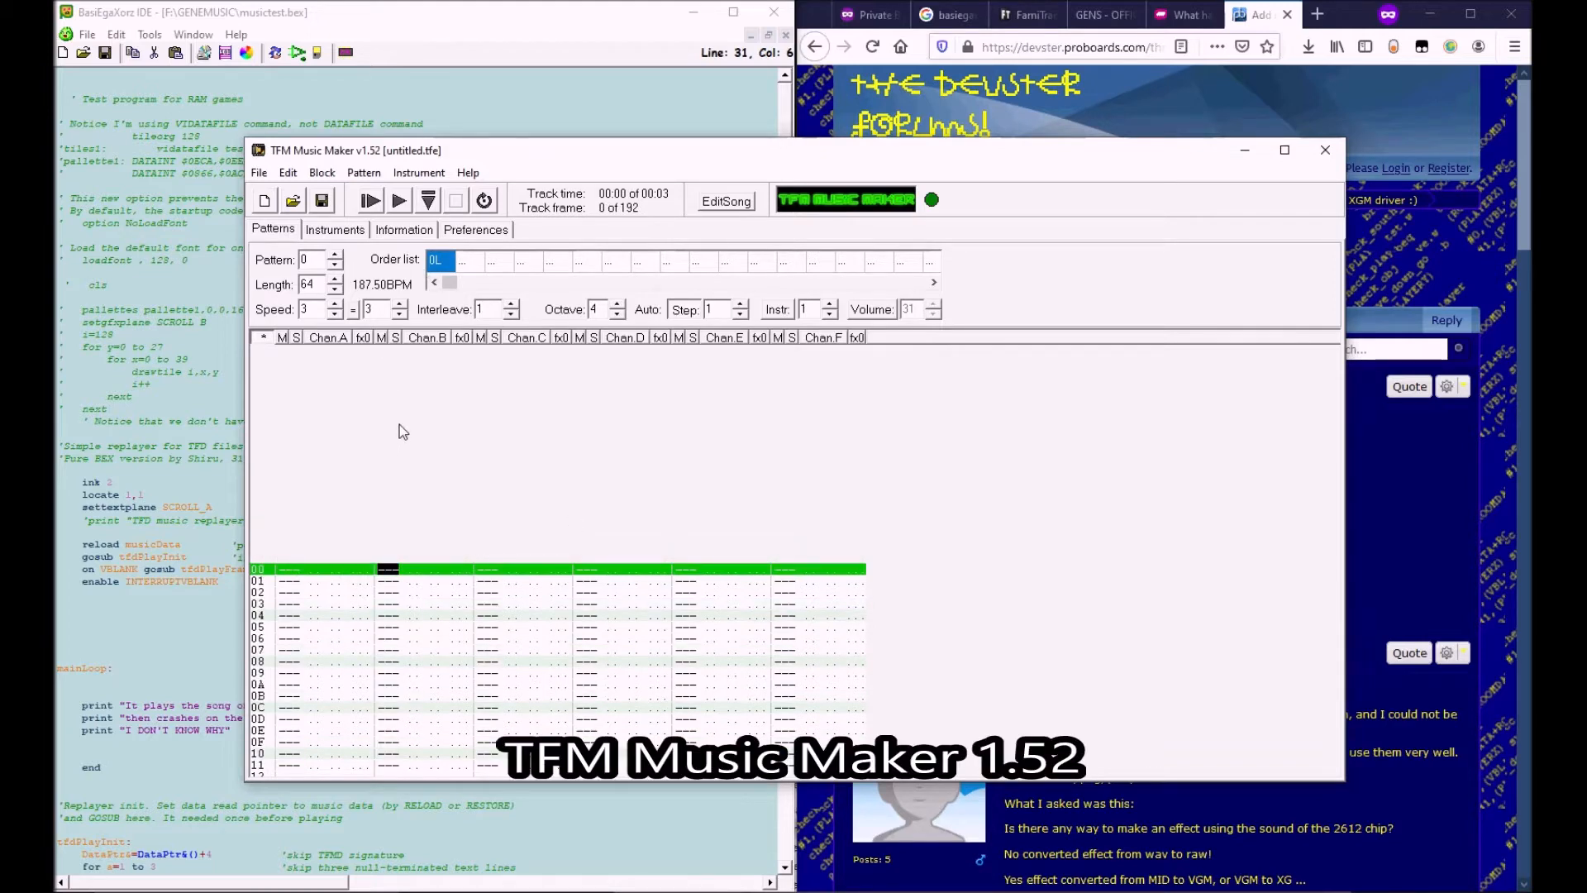
mouse_move(599, 701)
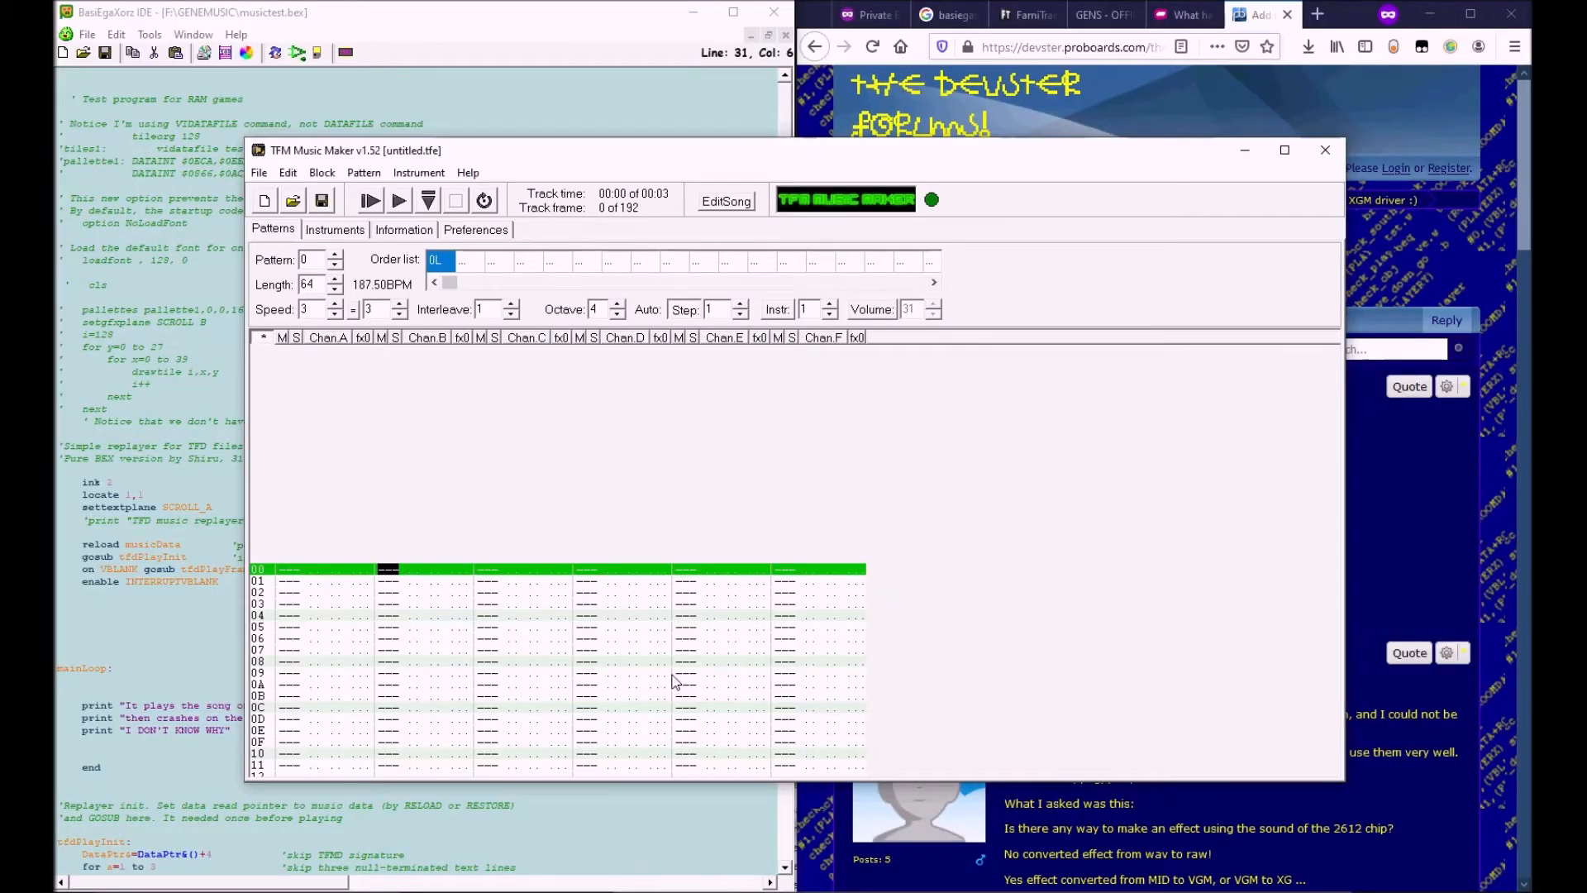
left_click(258, 172)
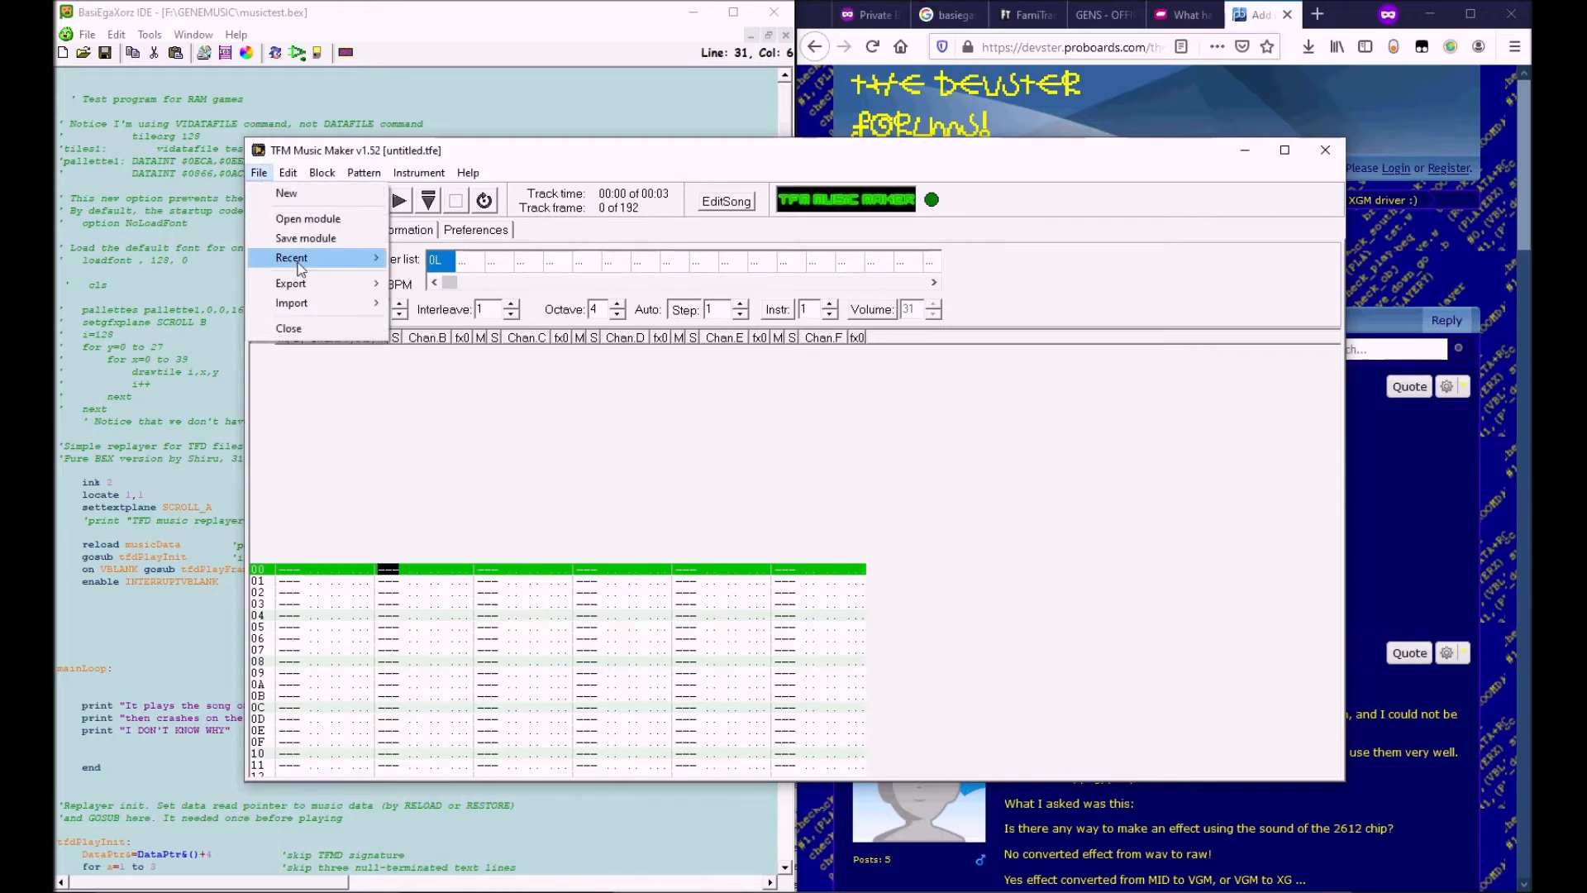
left_click(307, 218)
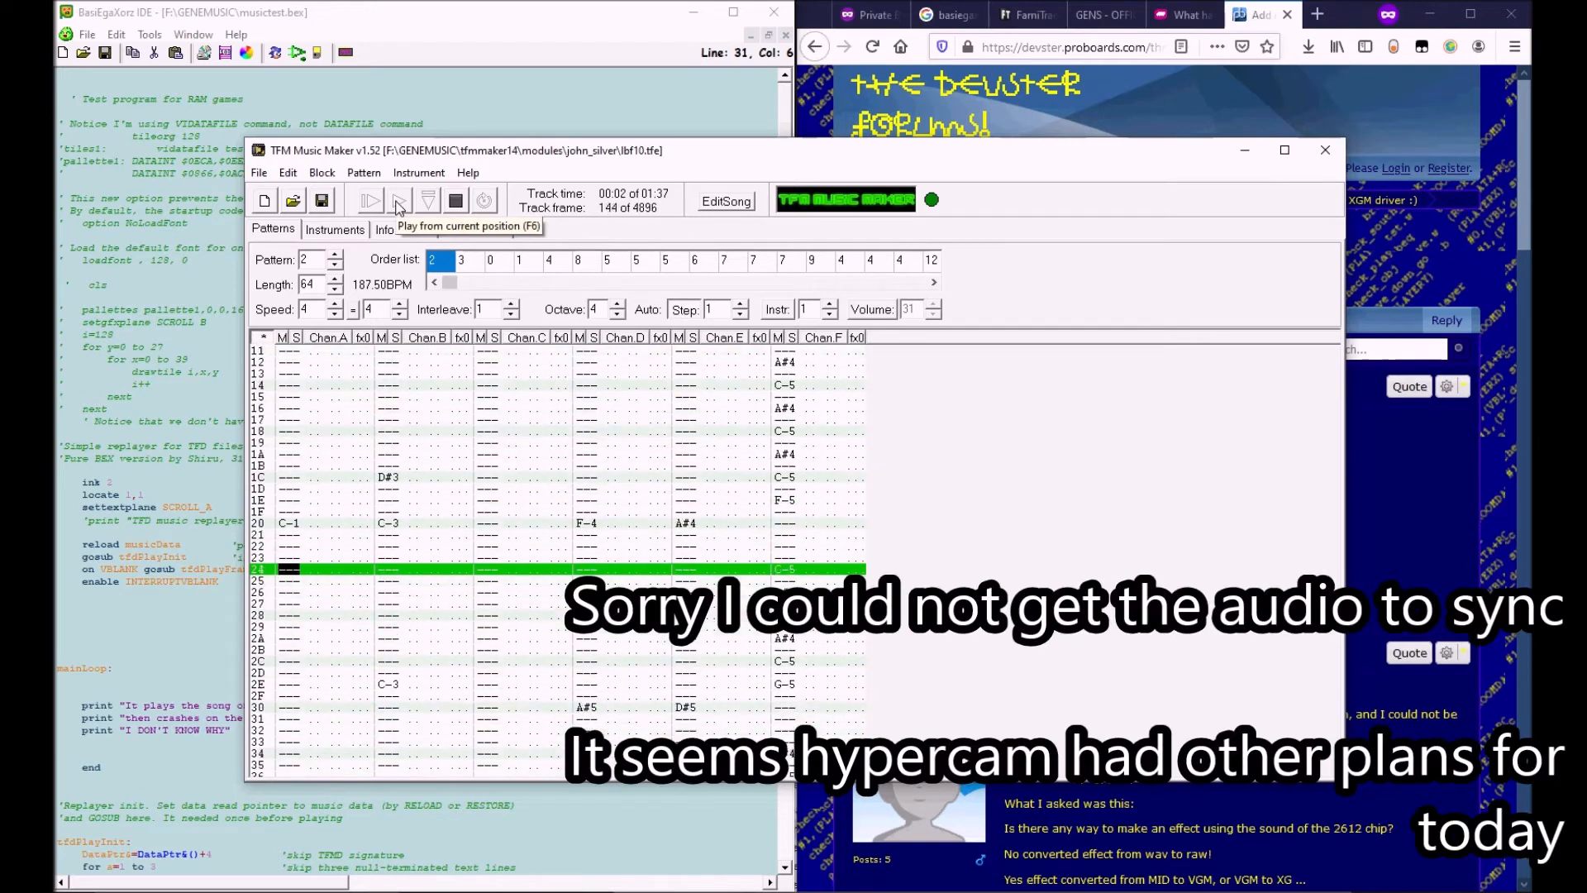
left_click(397, 200)
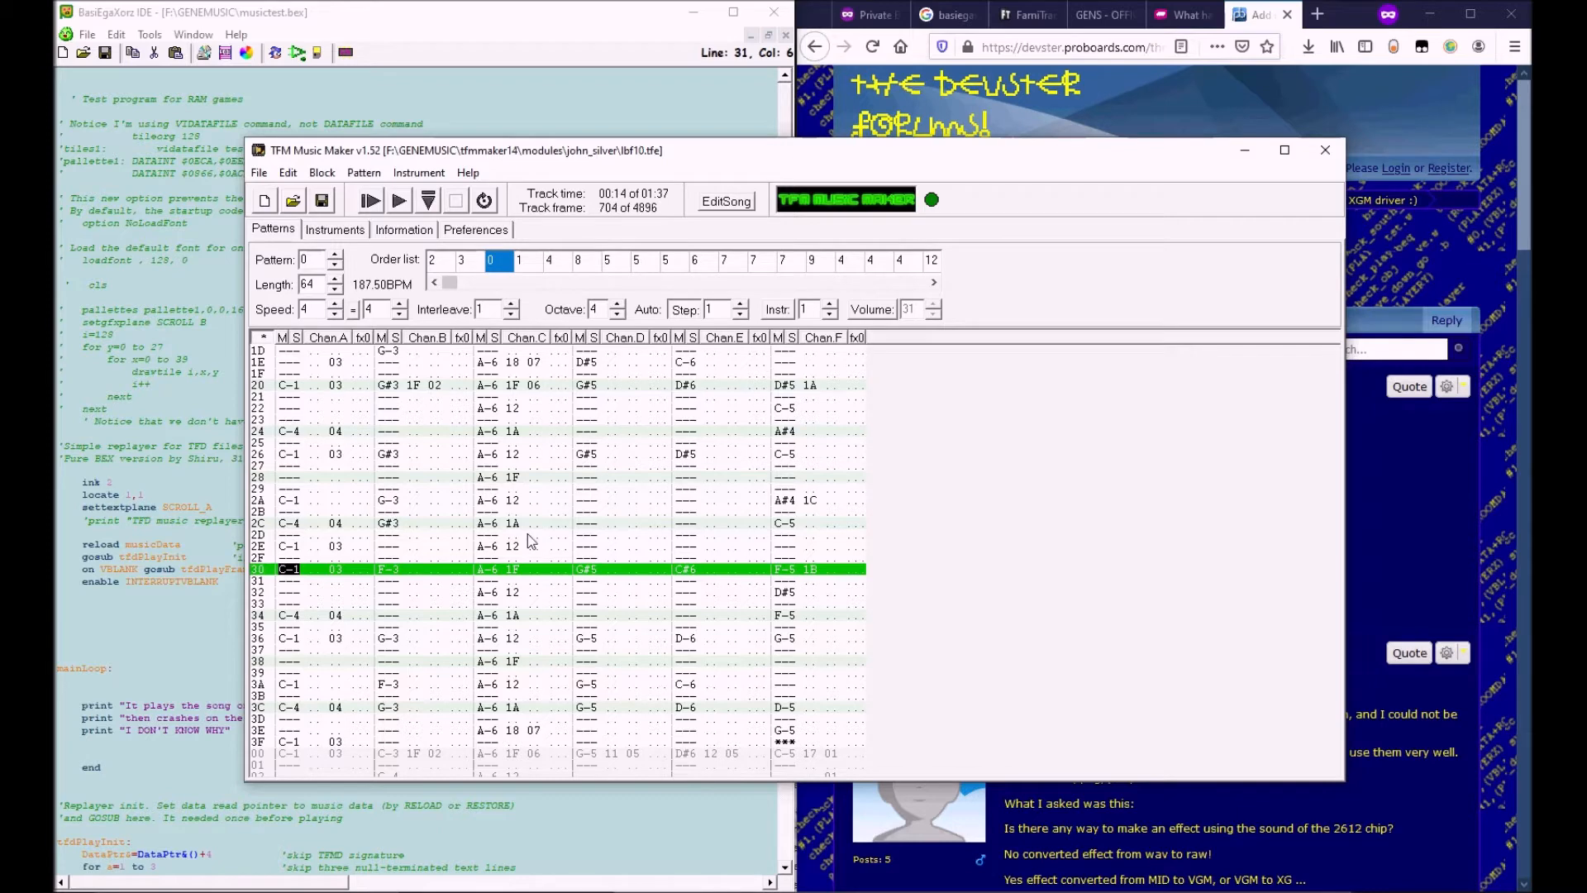
mouse_move(1475, 477)
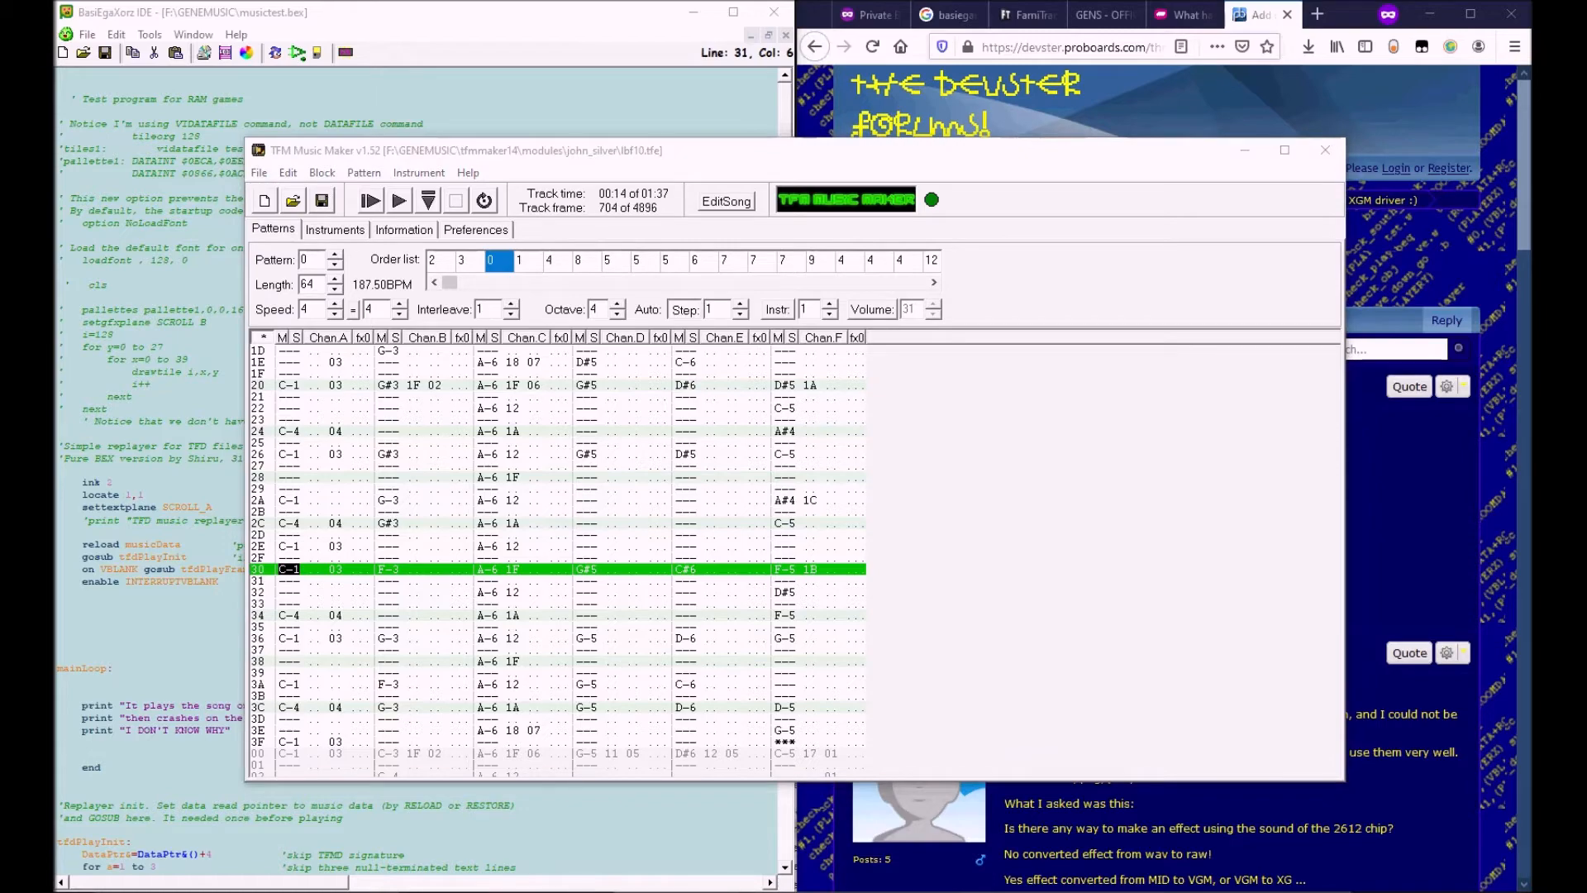
mouse_move(1353, 776)
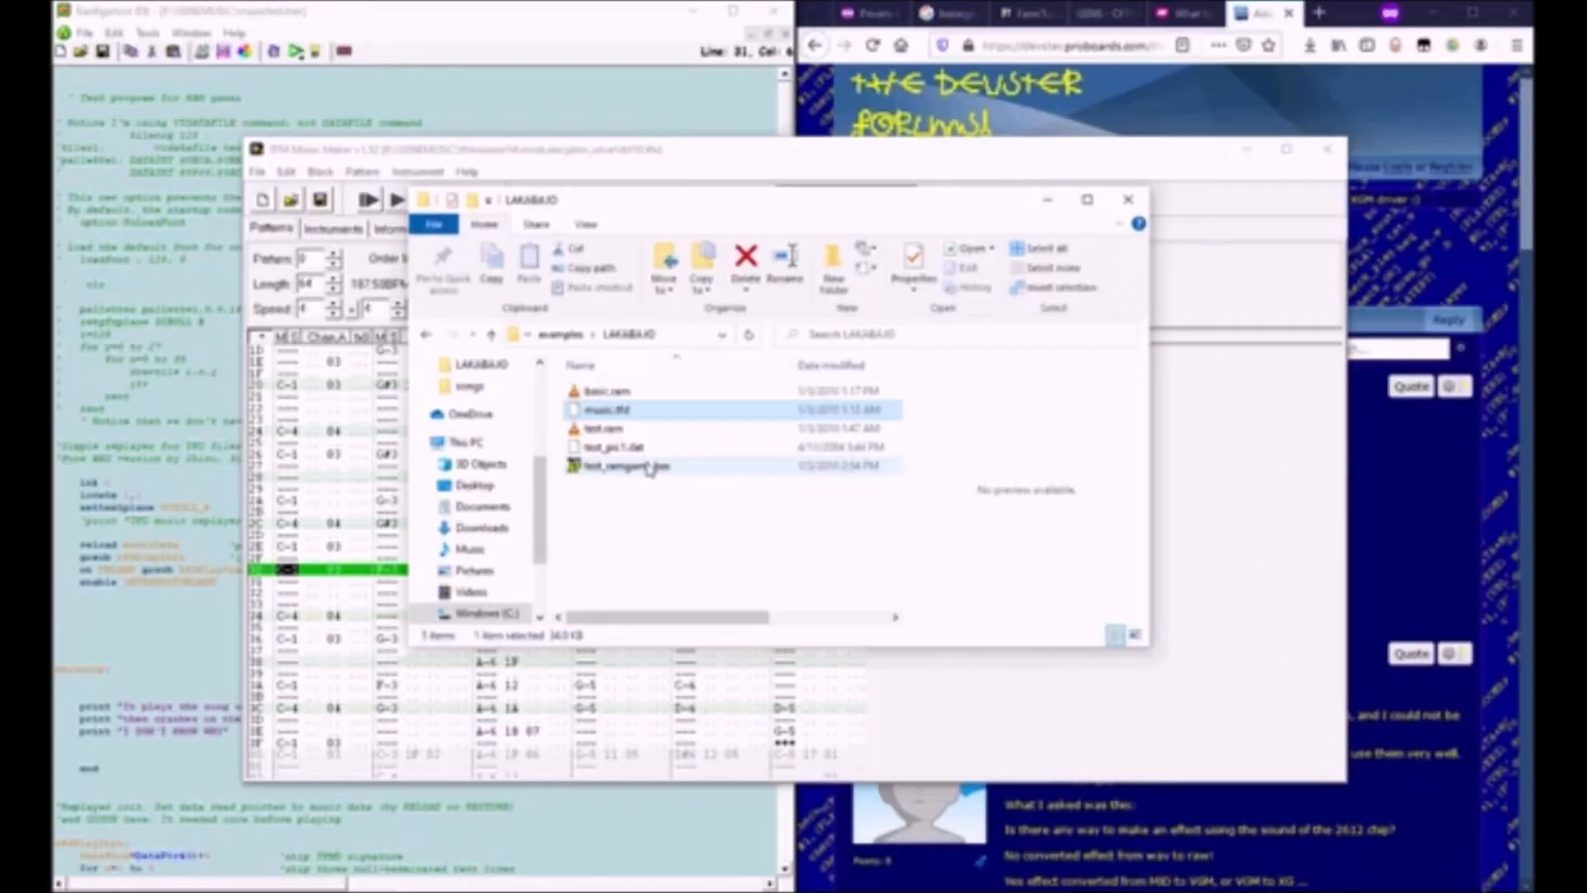
- Browse the examples\LAKABAJO folder to locate test_ramgame.bex and music.tfd
left_click(628, 465)
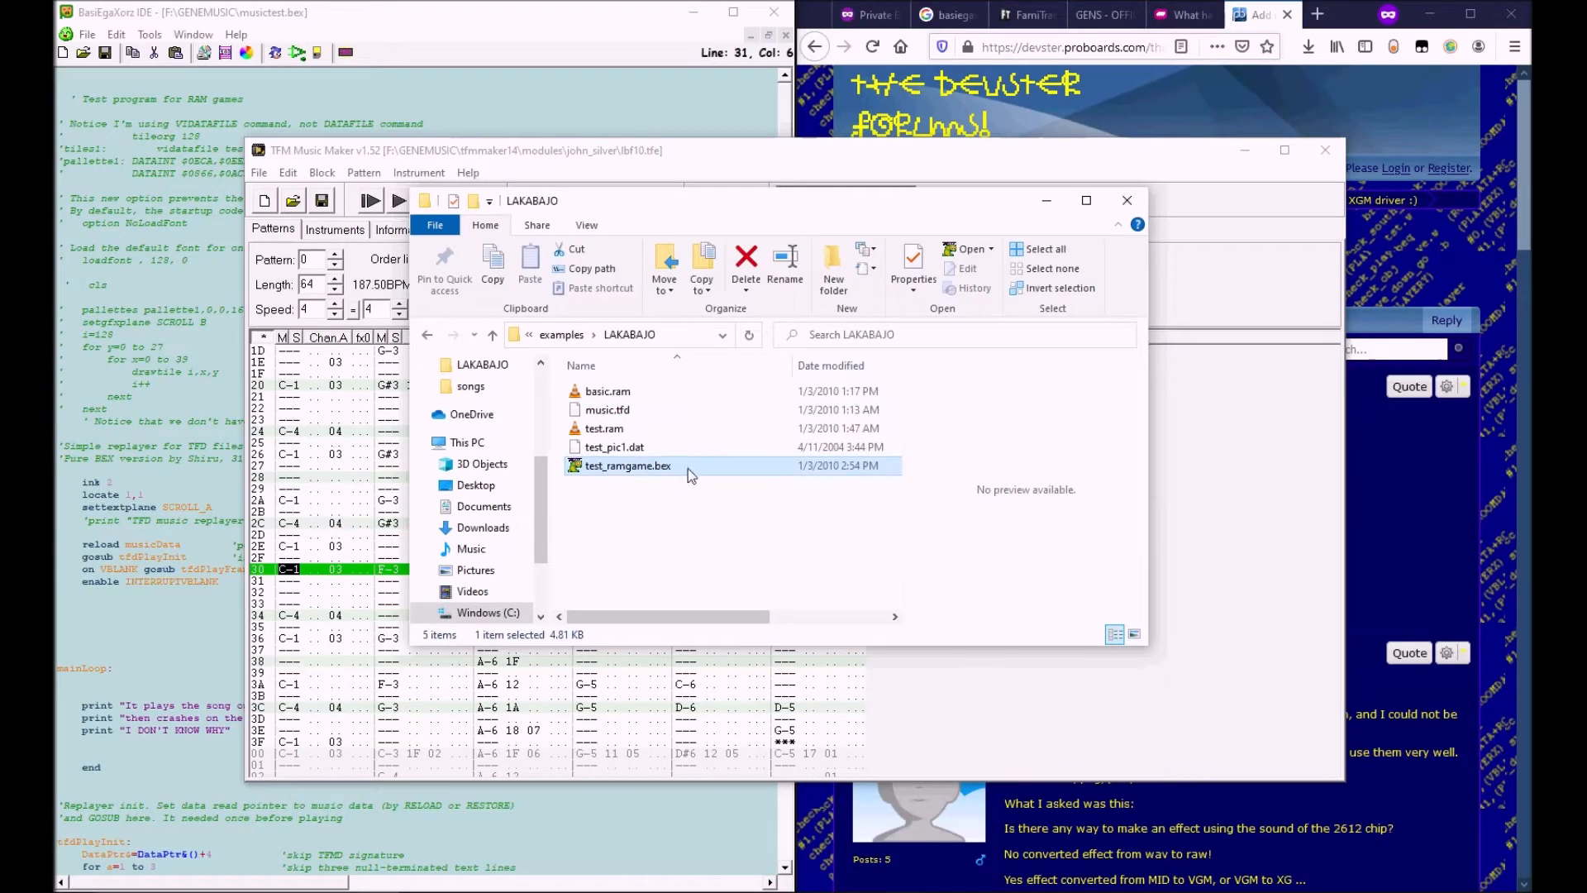
left_click(607, 410)
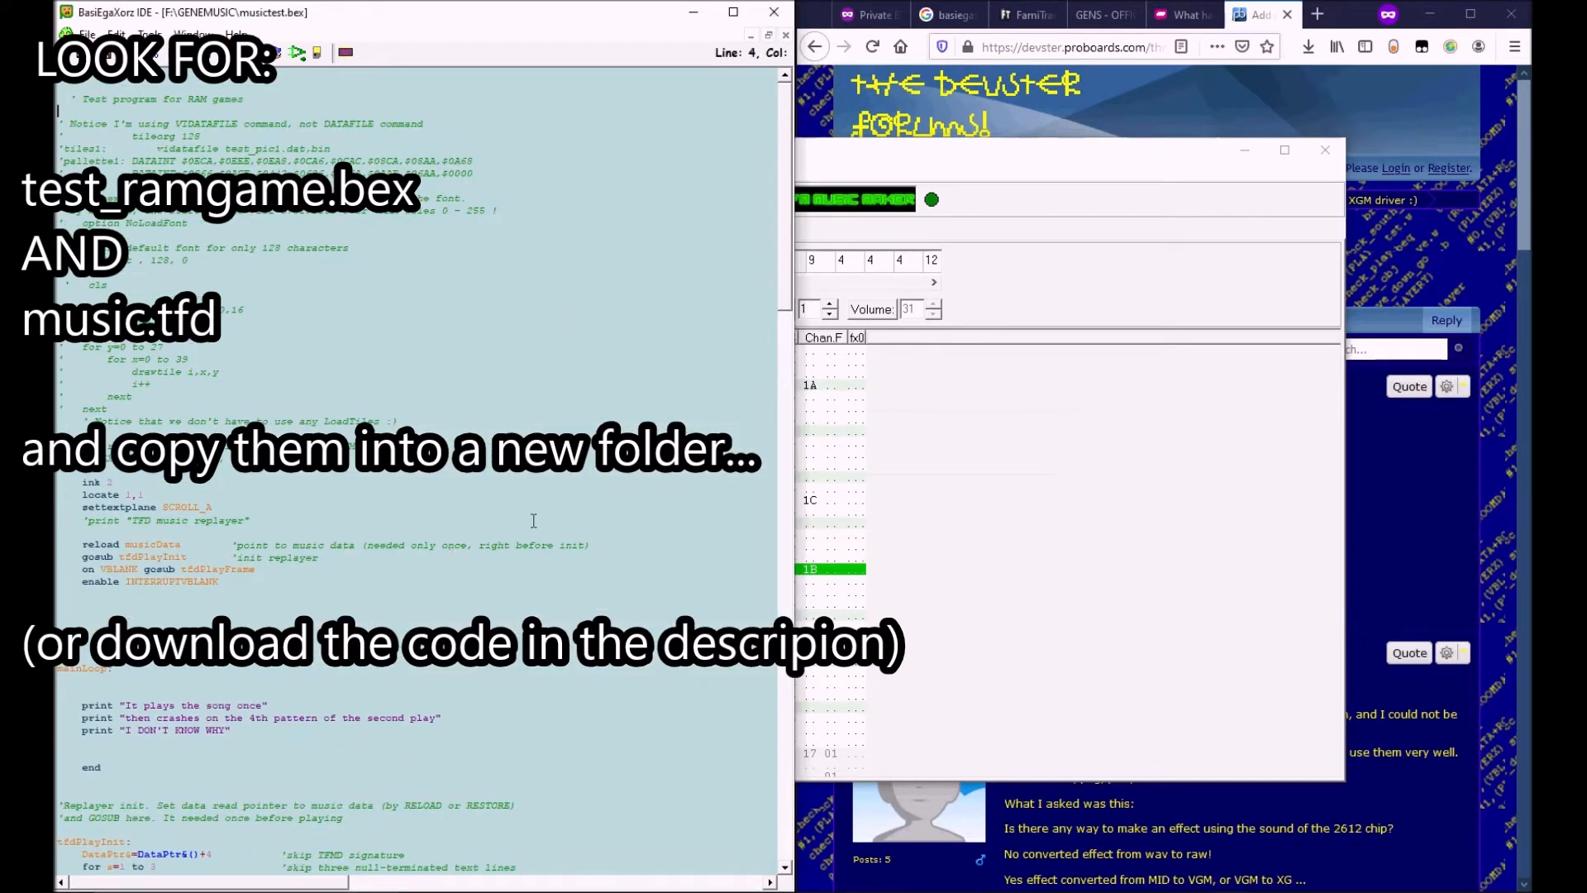
mouse_move(788, 199)
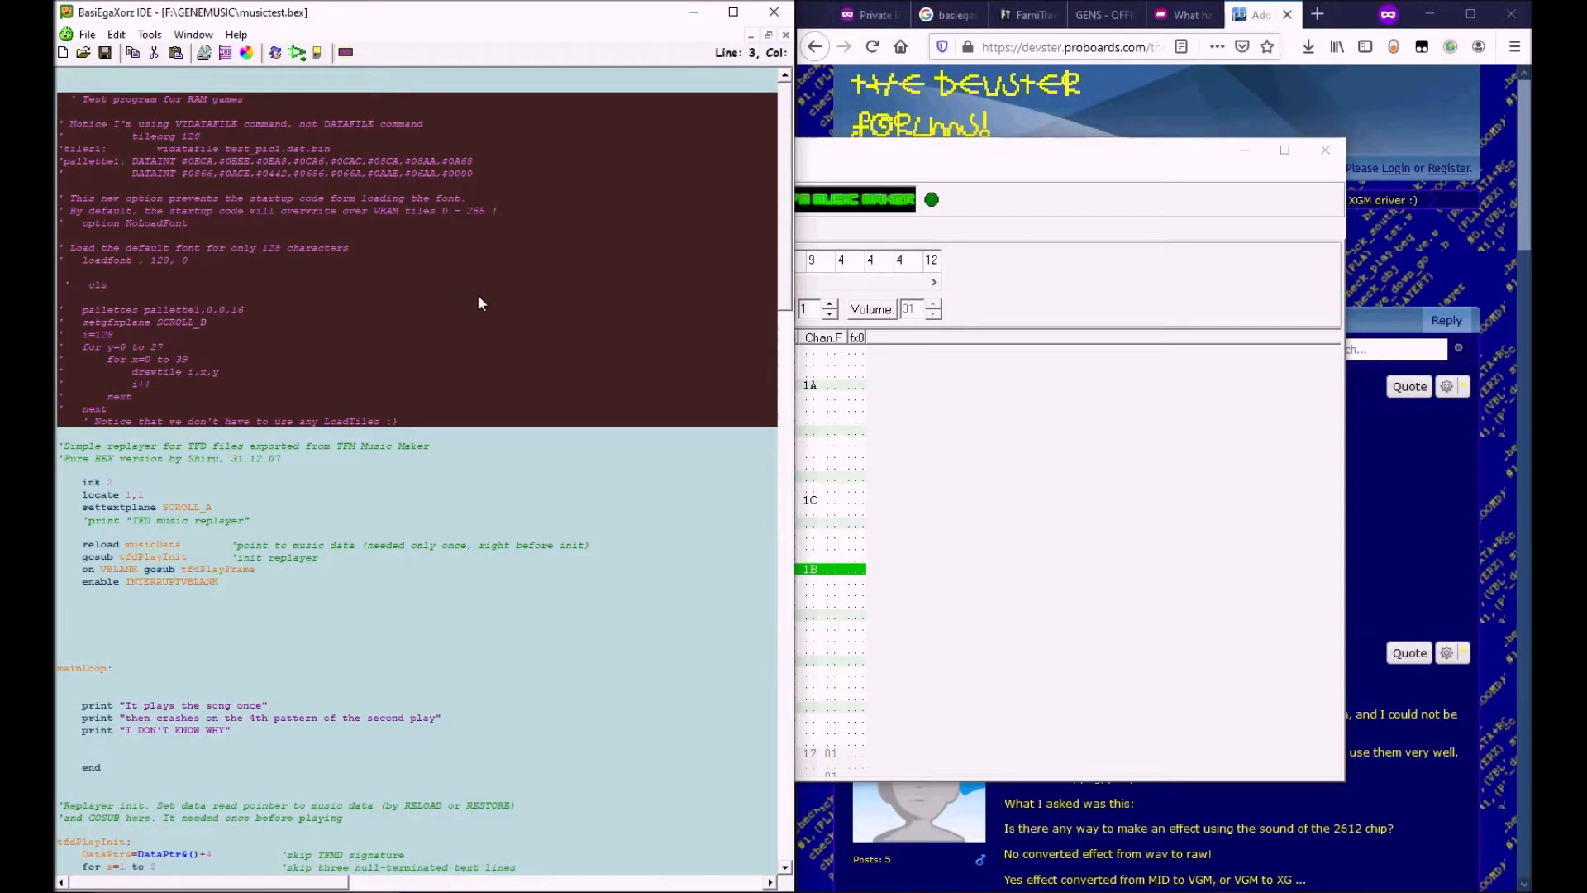
- Scroll musictest.bex down to the musicData label's datafile music.tfd,BIN line
left_click(456, 299)
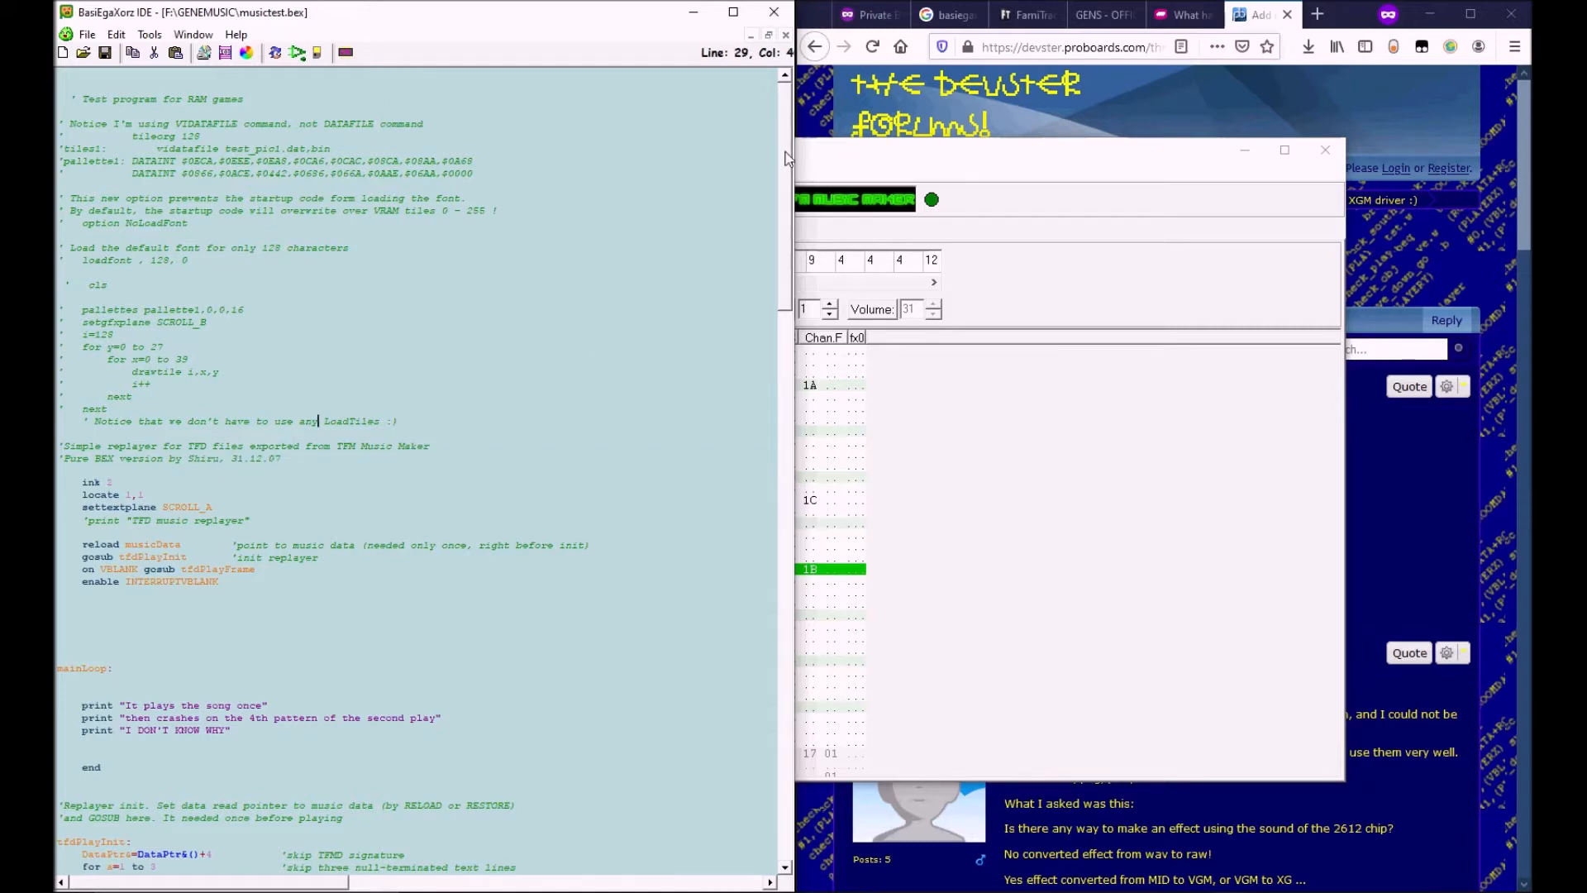
scroll("down", 3)
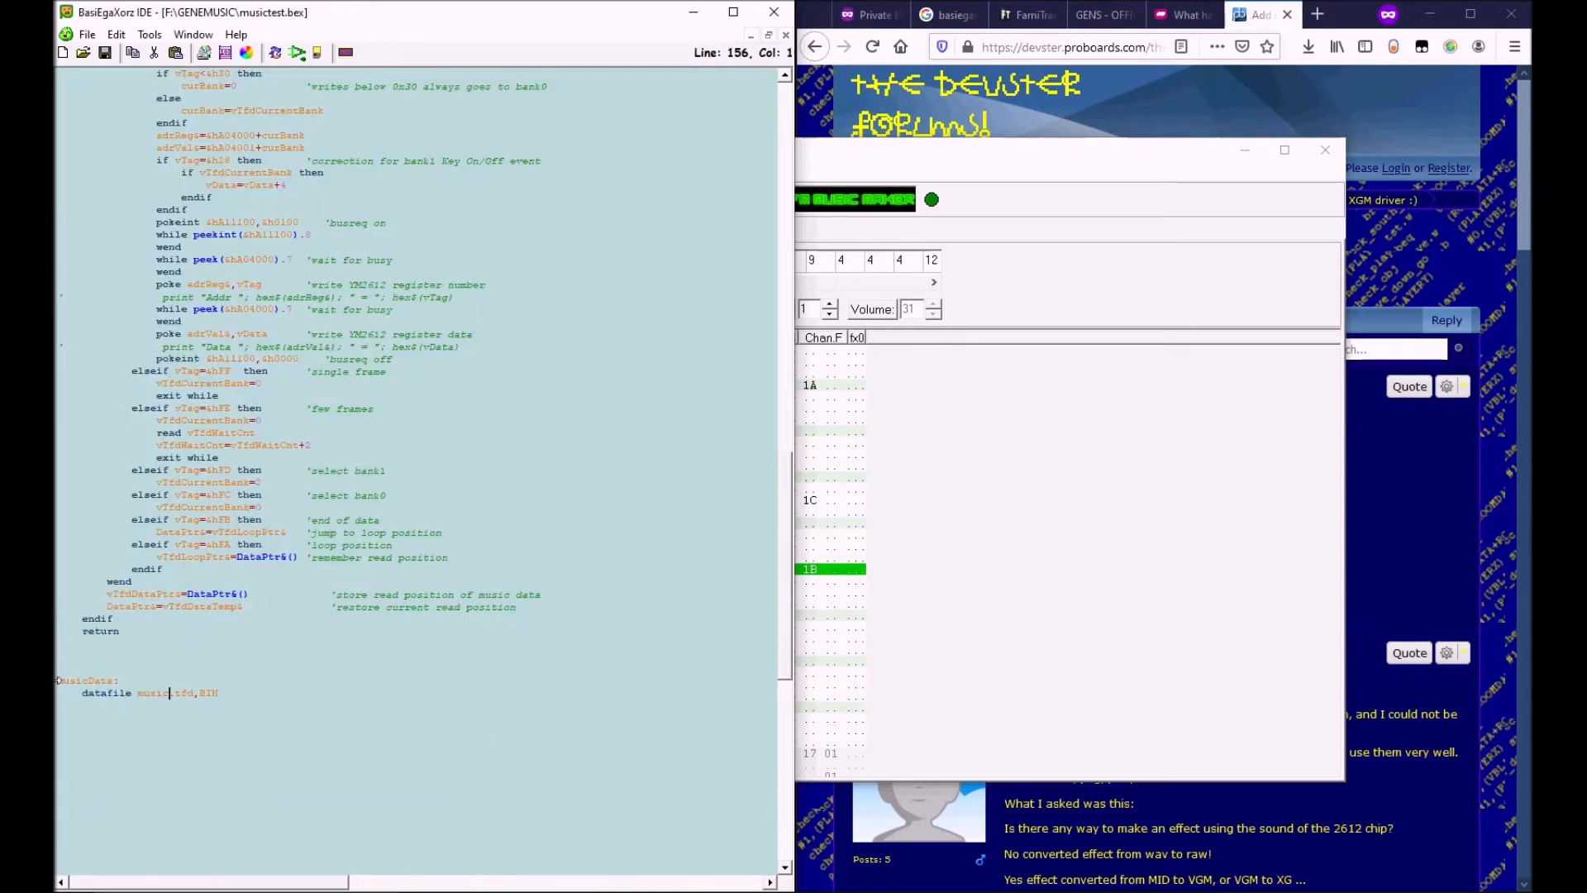
left_click(119, 680)
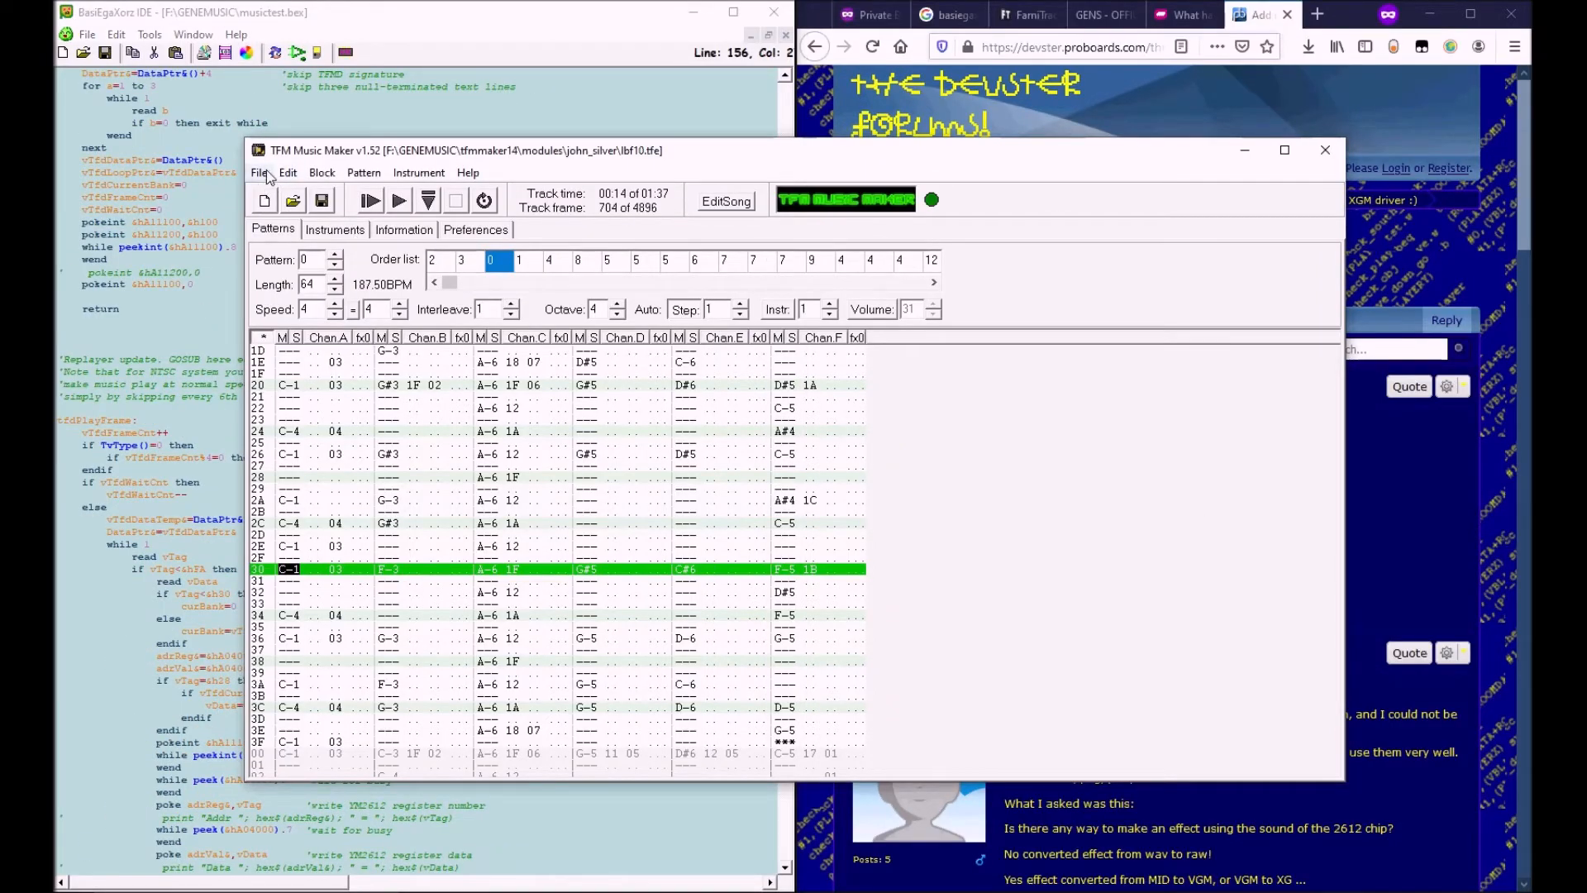
- Export the song as a TFD file for SMD named new.tfd in F:\GENEMUSIC
left_click(259, 172)
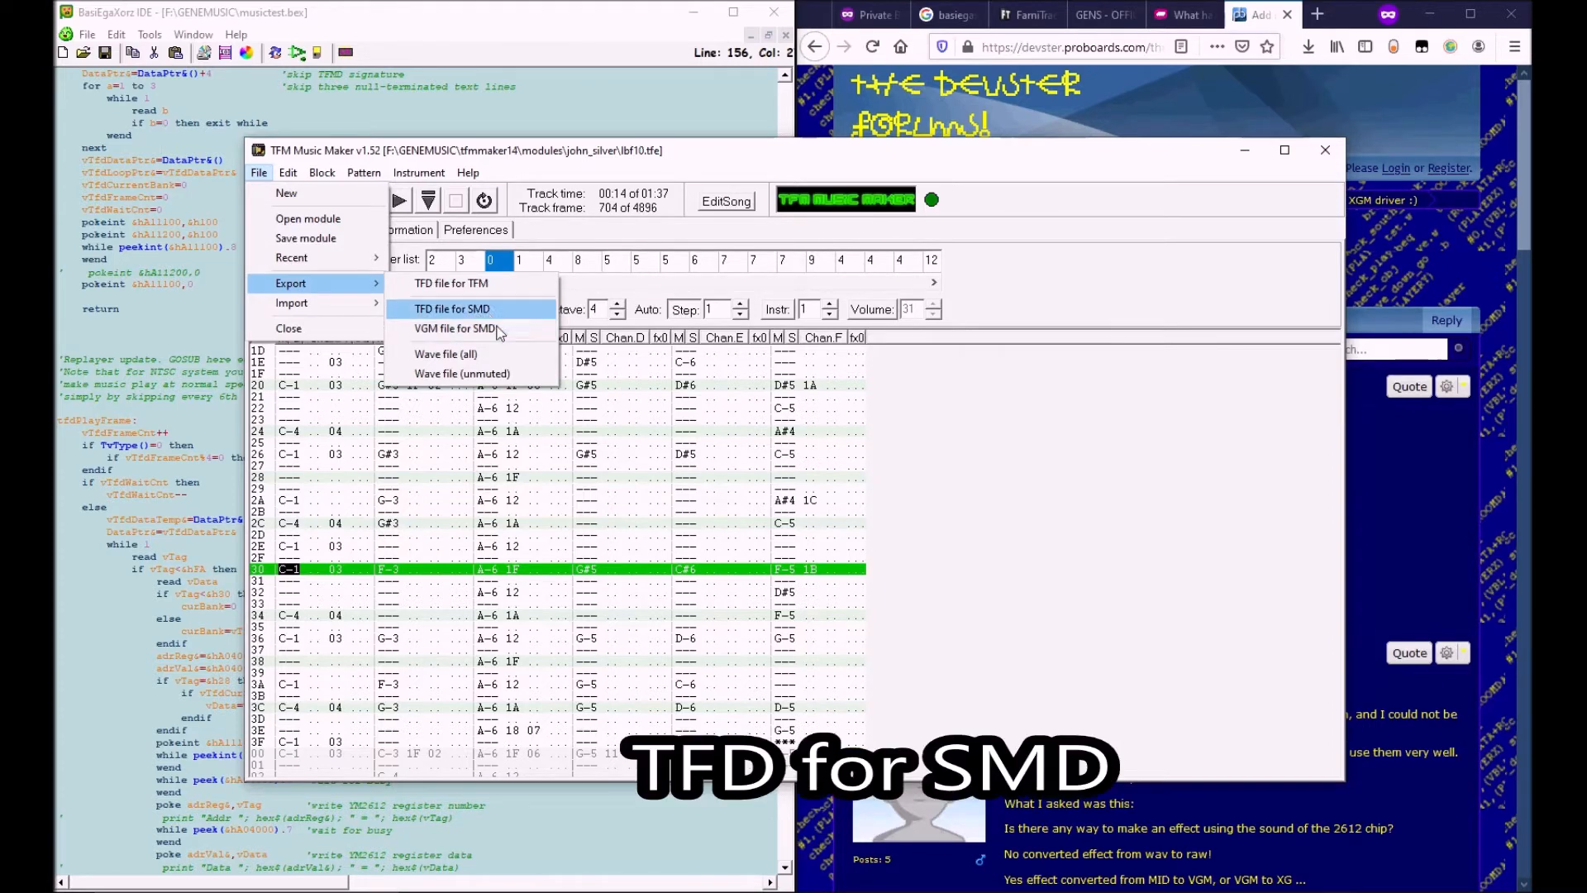
left_click(452, 309)
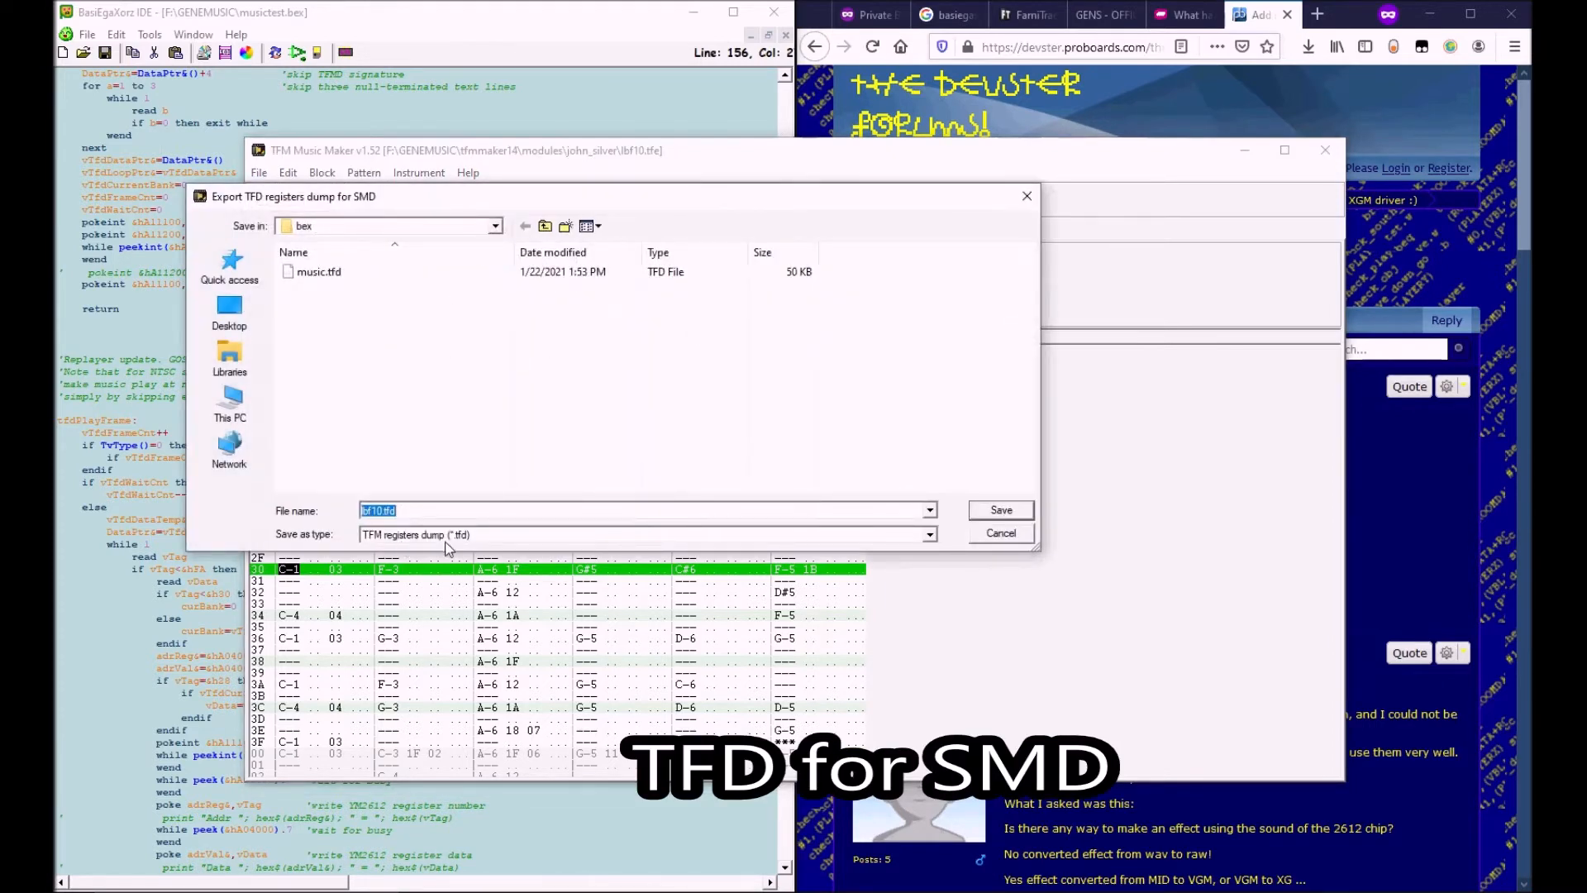
left_click(319, 271)
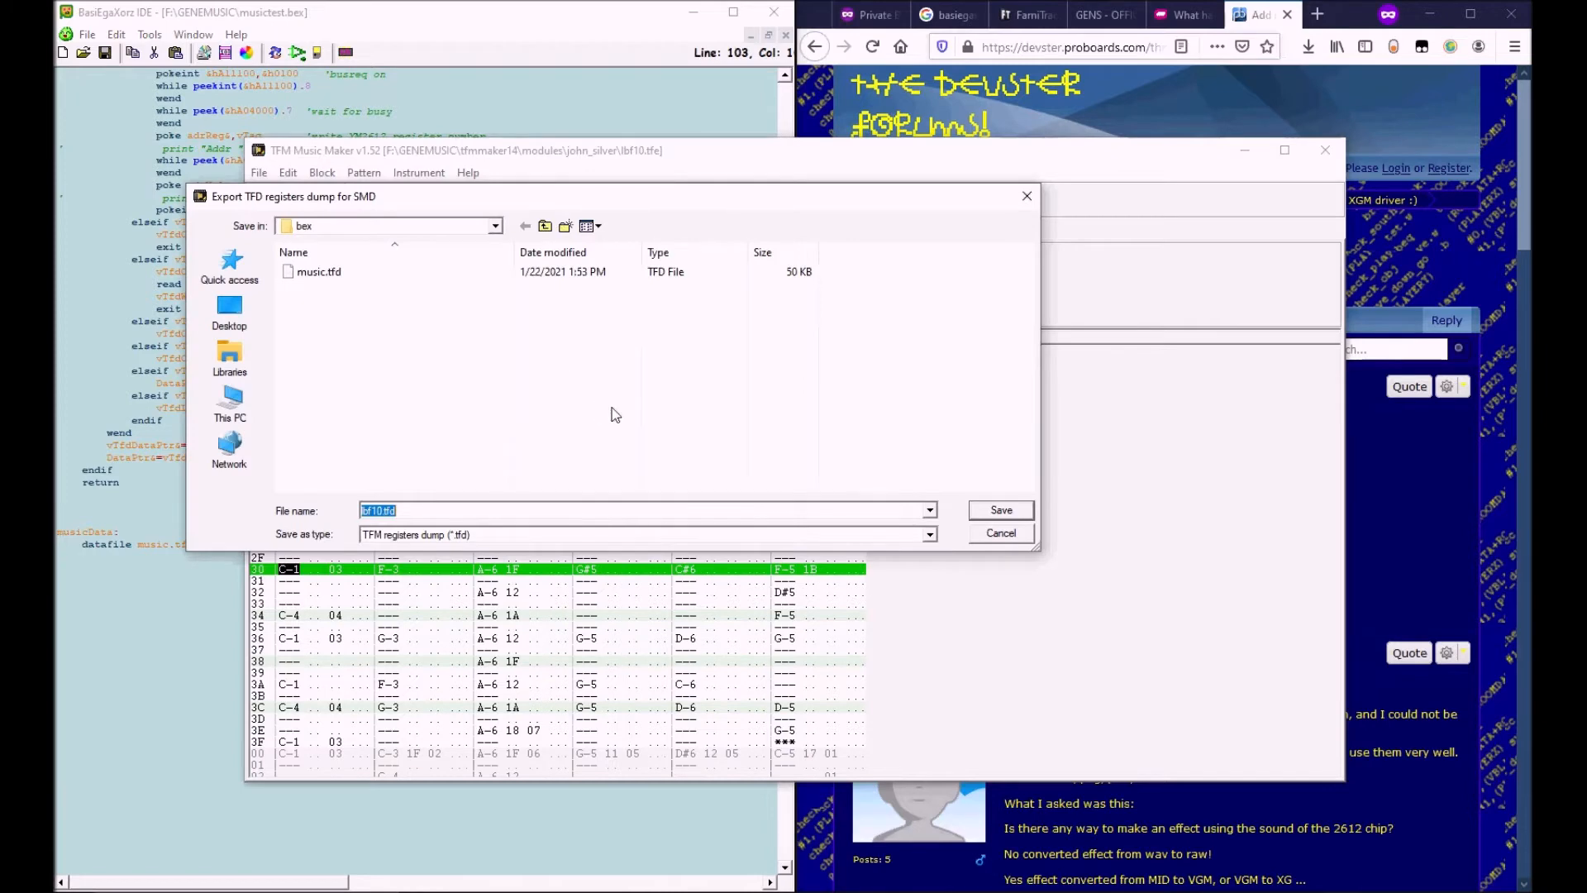
type("F:\\")
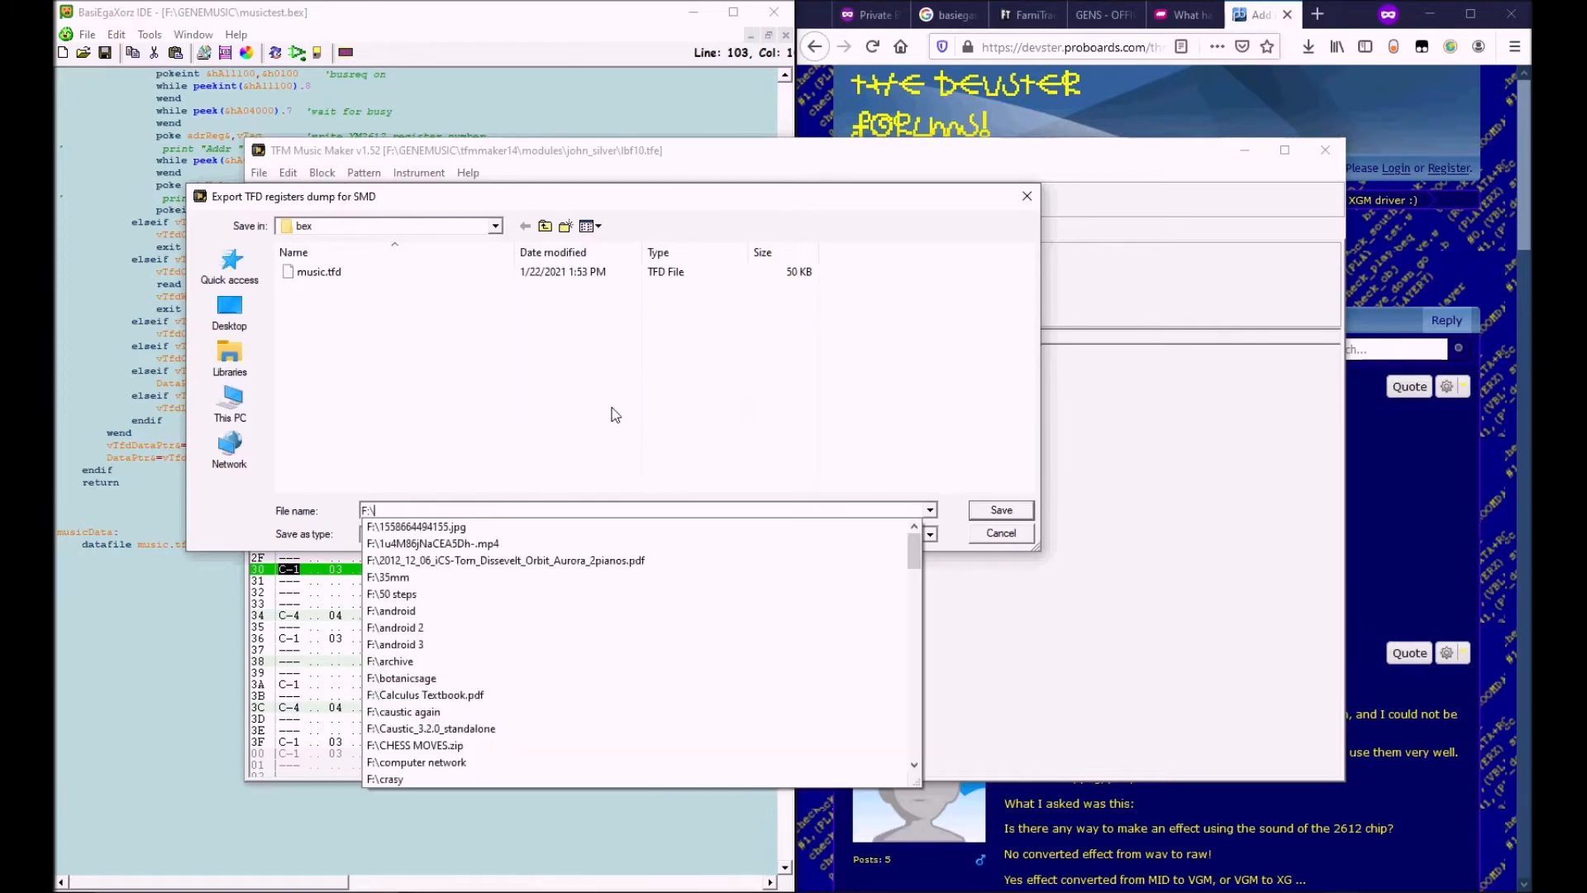
left_click(524, 226)
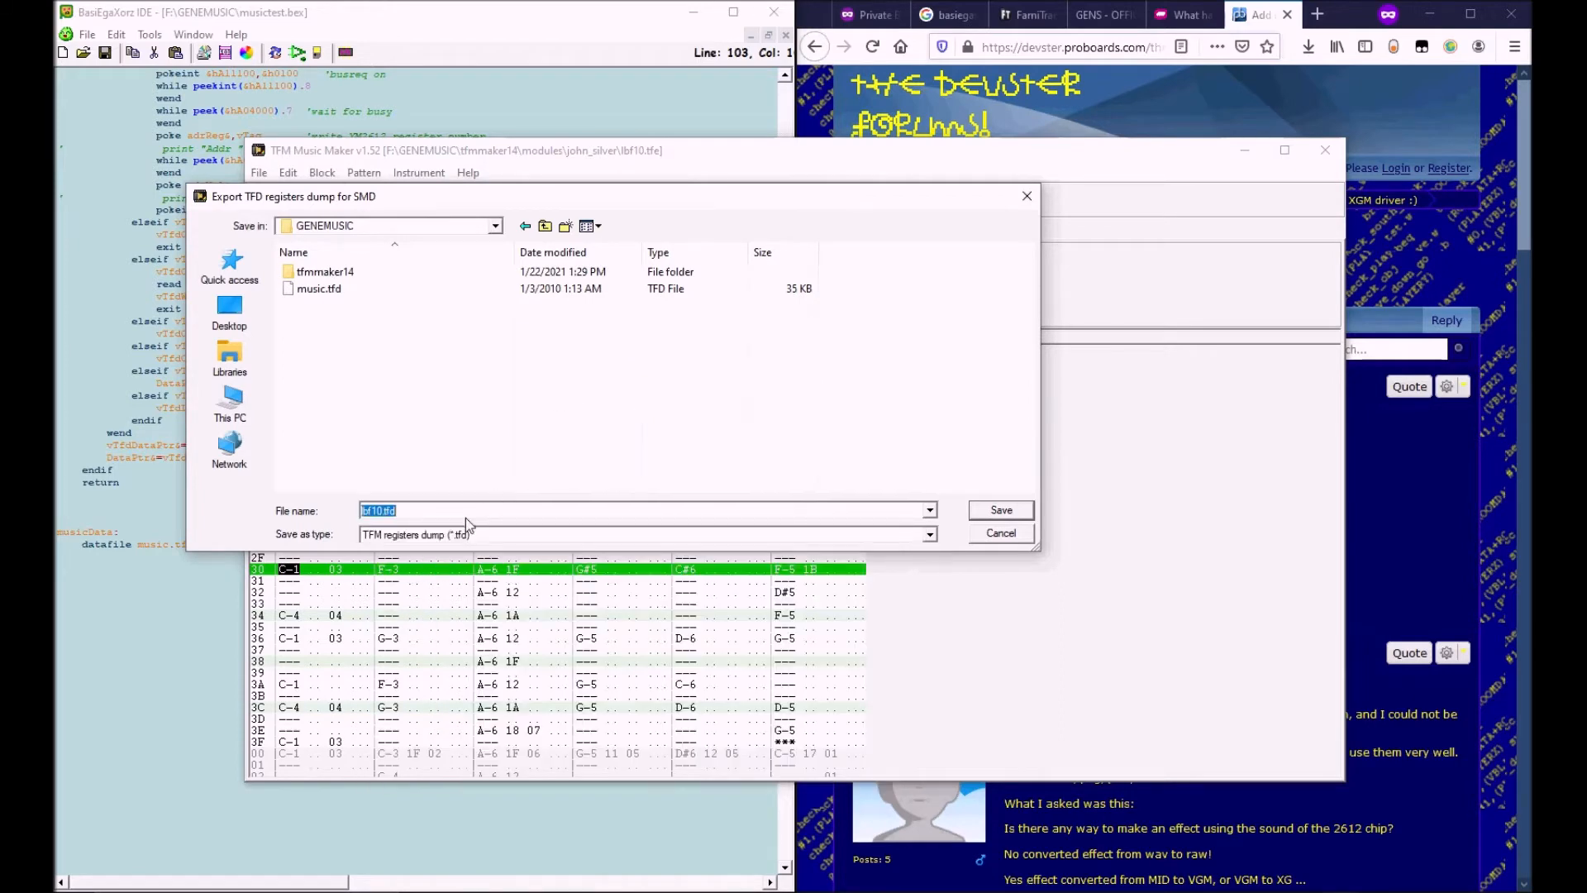
type("new.tfd")
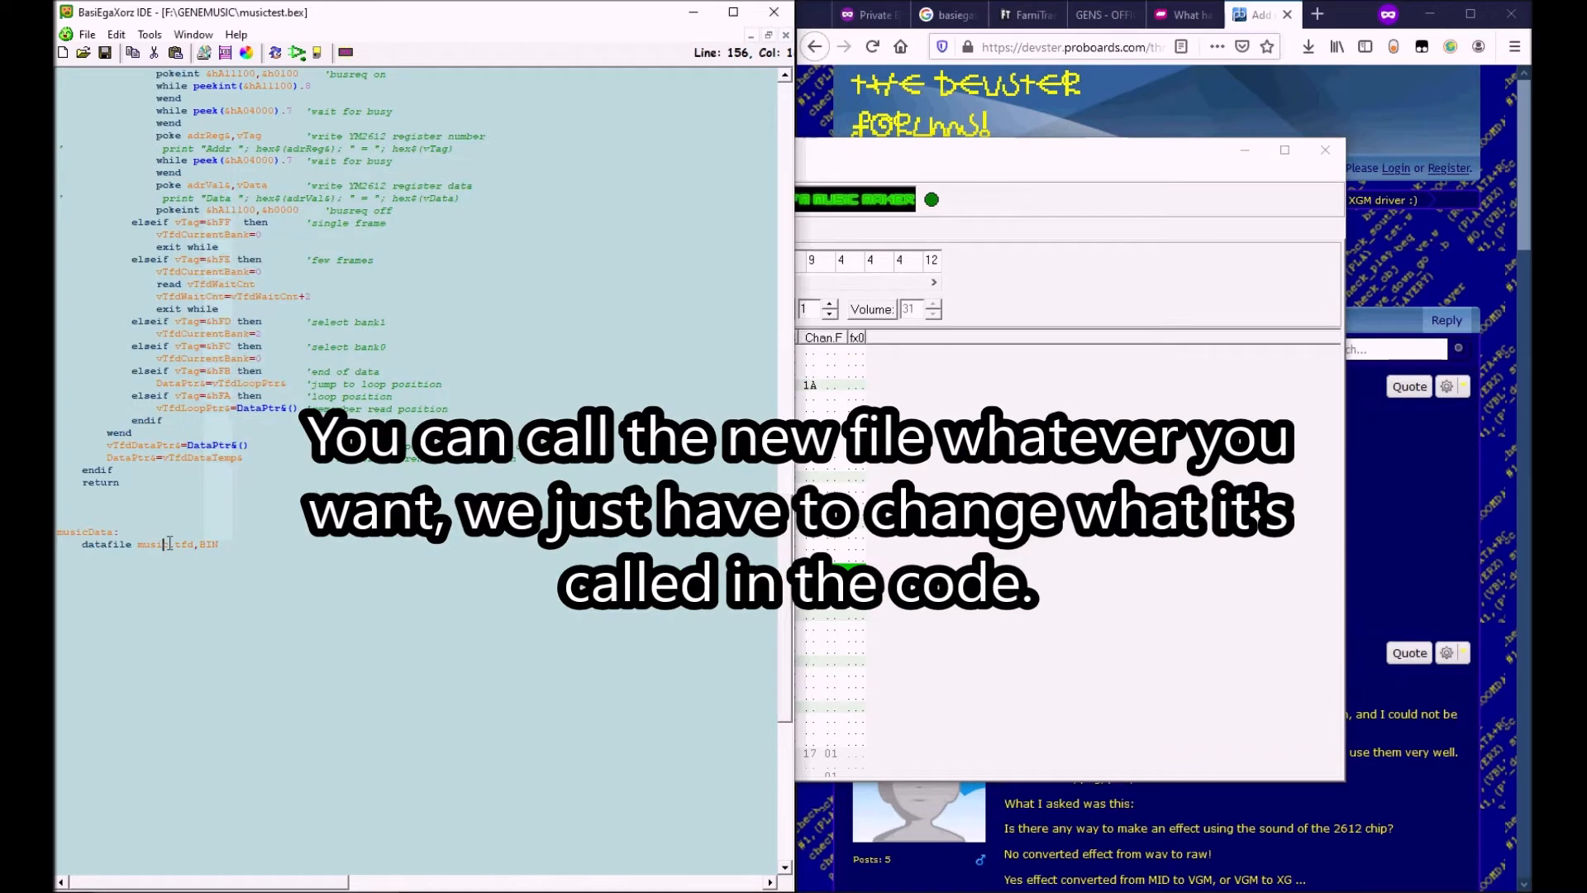
- Change the datafile to new.tfd and compile musictest.bex into a 44,007-byte basic.bin
double_click(152, 544)
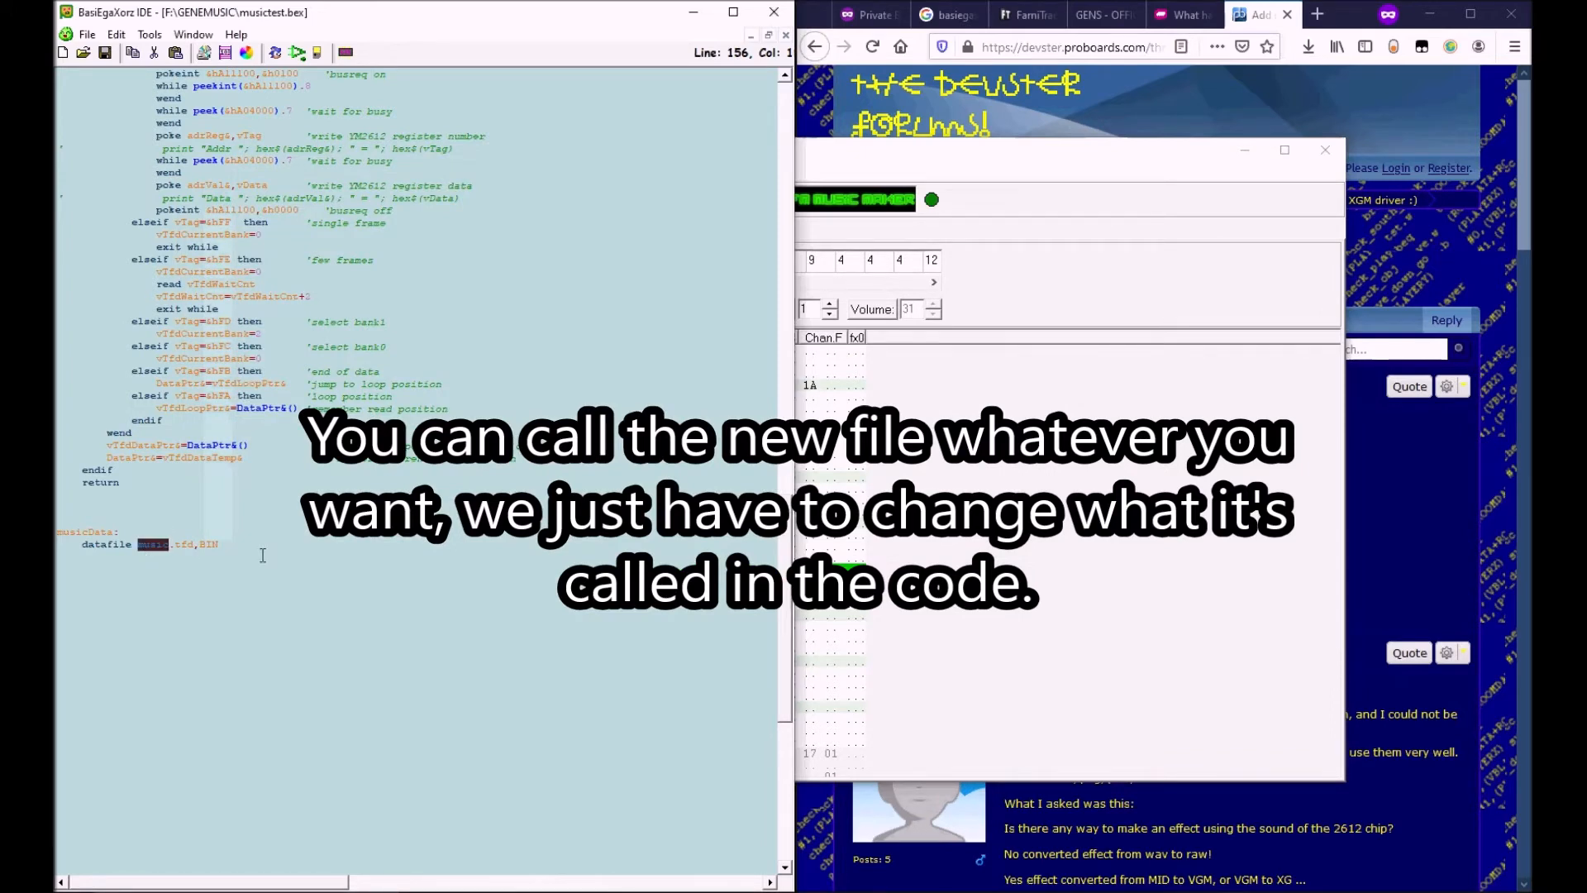
type("new")
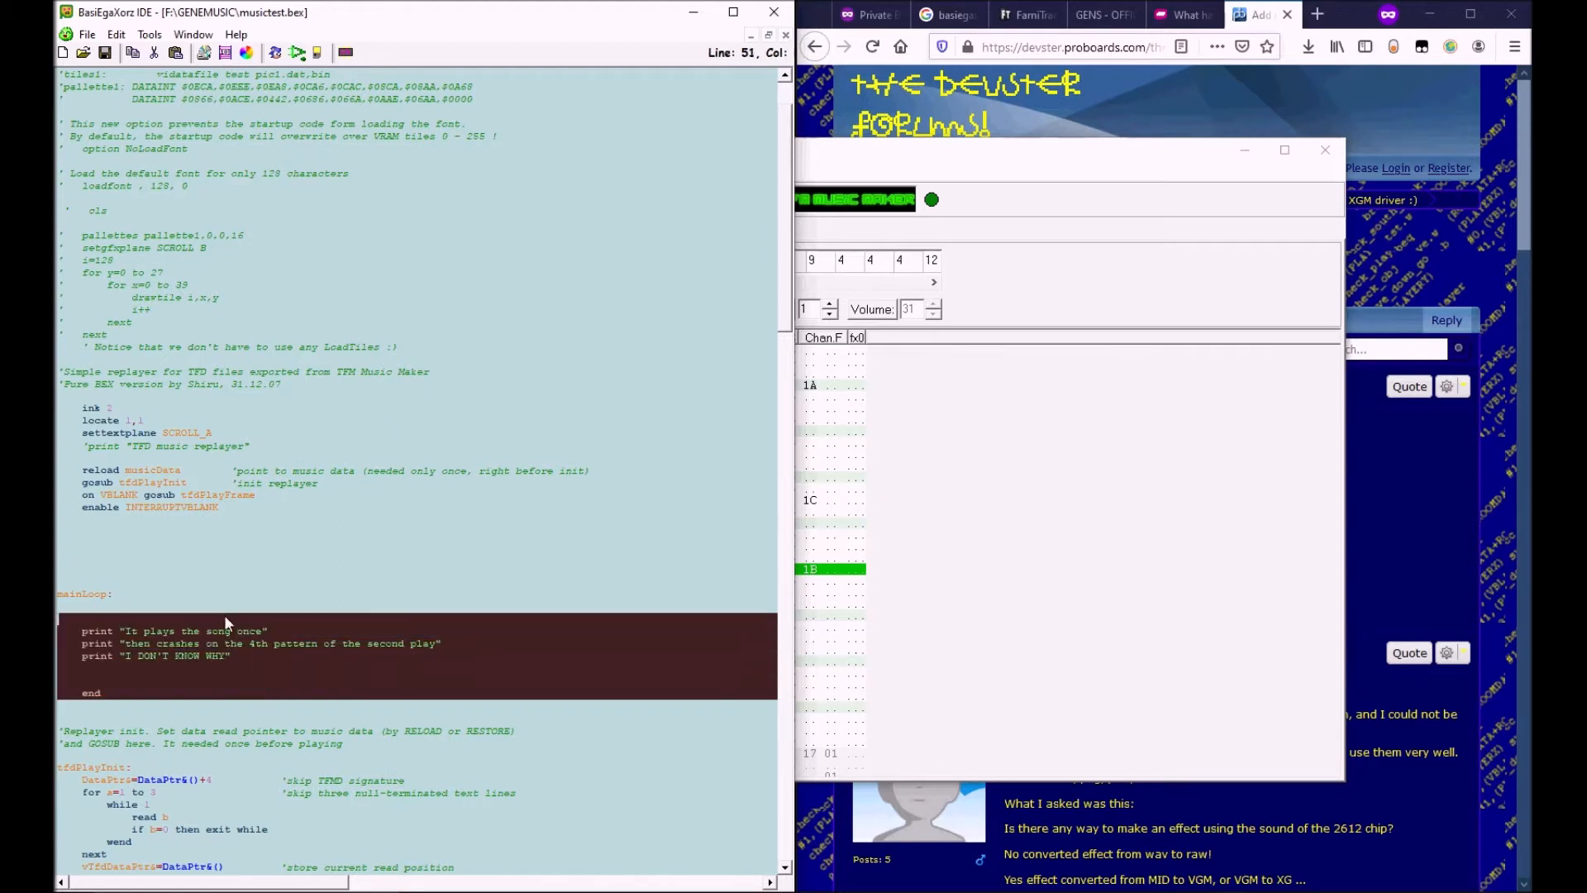
left_click(308, 643)
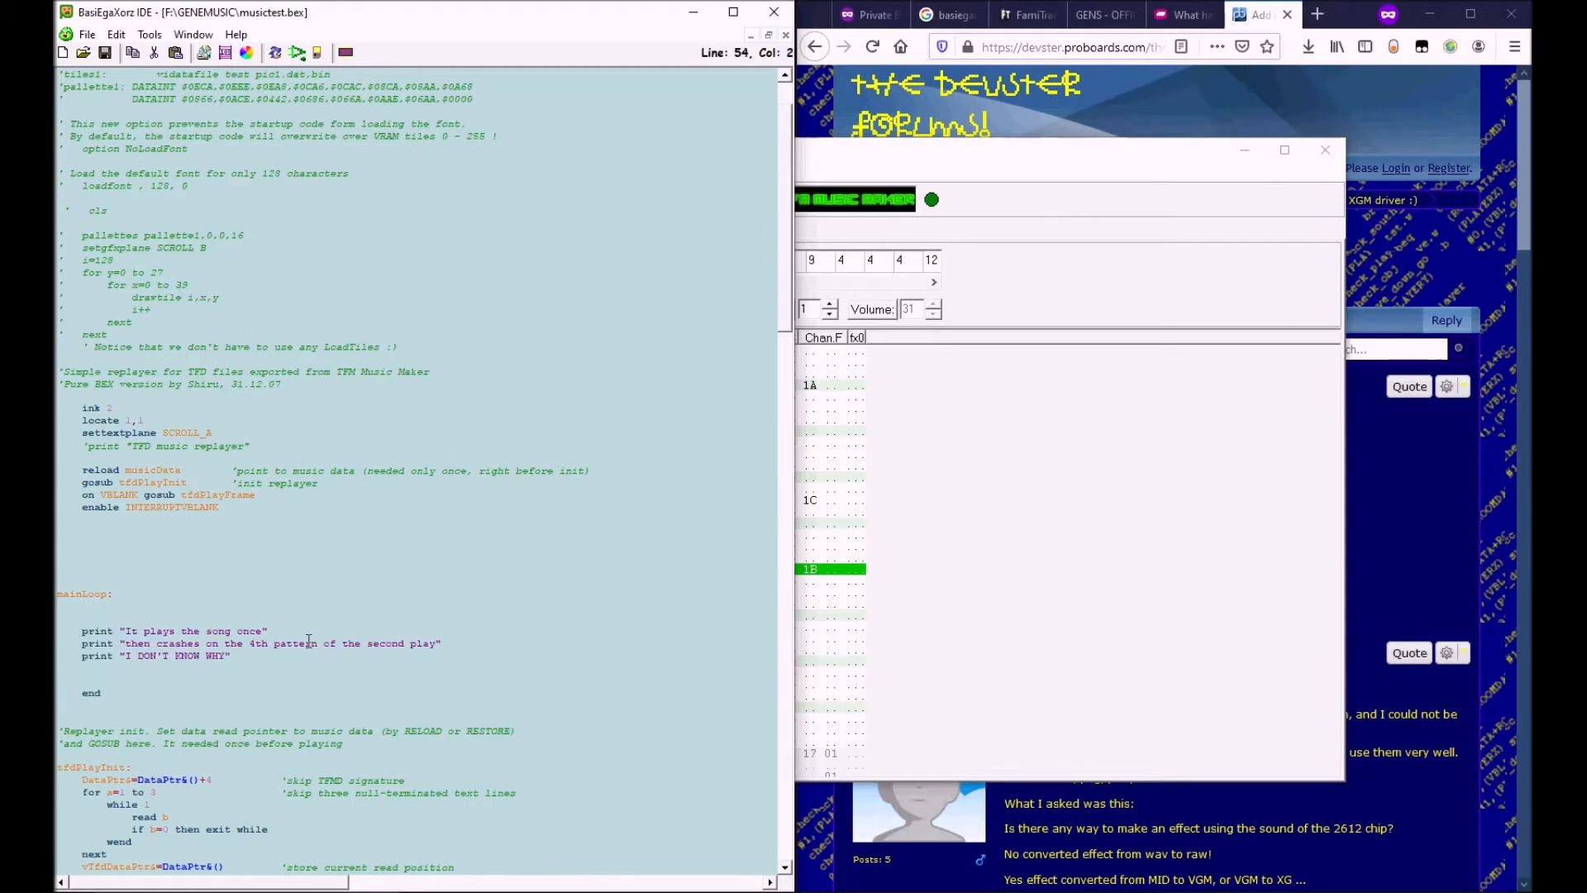
left_click(231, 655)
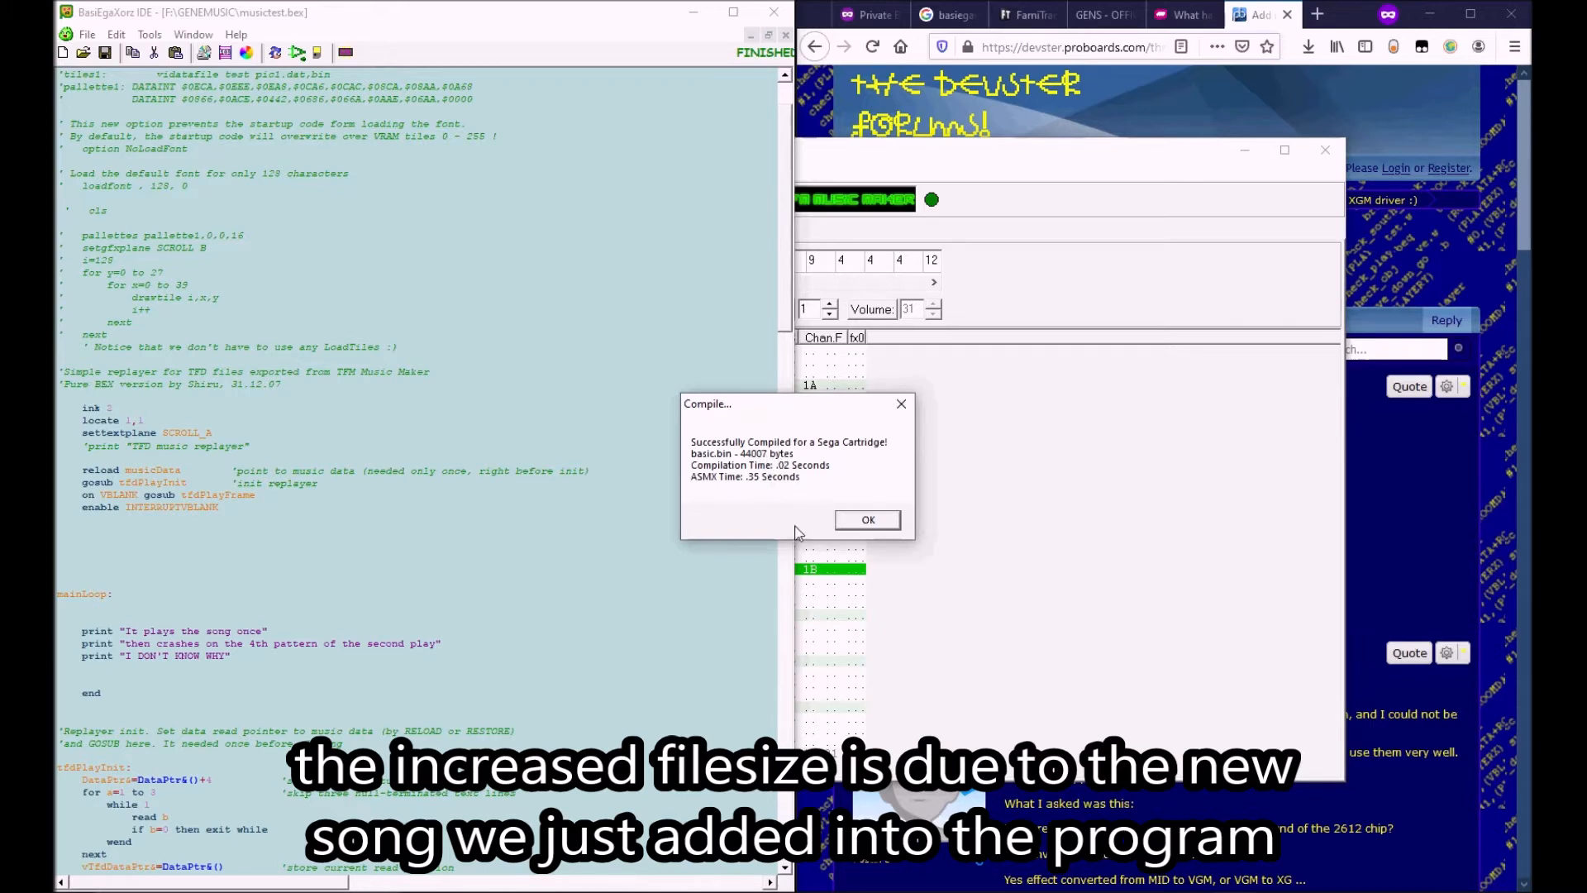
- Launch the compiled cartridge in Gens and adjust the Windows volume while the song plays
left_click(865, 519)
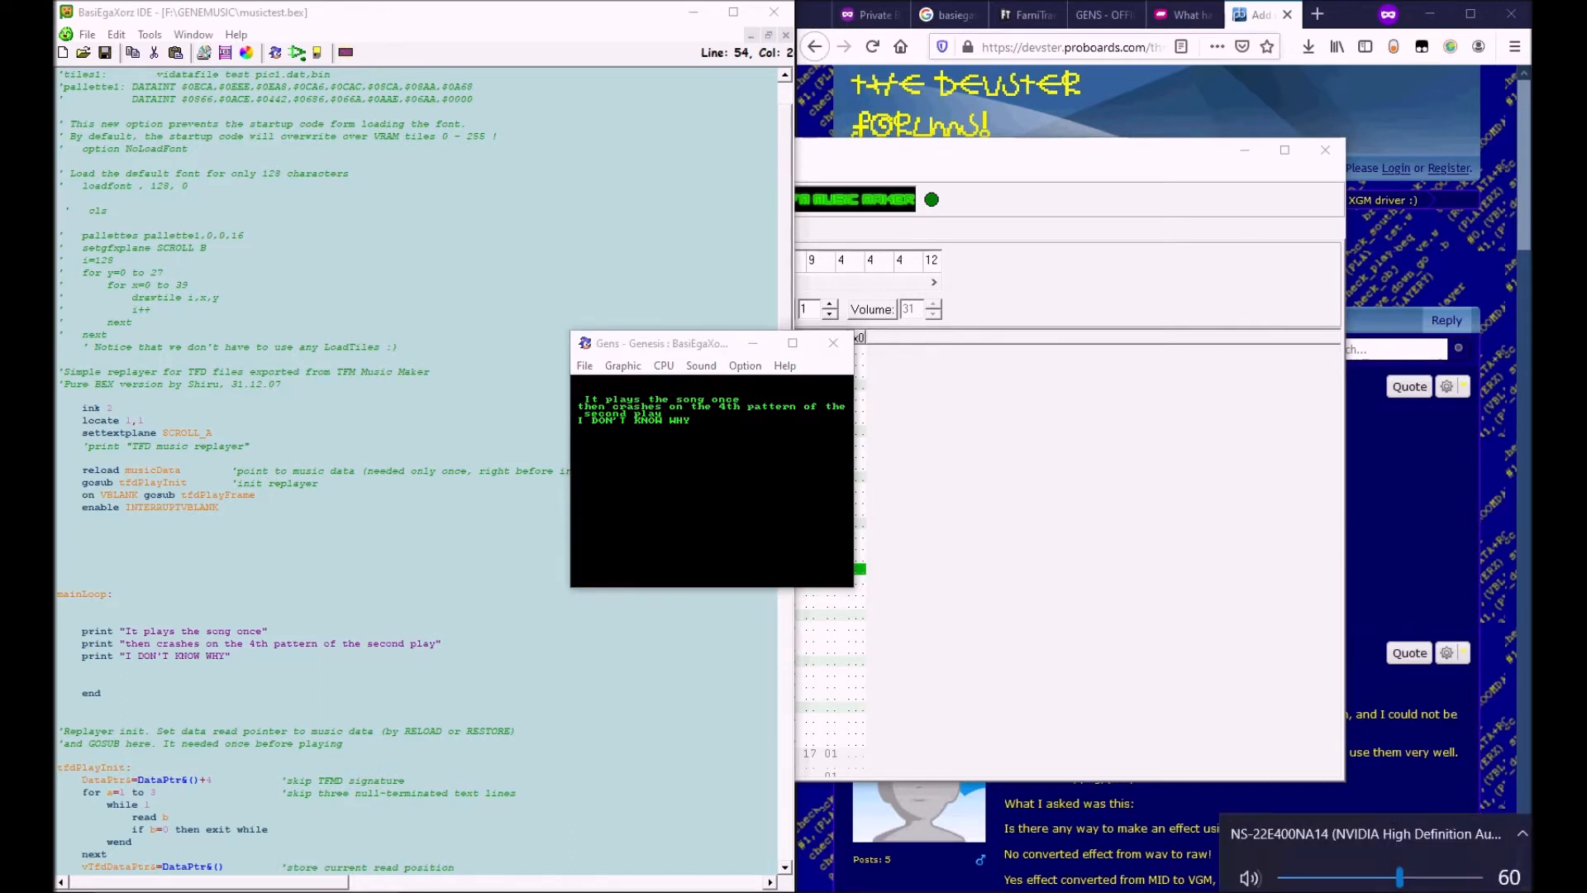
left_click_drag(1400, 878, 1345, 867)
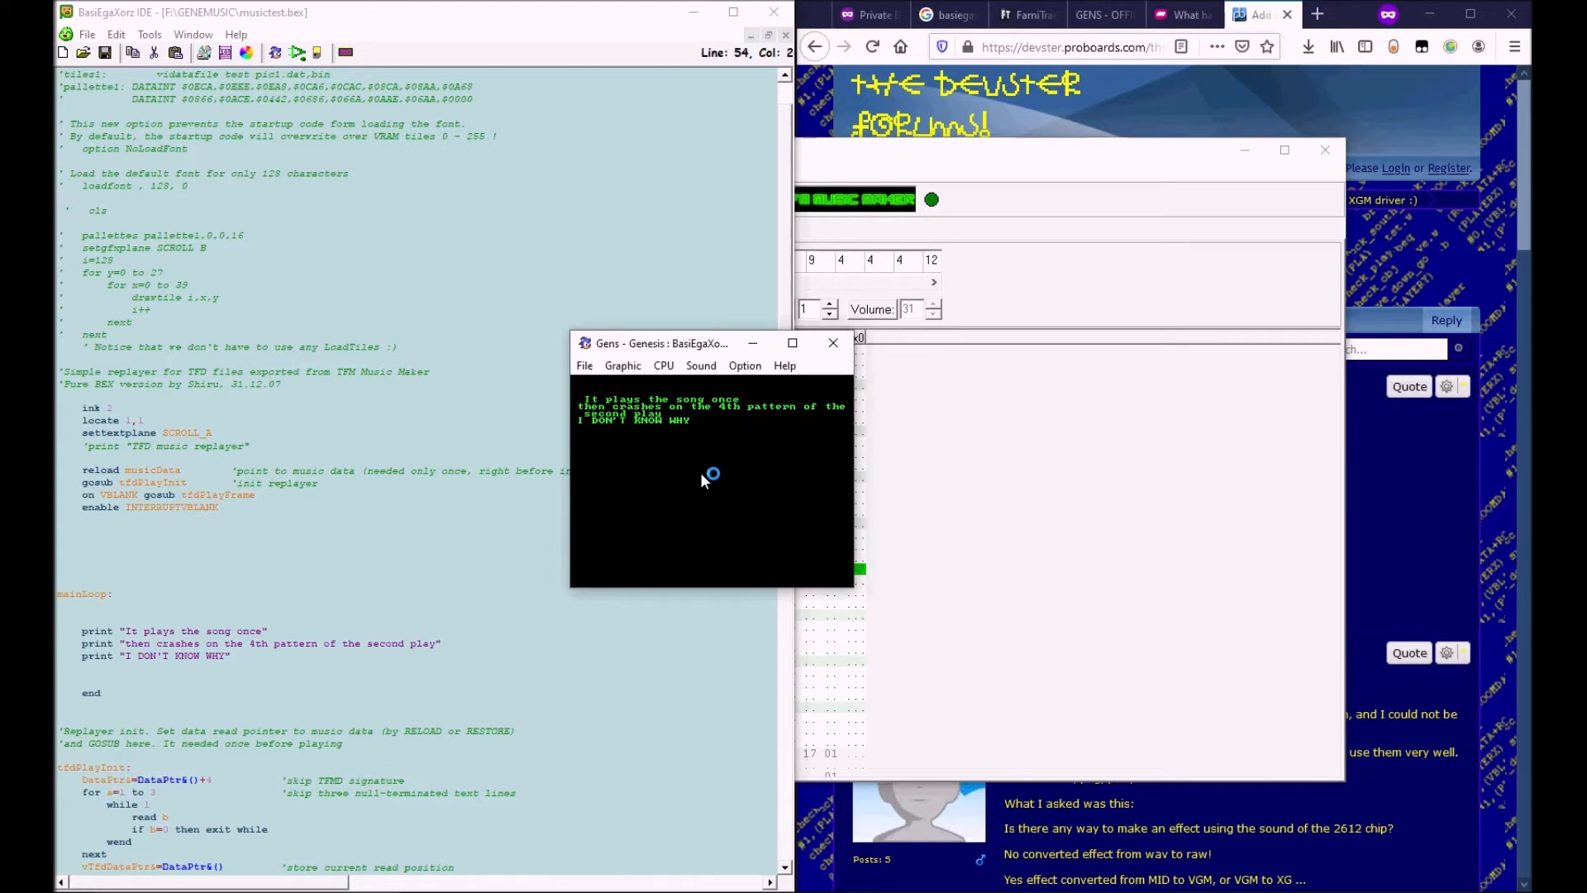
mouse_move(622, 375)
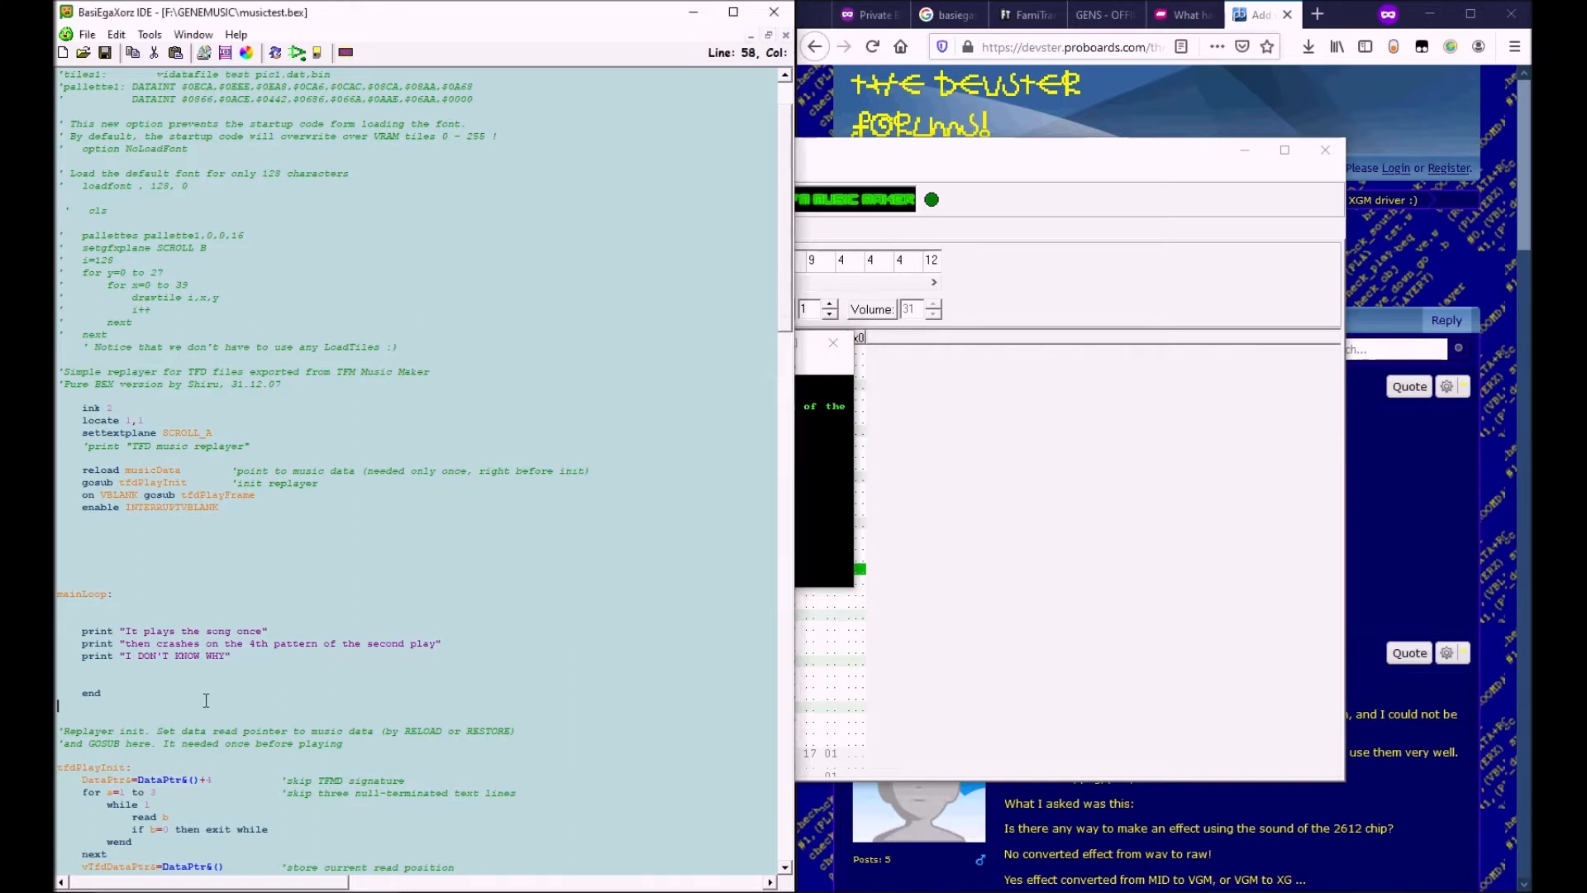
- Add a while x>0 loop that prints and increments x, then close Gens
left_click(297, 669)
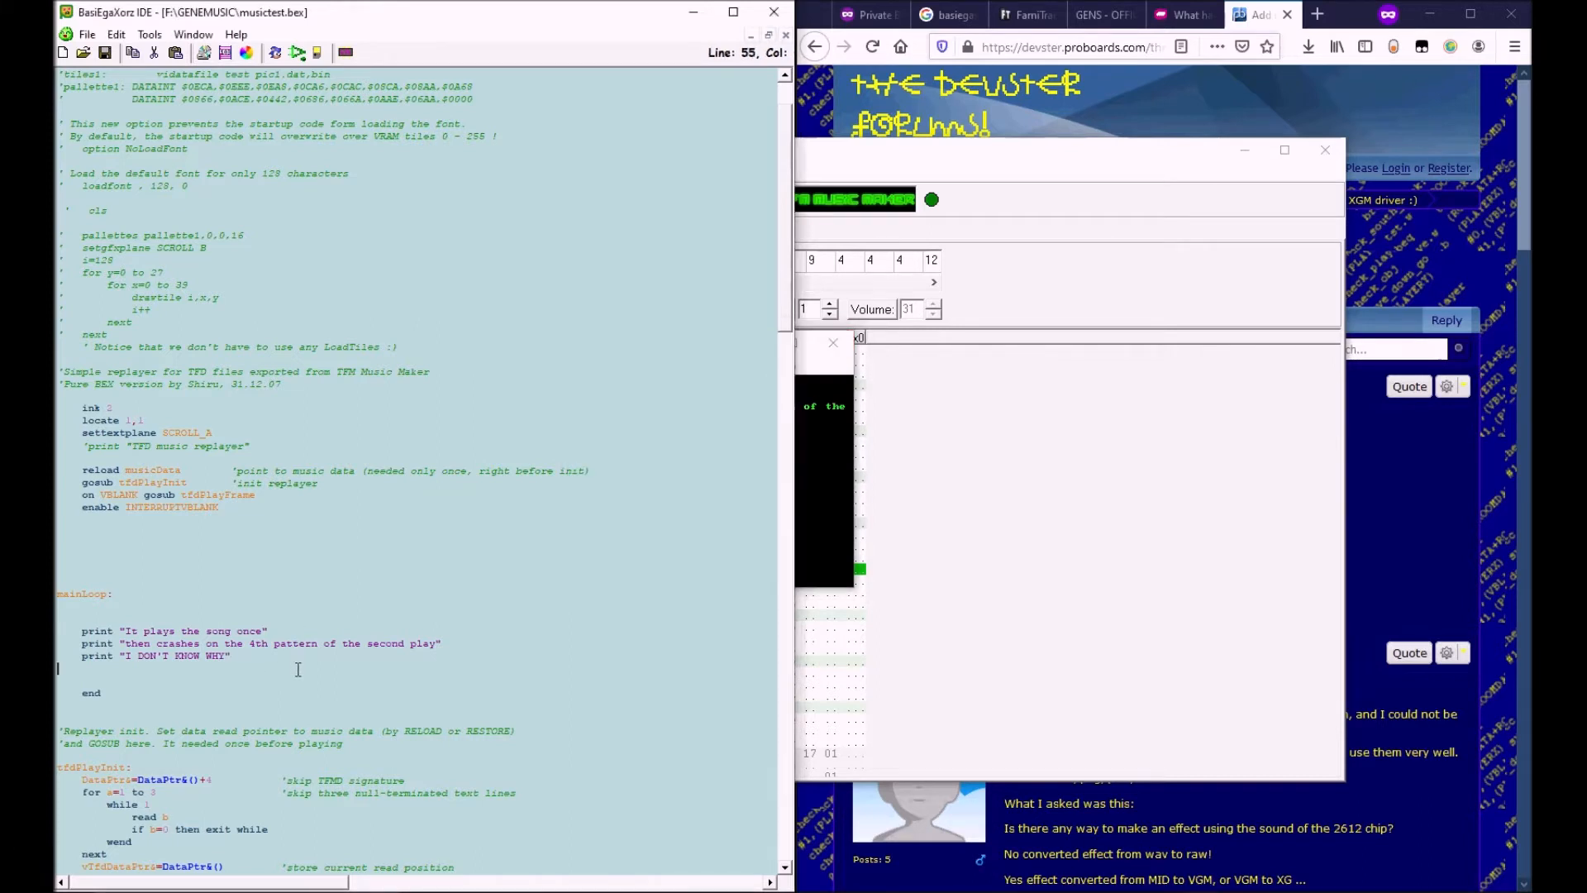
key("enter")
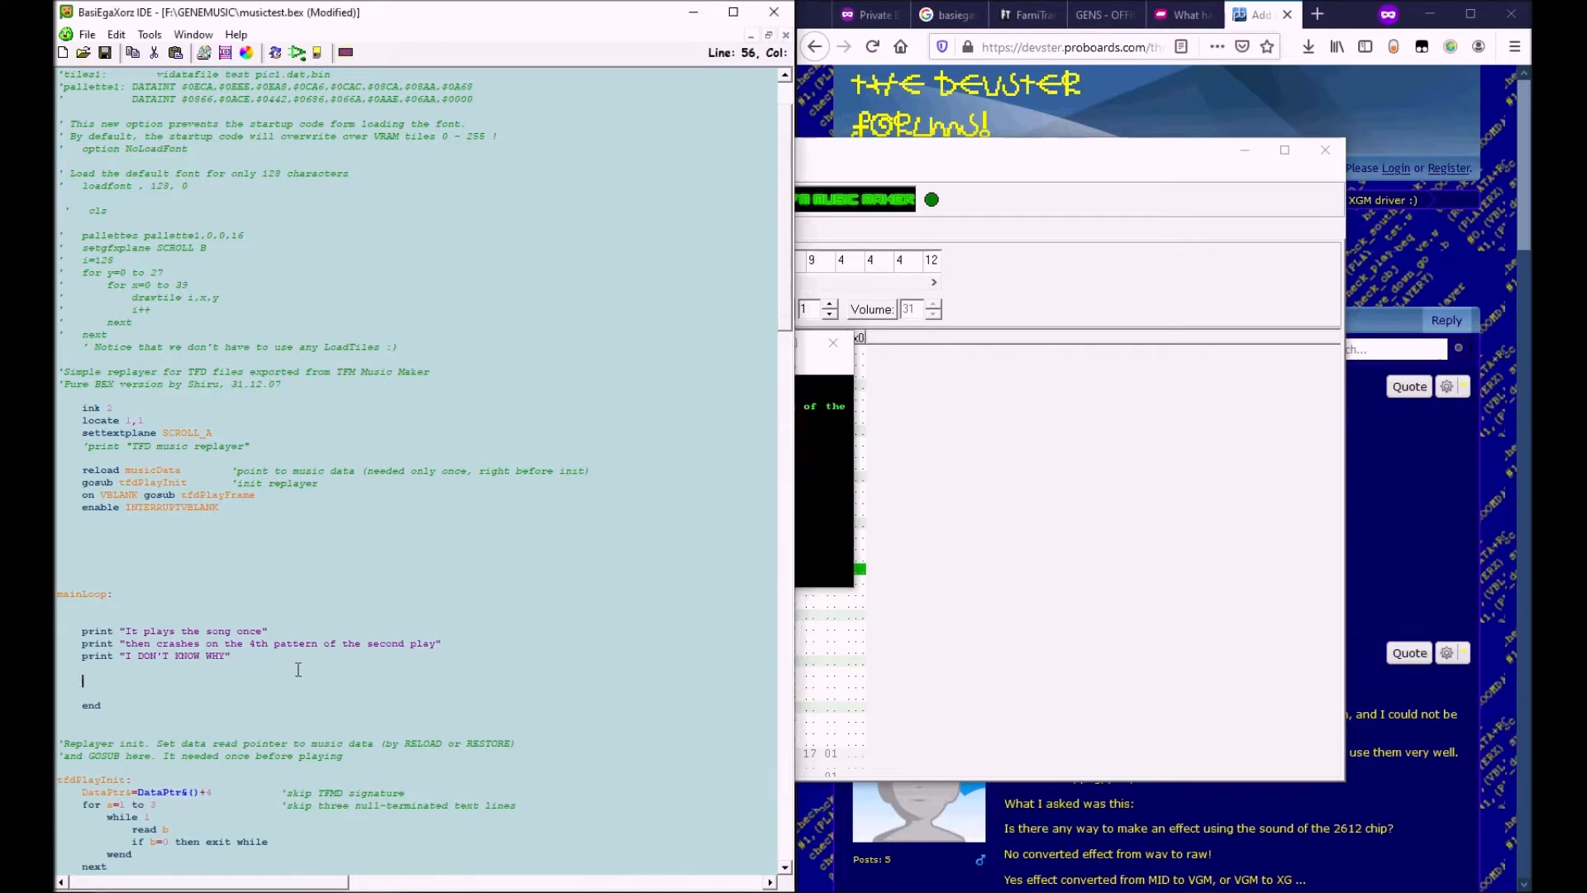
type("while")
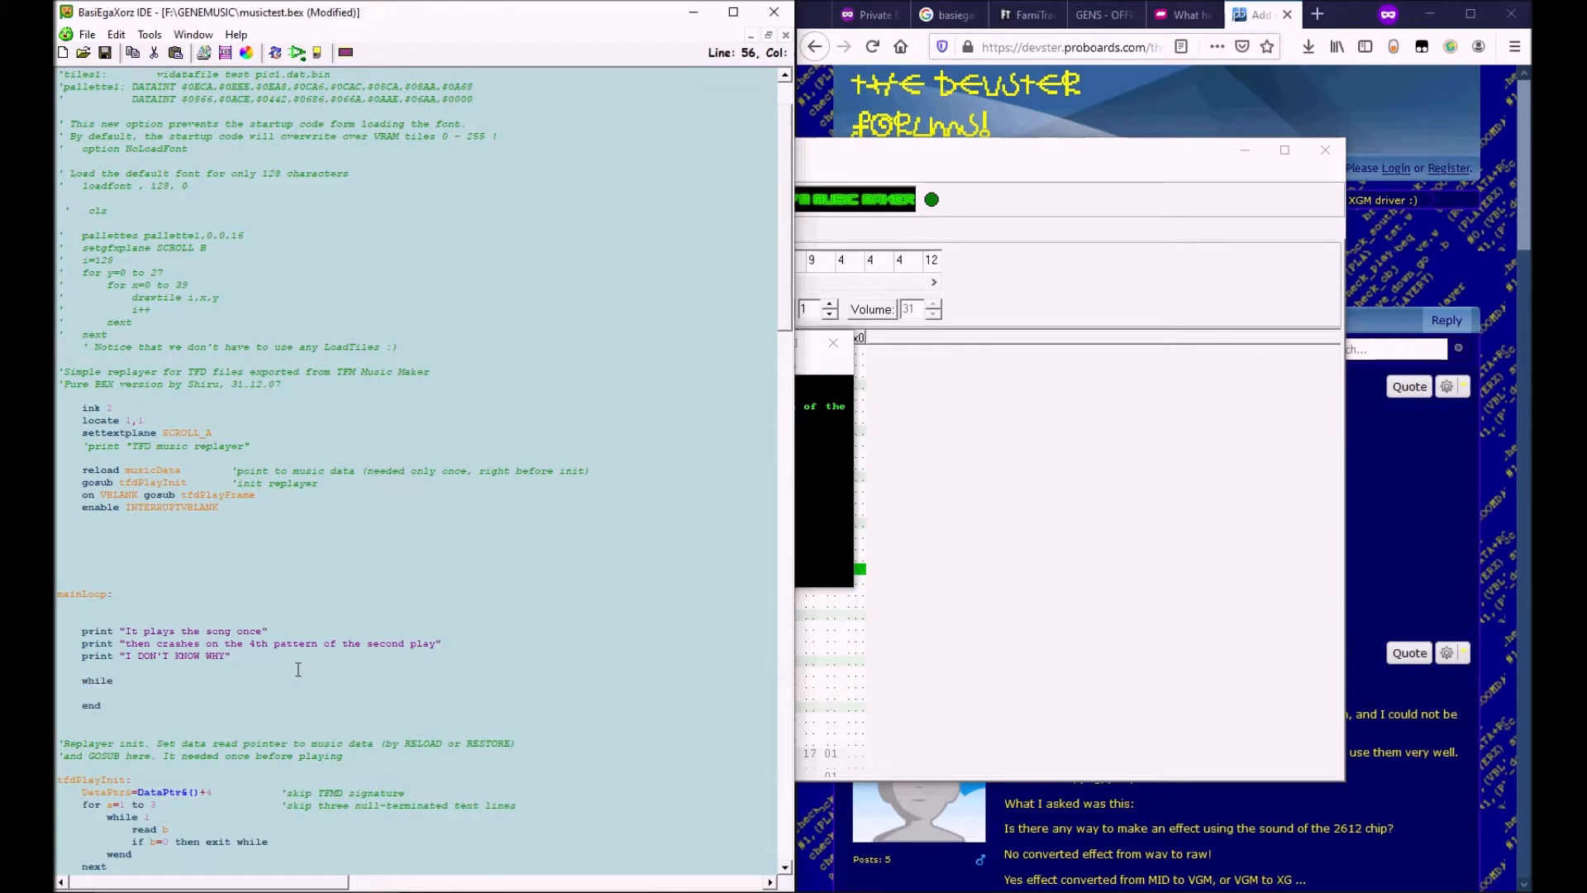
type("a=")
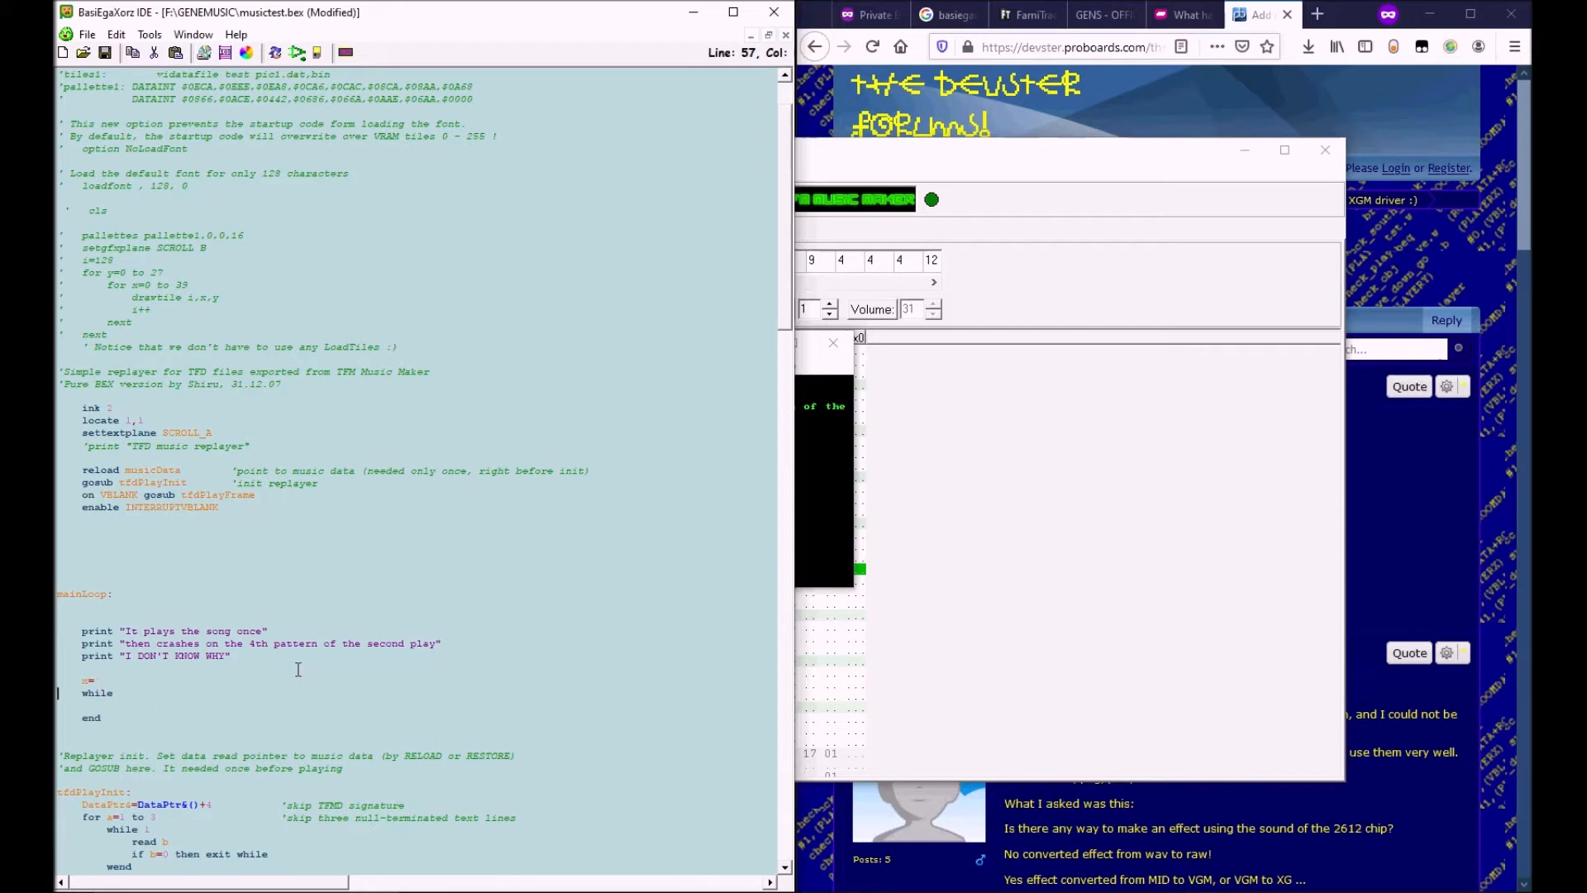
type("x=1")
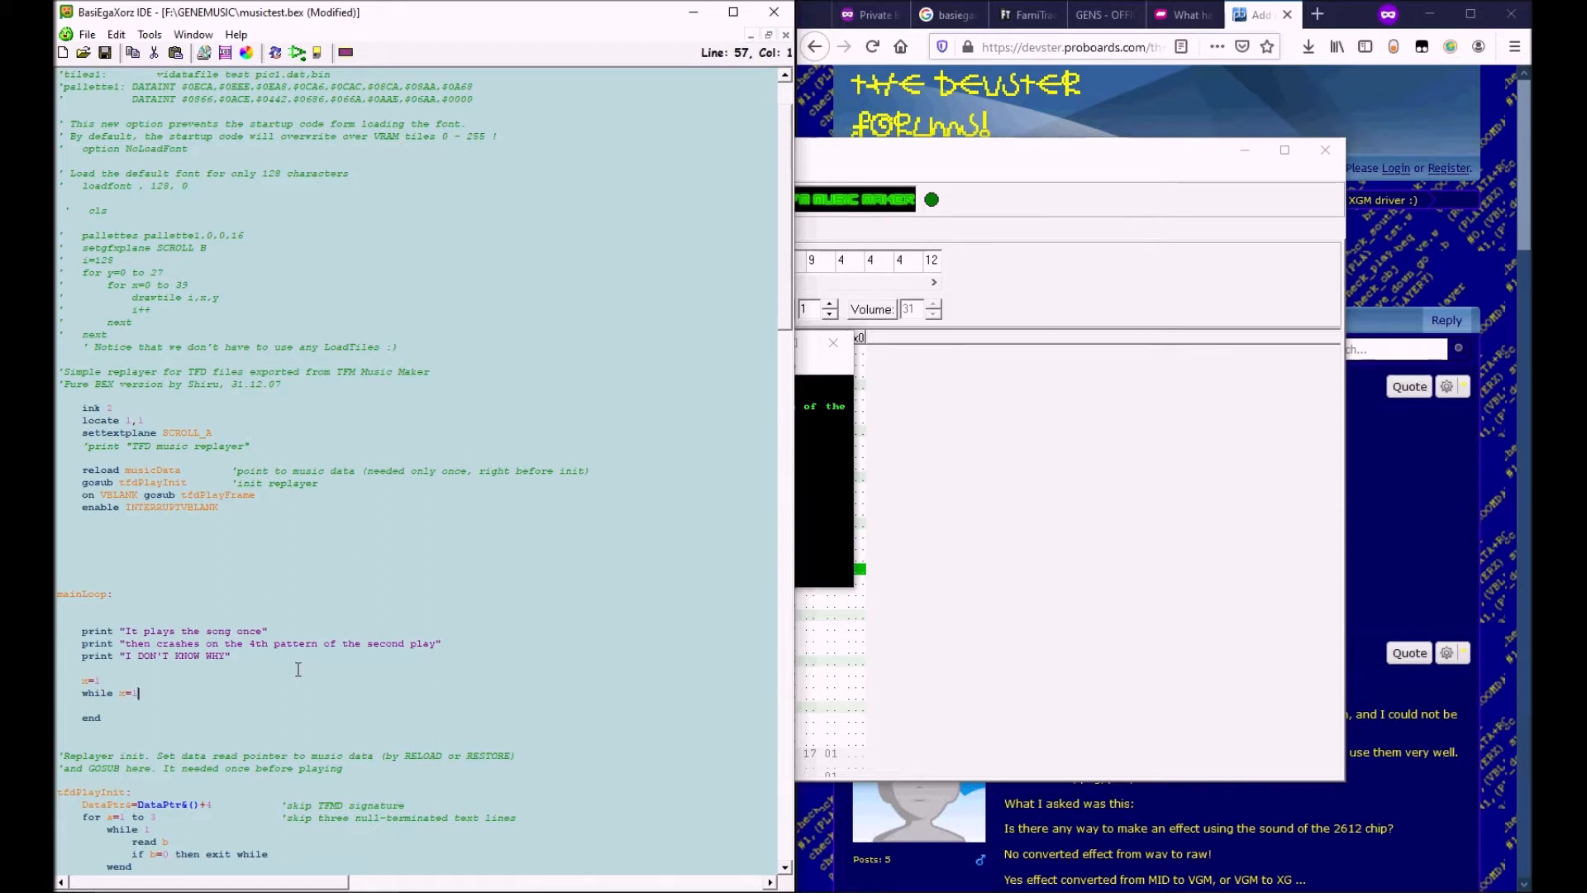
type("wend")
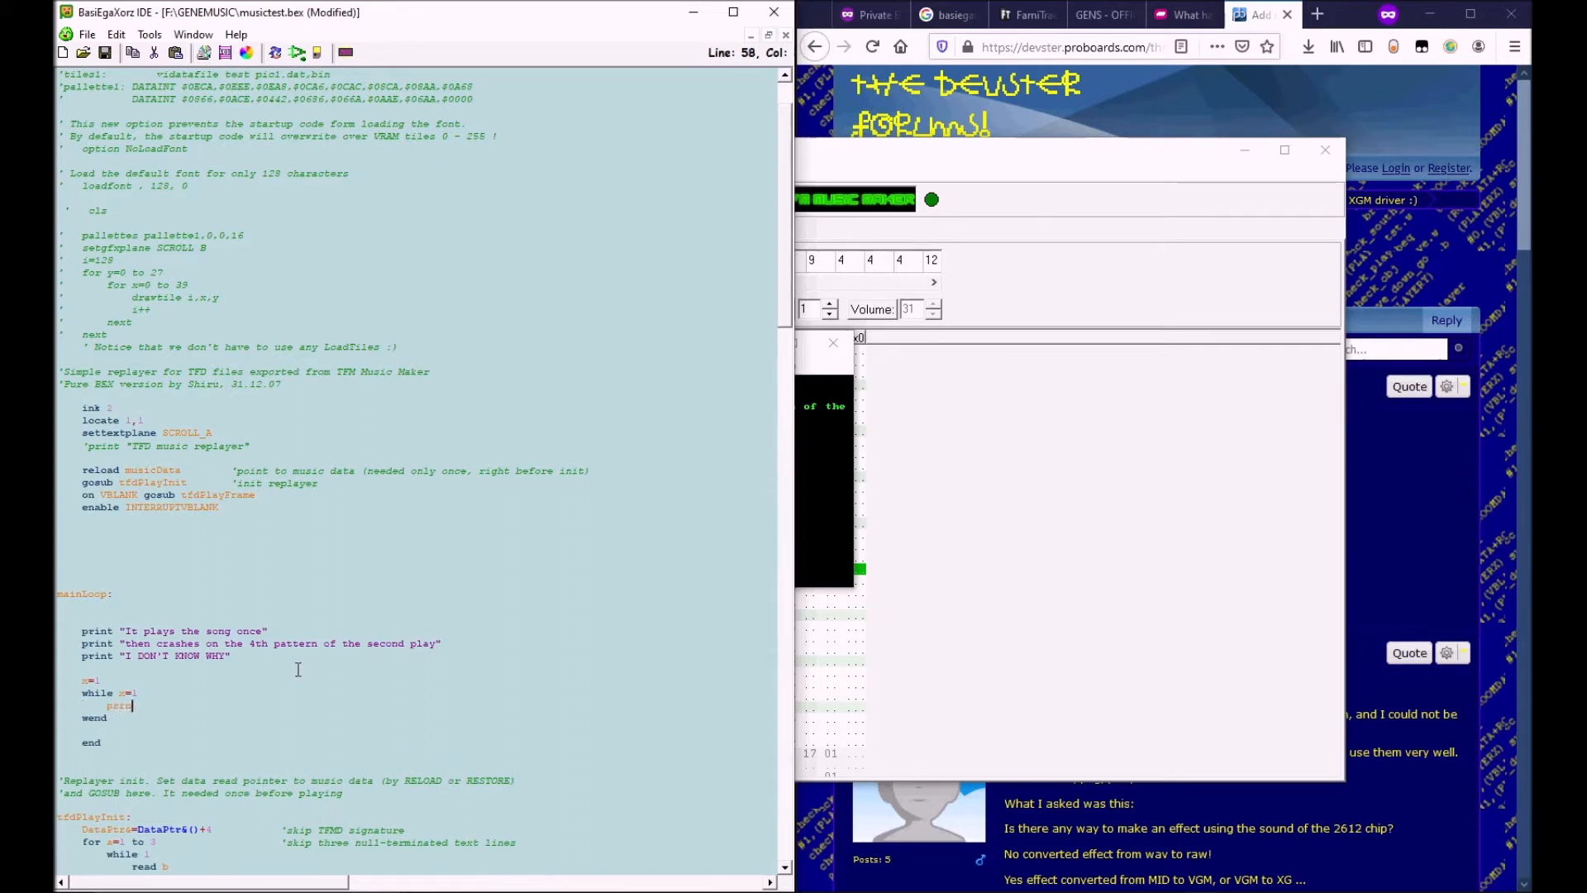
type("print")
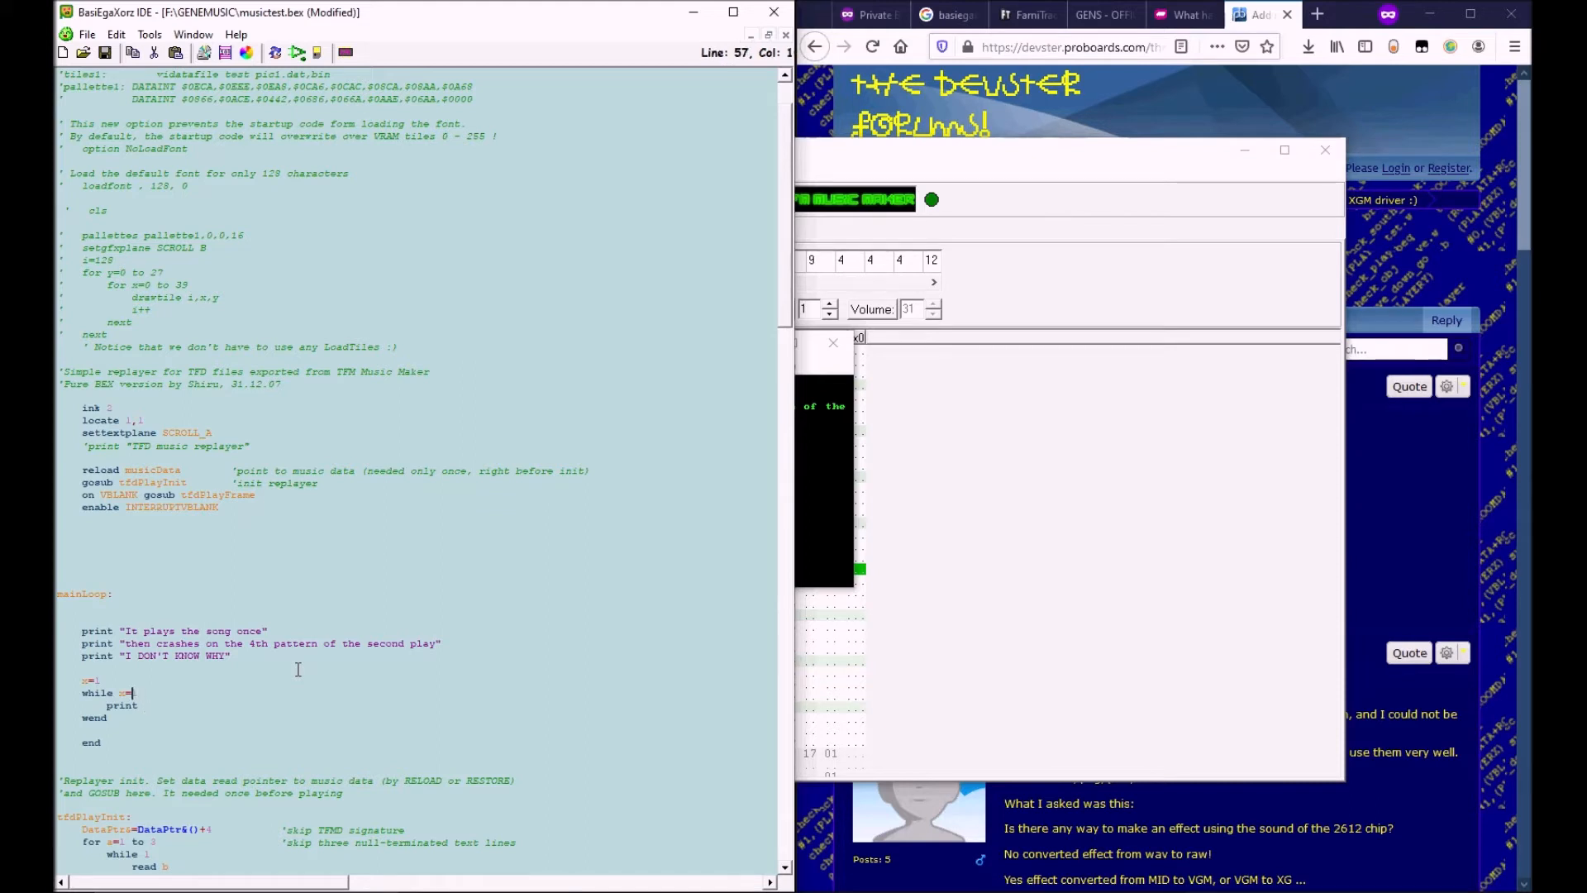
type(">")
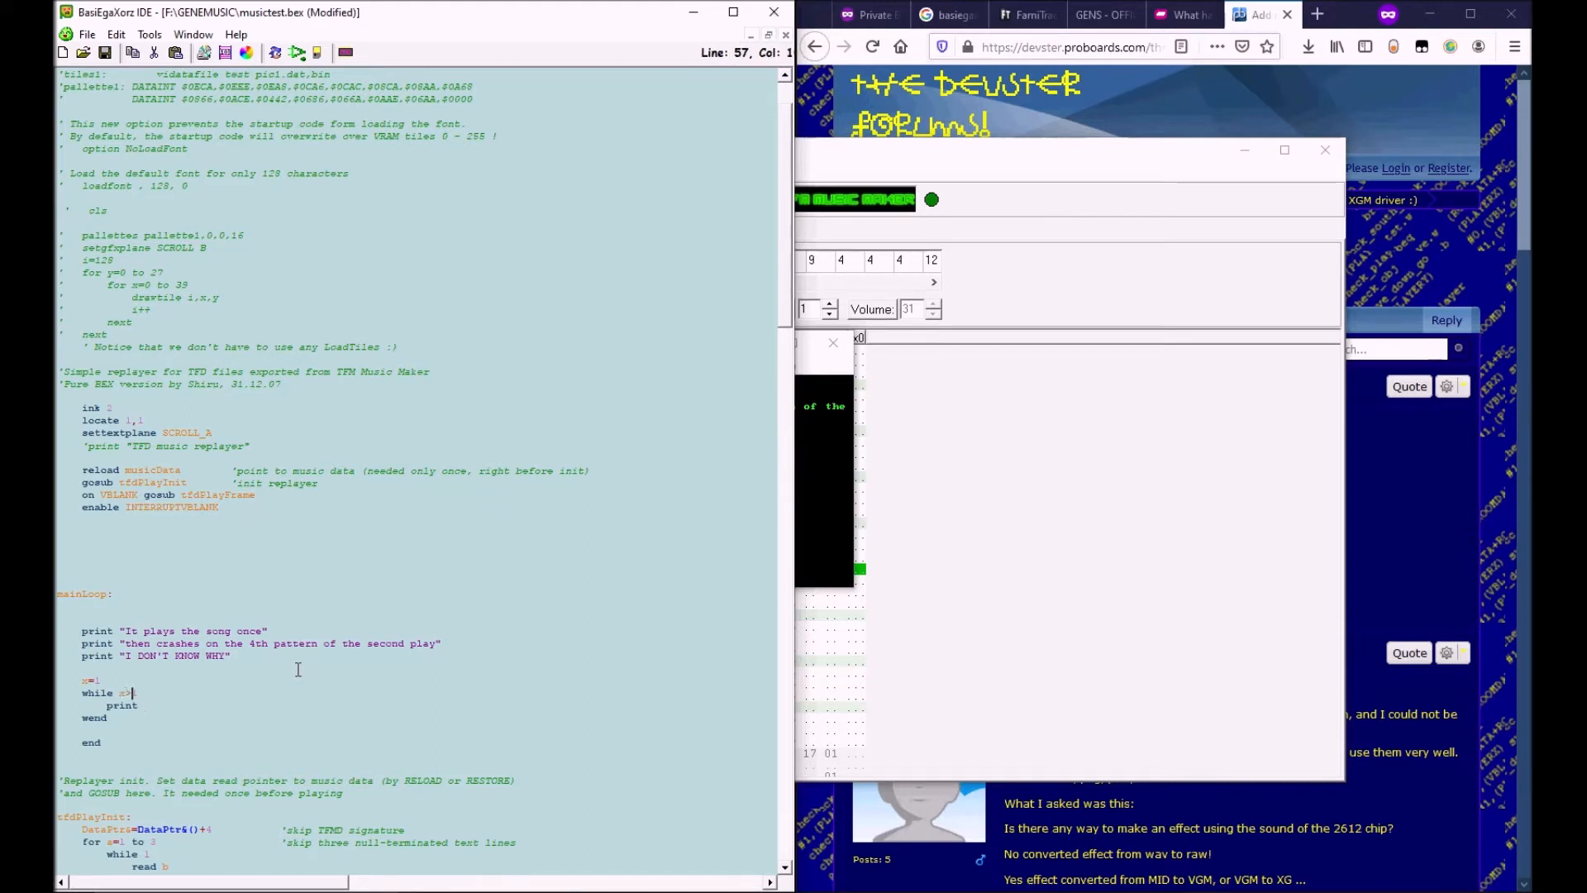
type(">0")
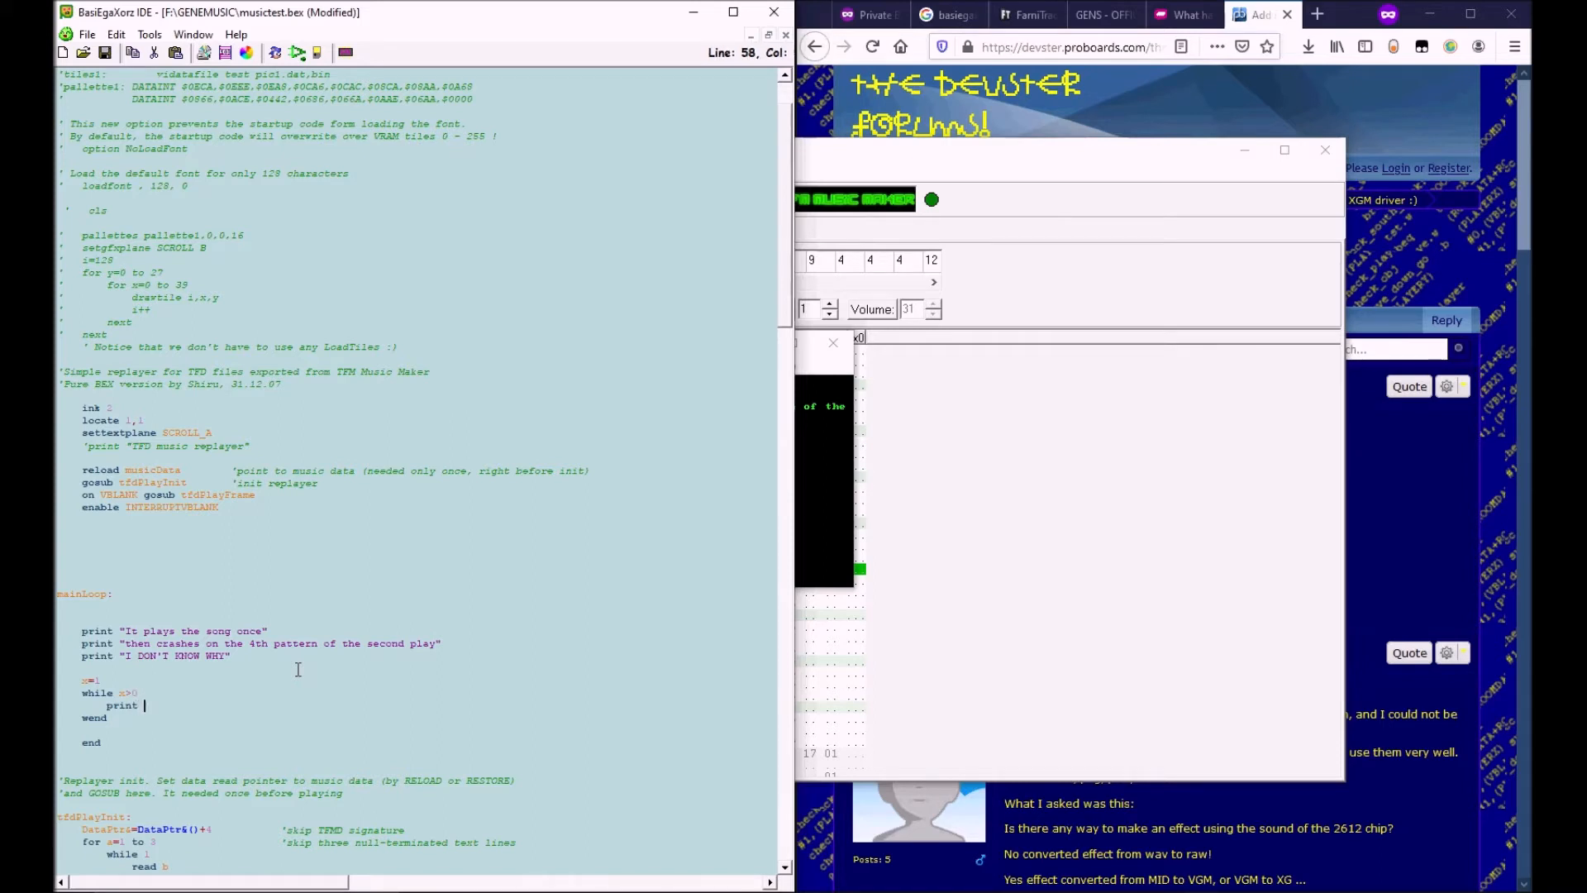
type("x")
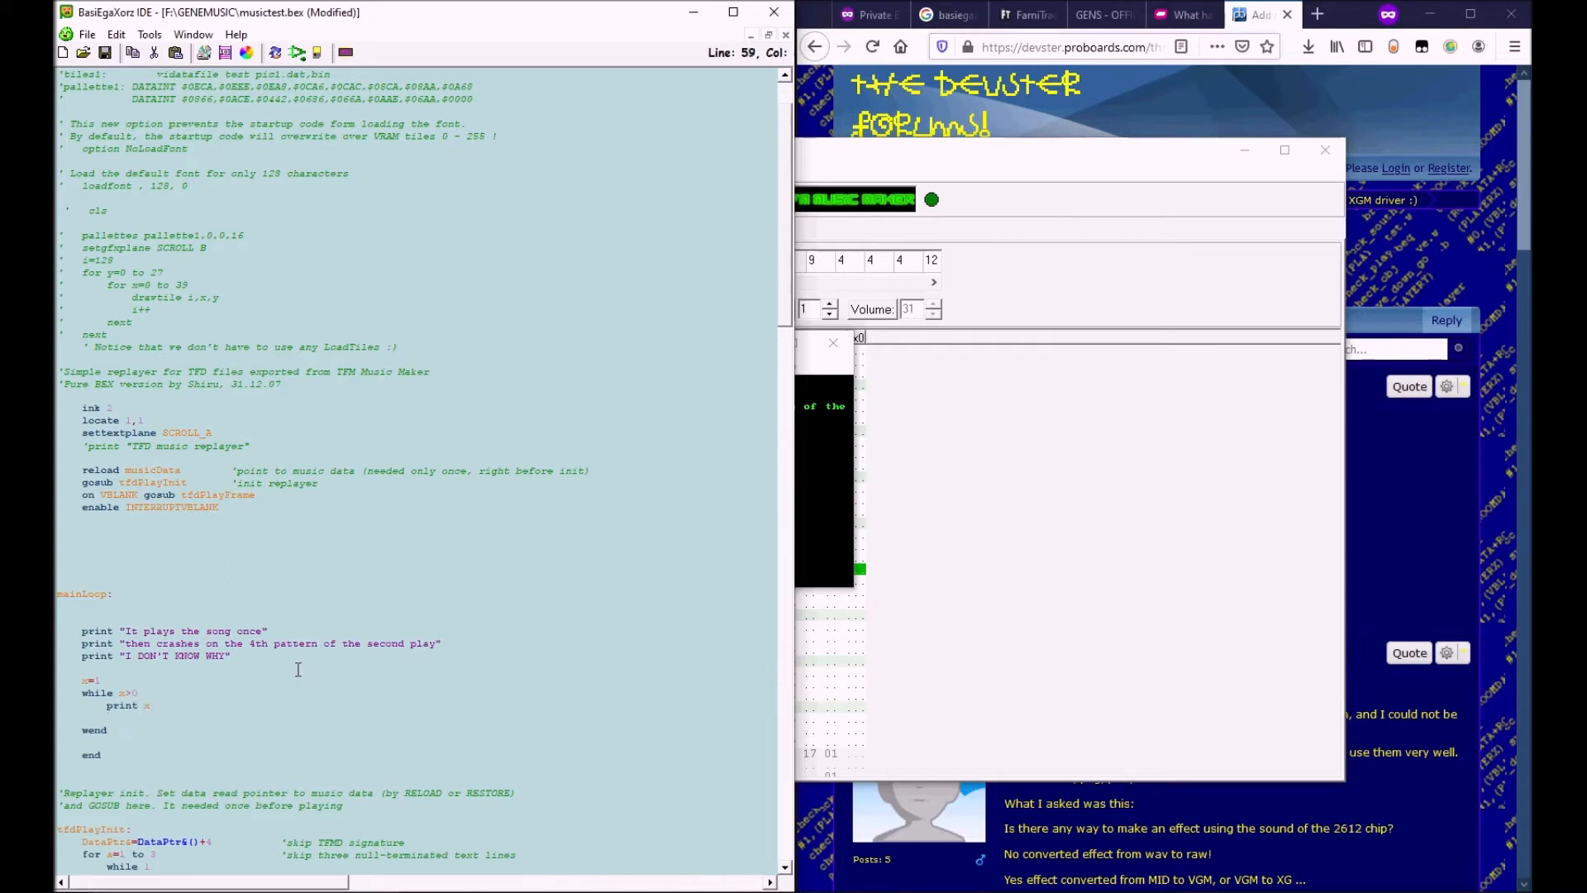
type("x=x+1")
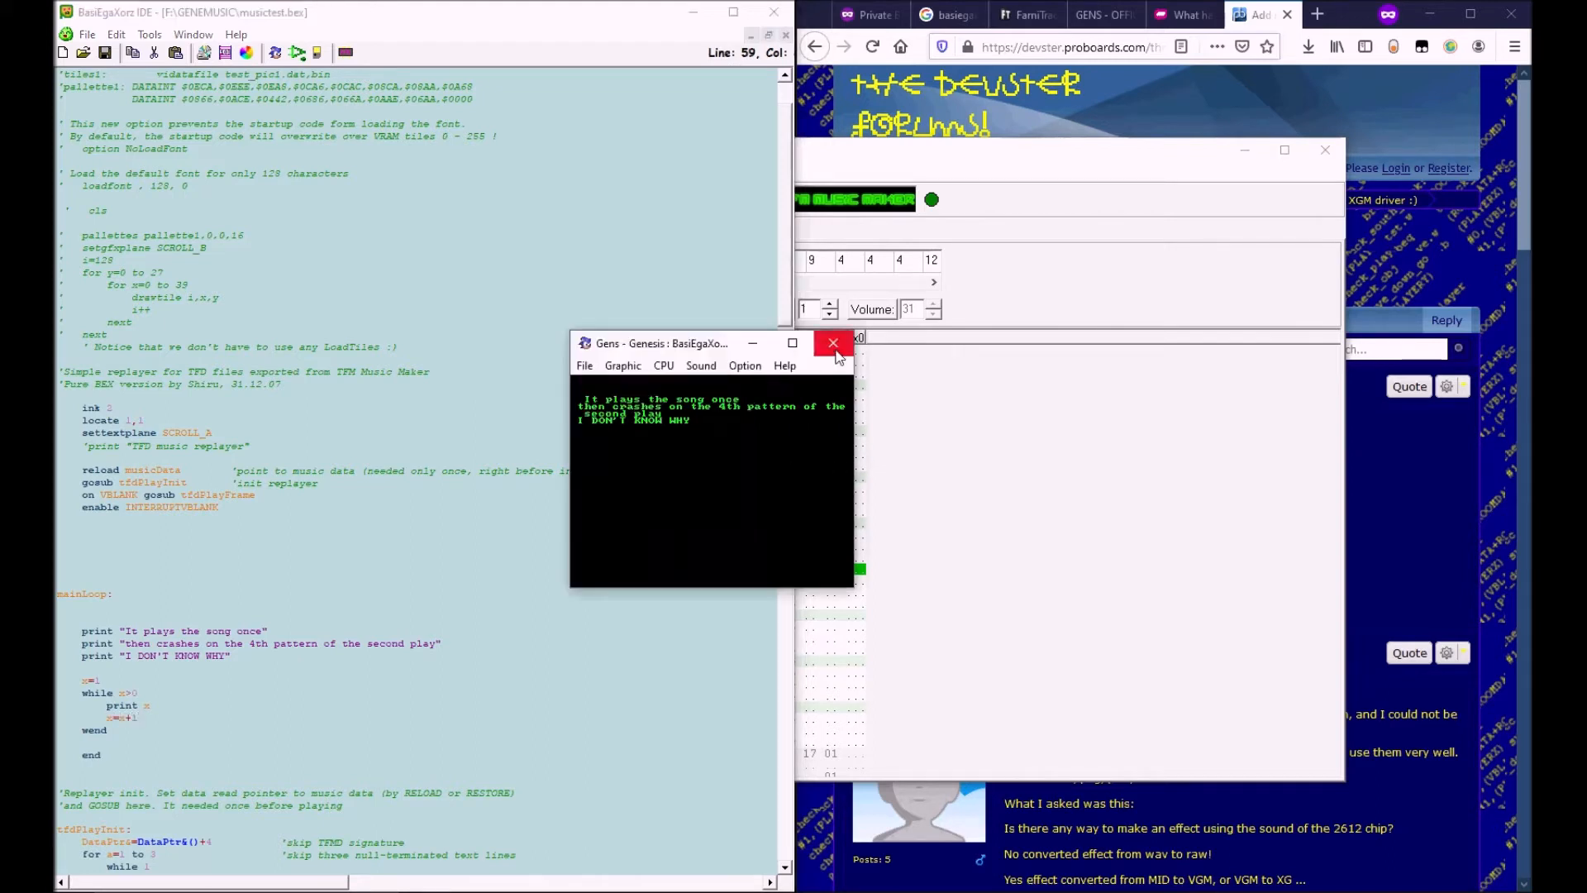
left_click(833, 343)
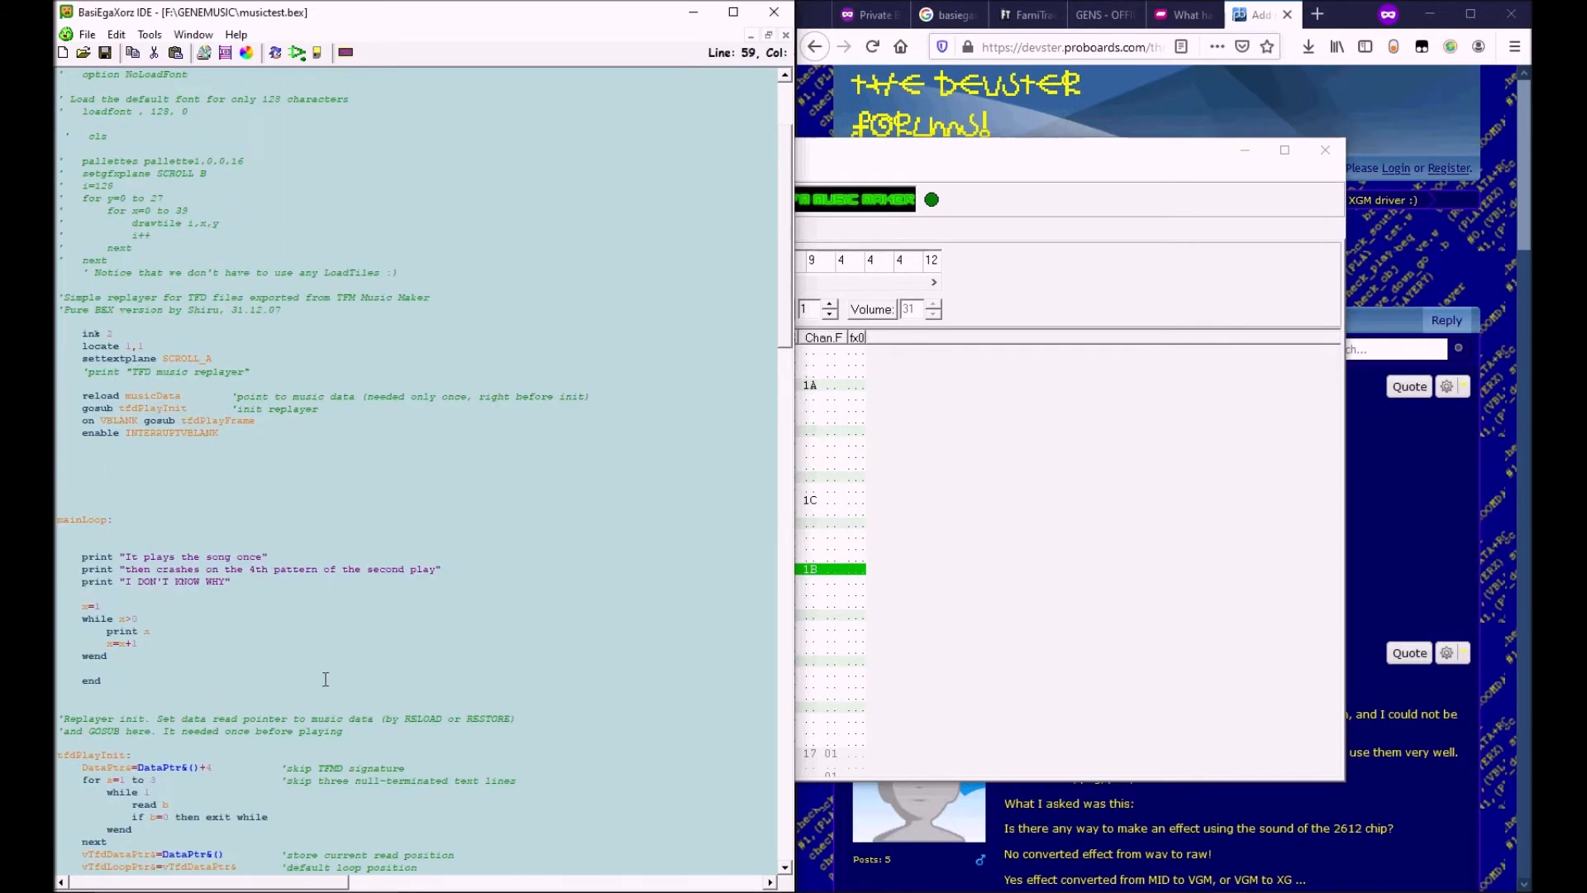
- Add sleep 1 inside the counter loop and rebuild into a 44,093-byte basic.bin
type("sleep 1")
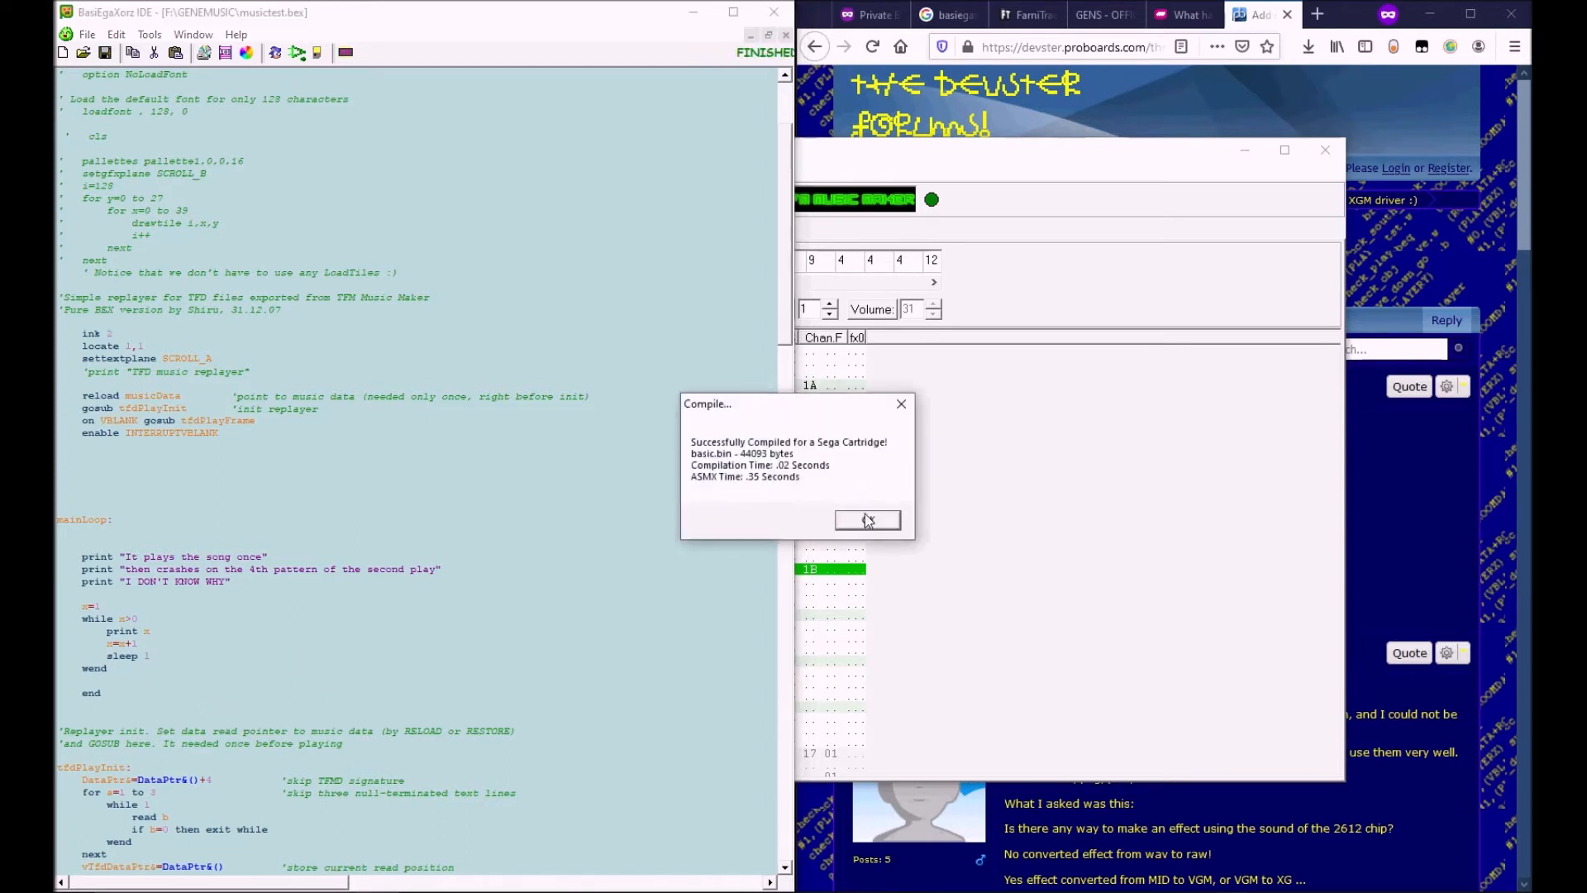
left_click(867, 519)
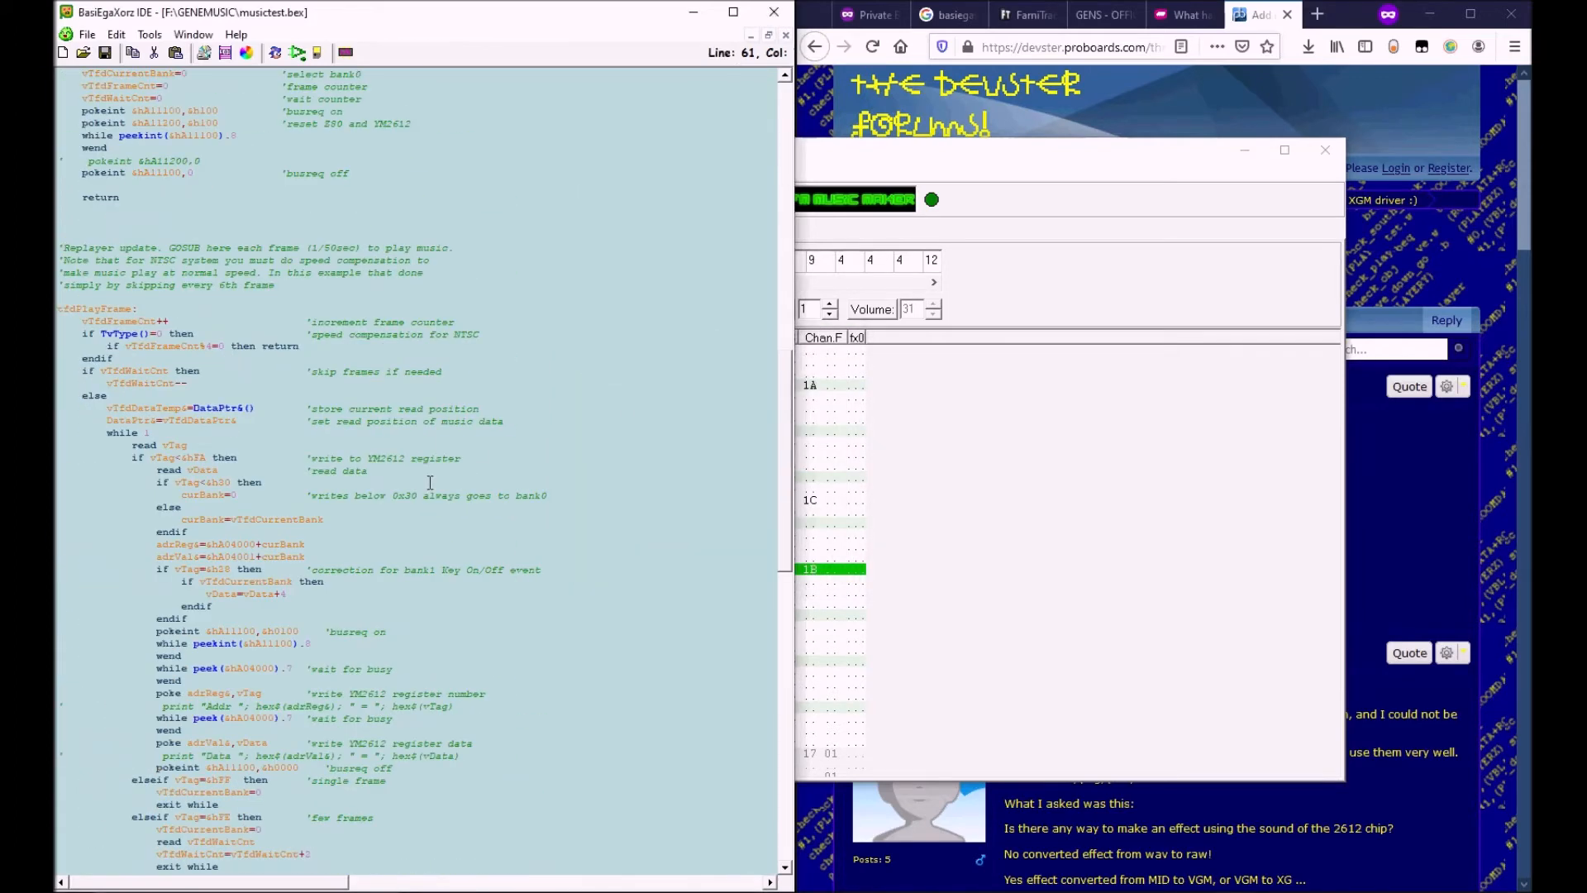
- Add a music2 label with datafile music.tfd,BIN below musicData
scroll("down", 3)
type("datafile new.tfd,BIN")
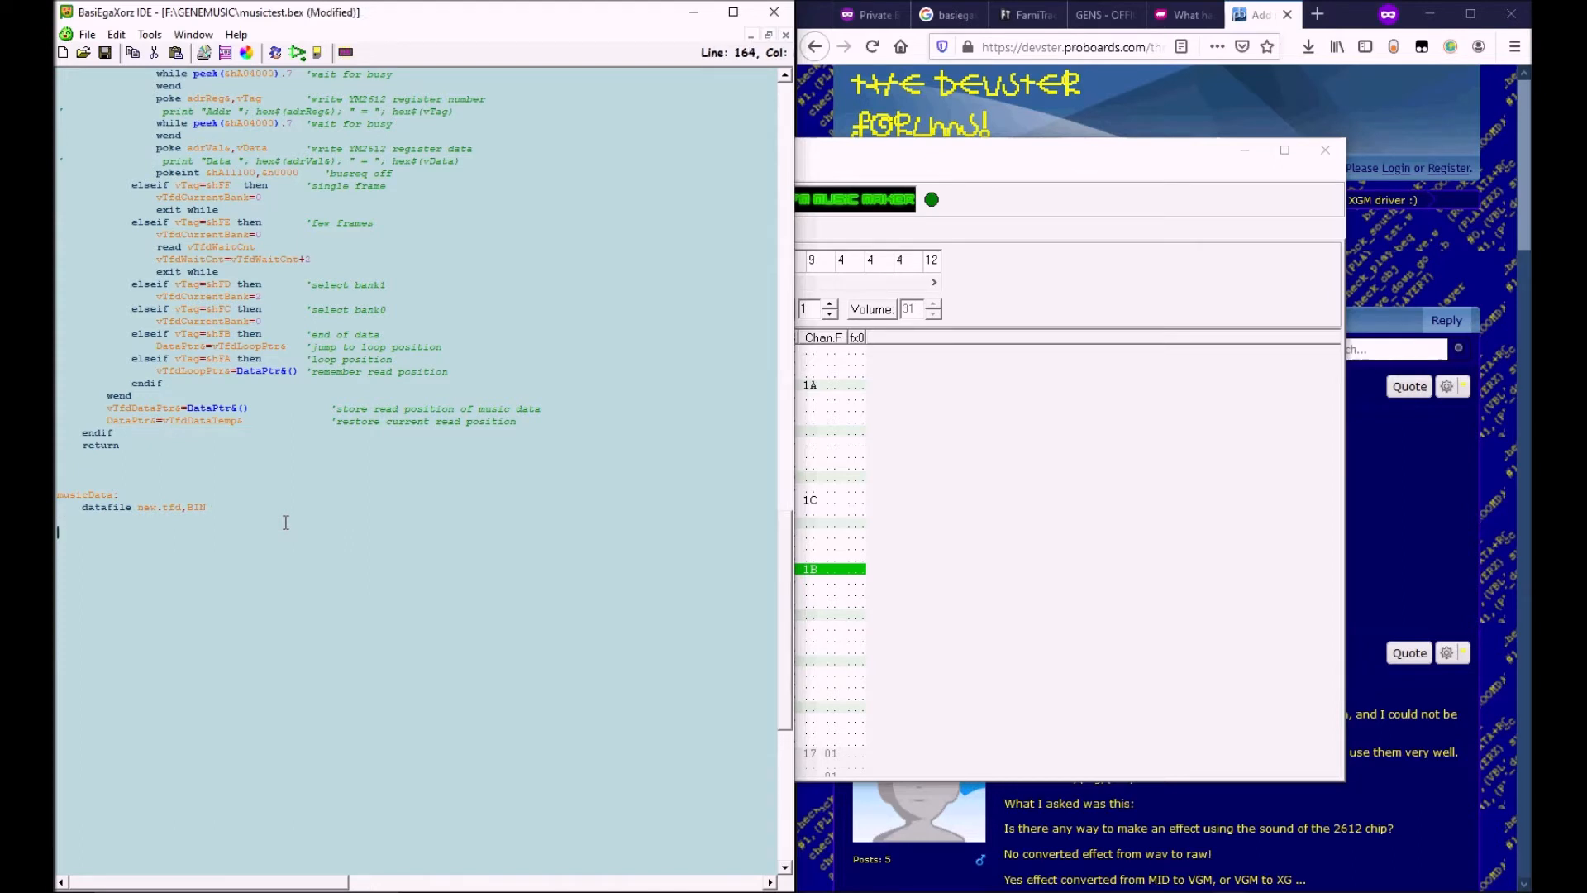
type("music2:")
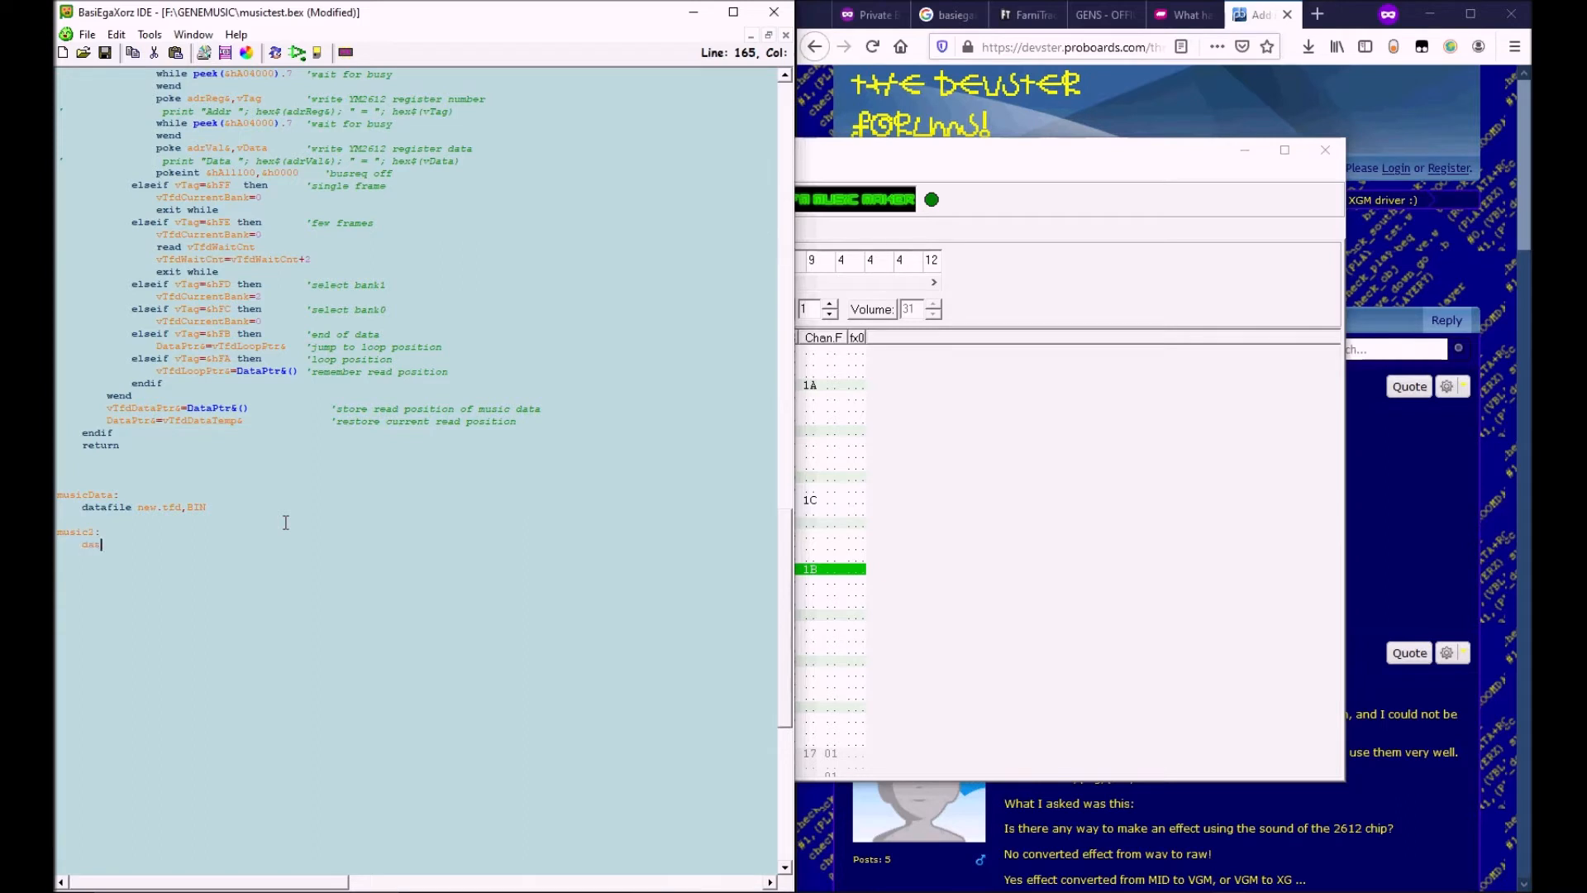
type("datafile music.")
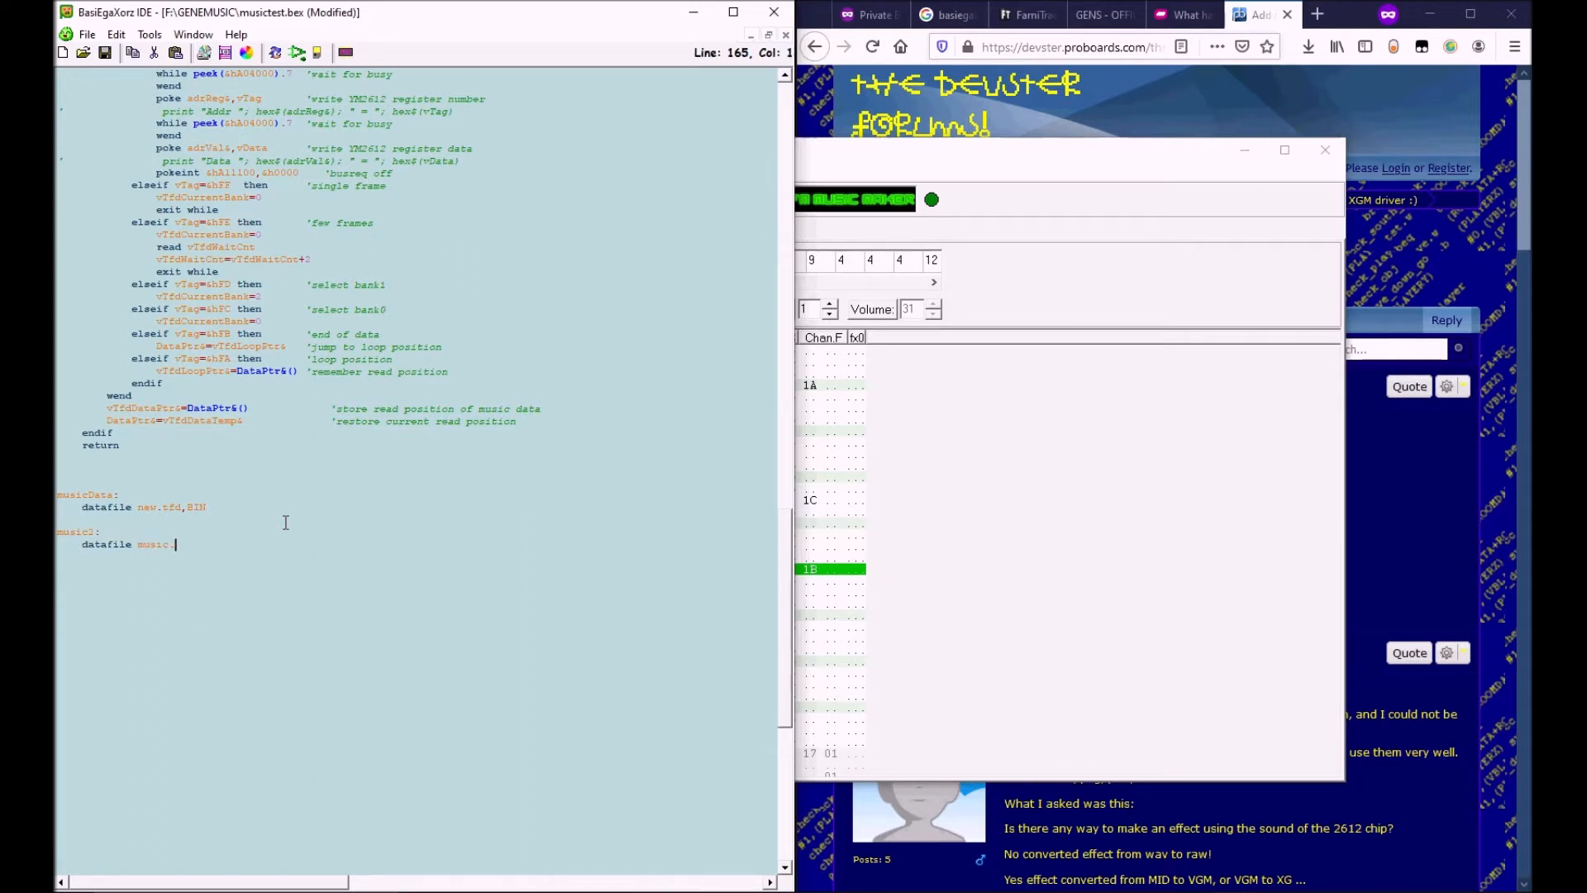
type("tfd,BIN")
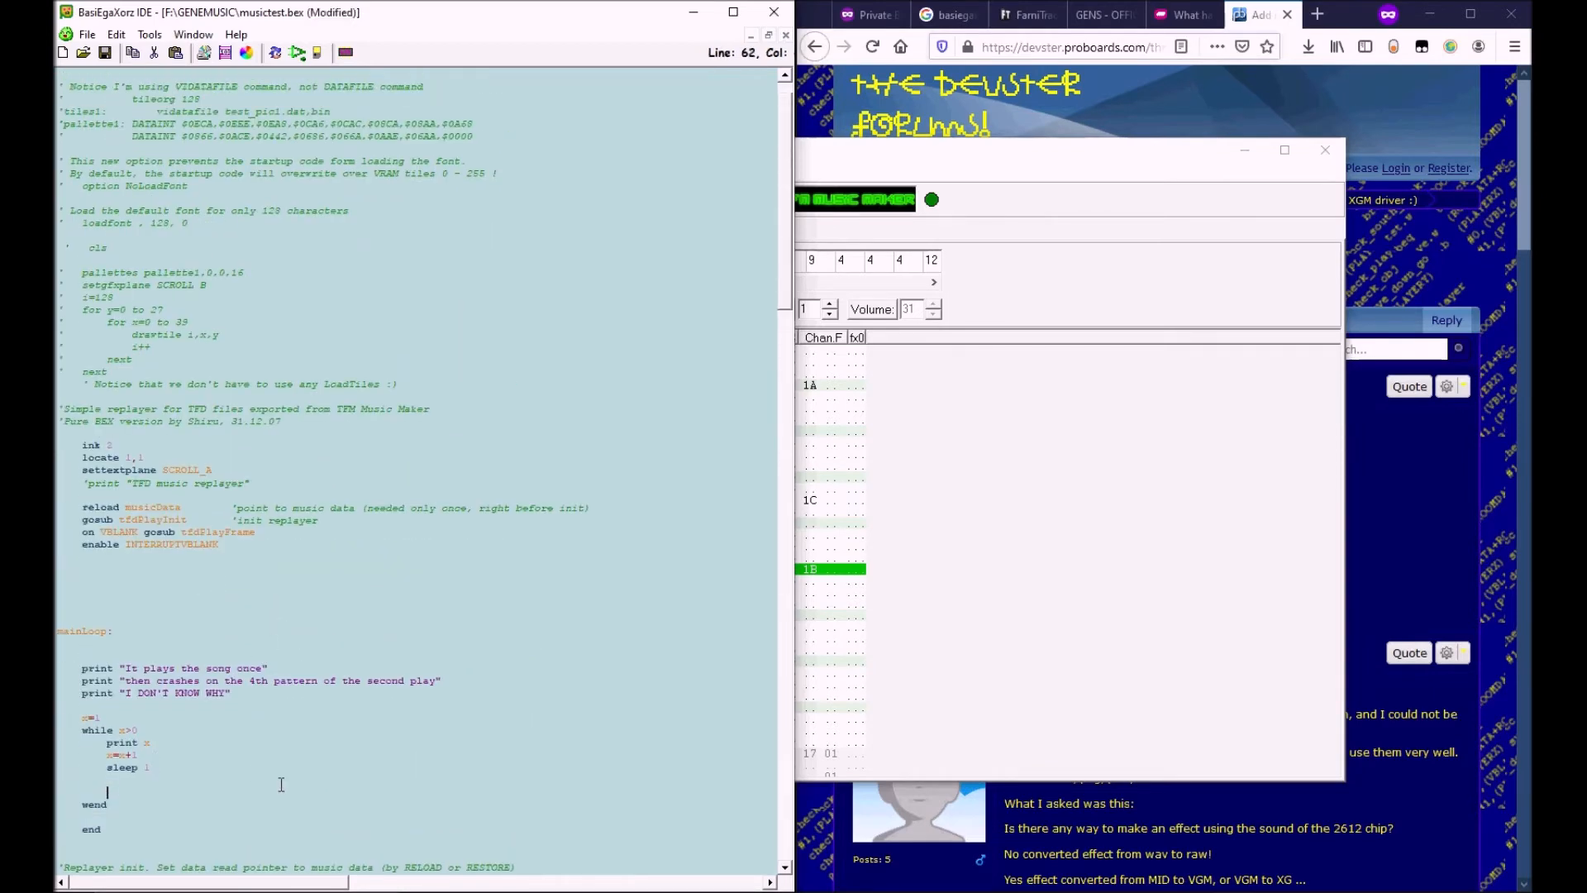
- Add an if x=150 block that reloads music2 and runs gosub tfdPlayInit
type("if(x=")
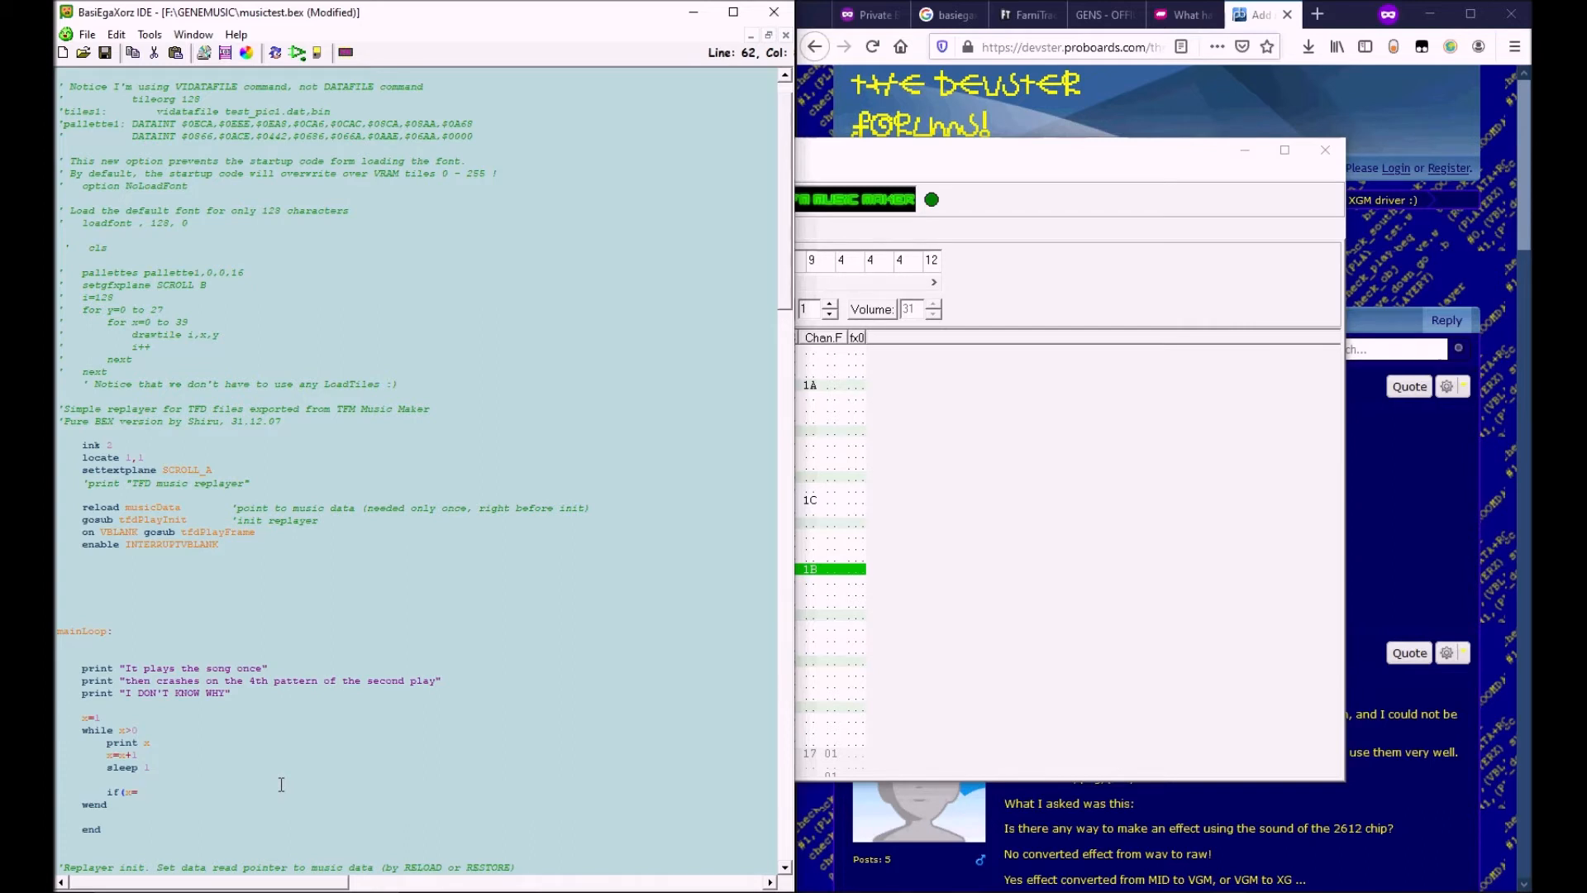
type("180)")
type("re")
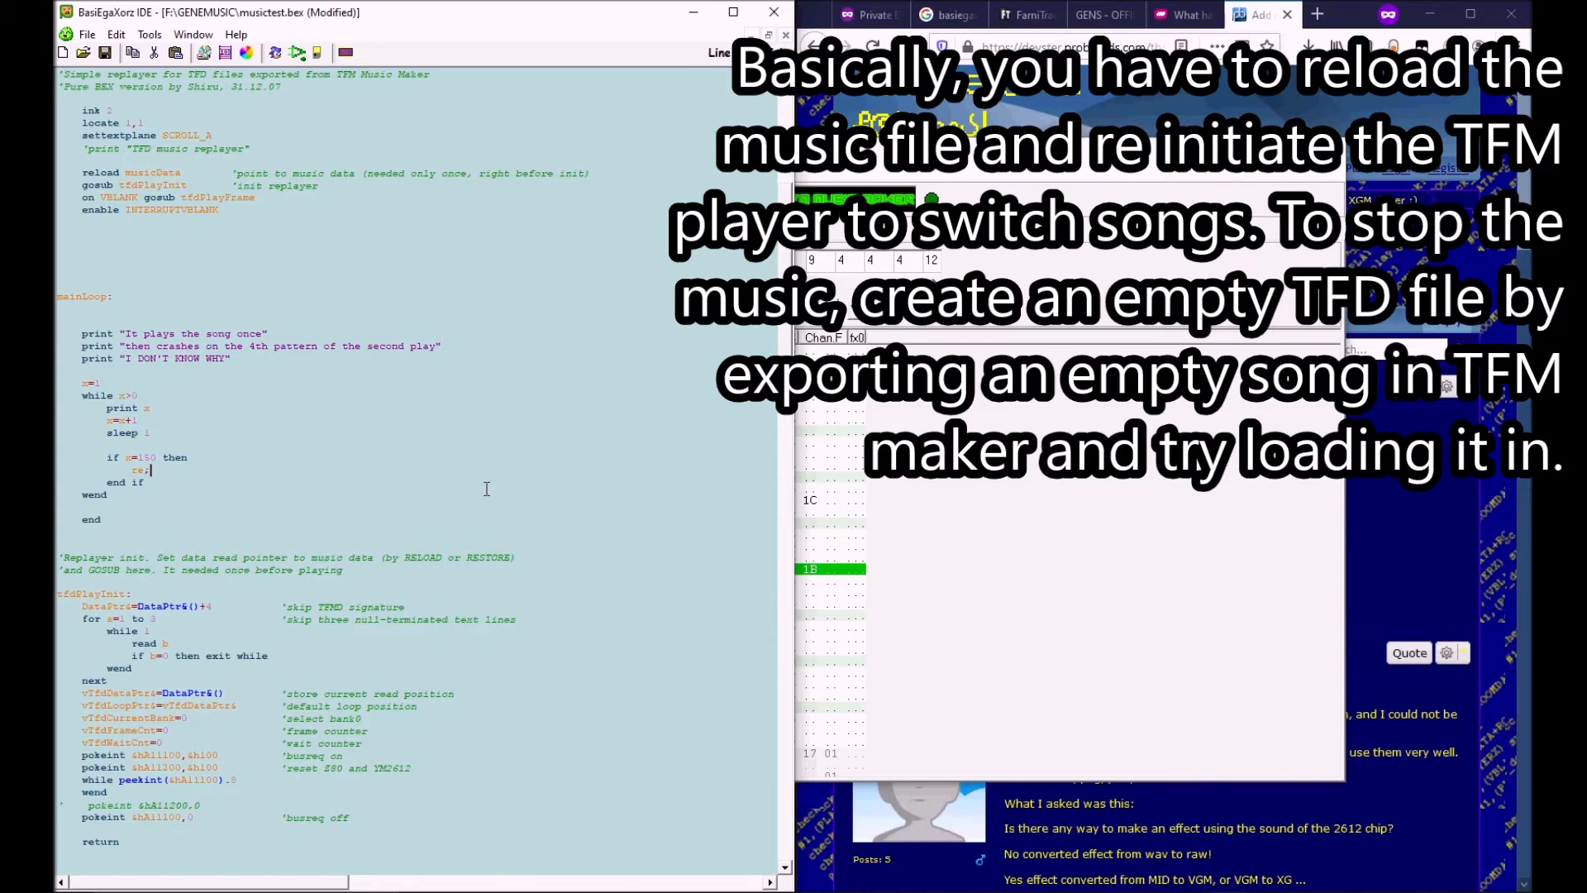
type("pad ,")
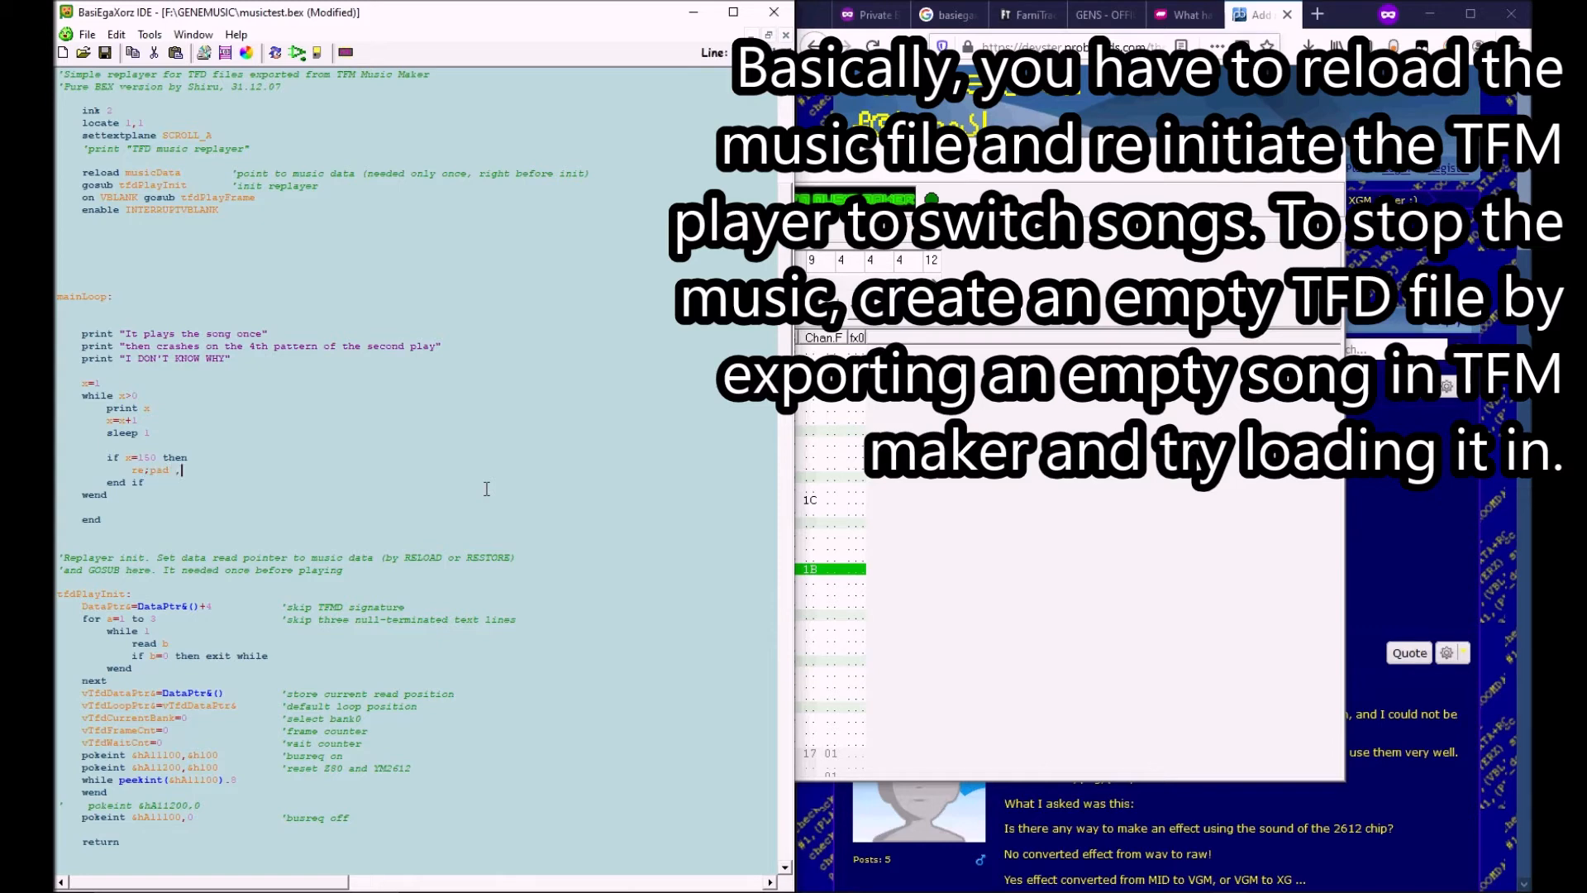
type("isis")
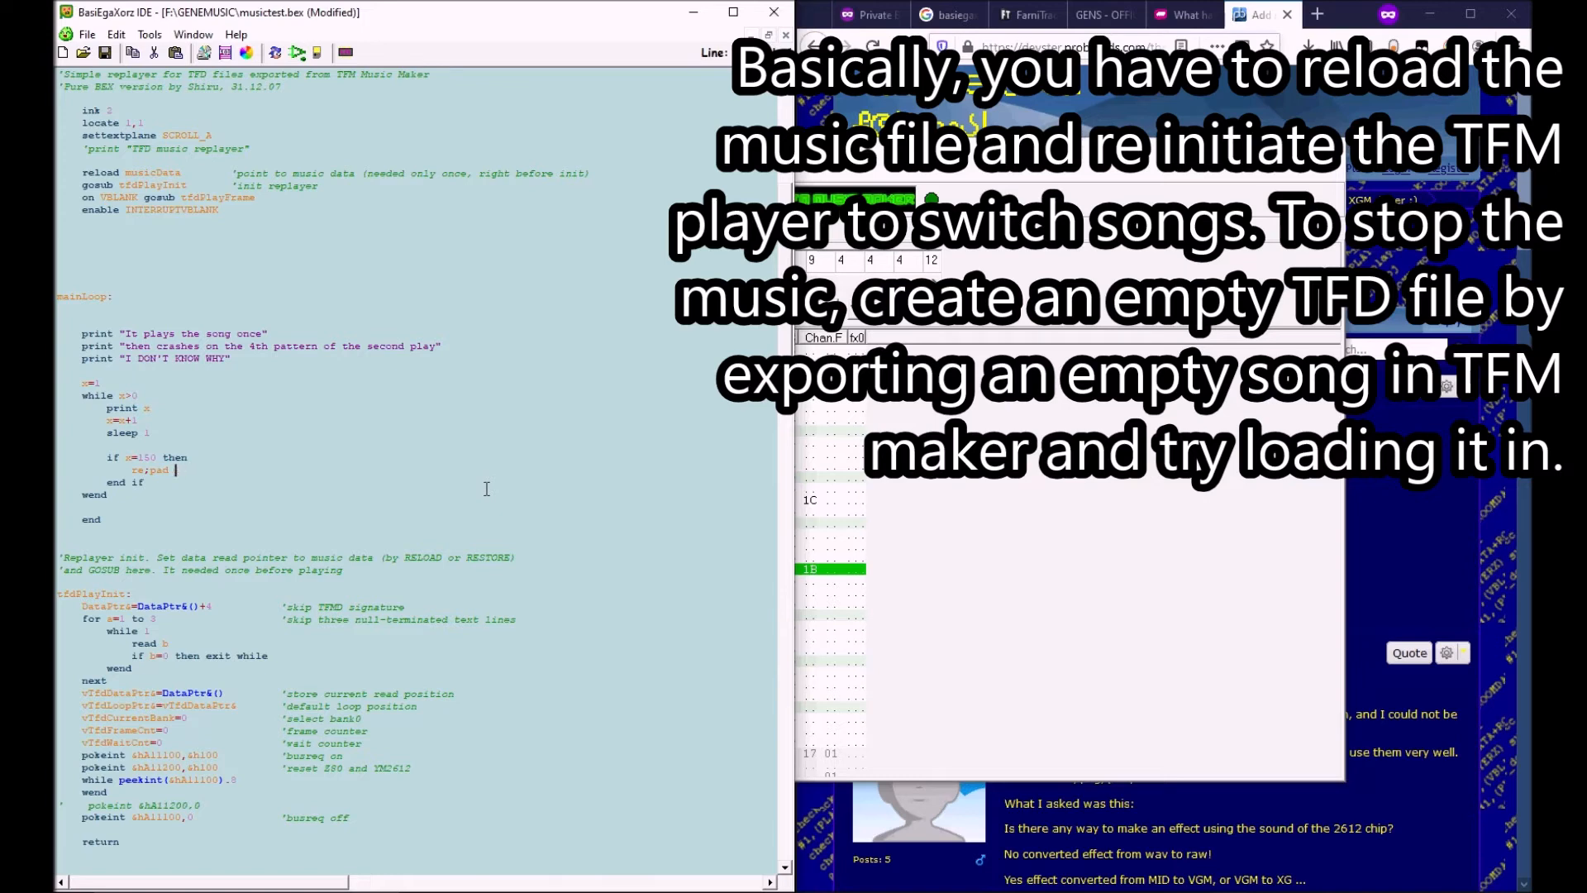
key("Backspace")
type("load musicD")
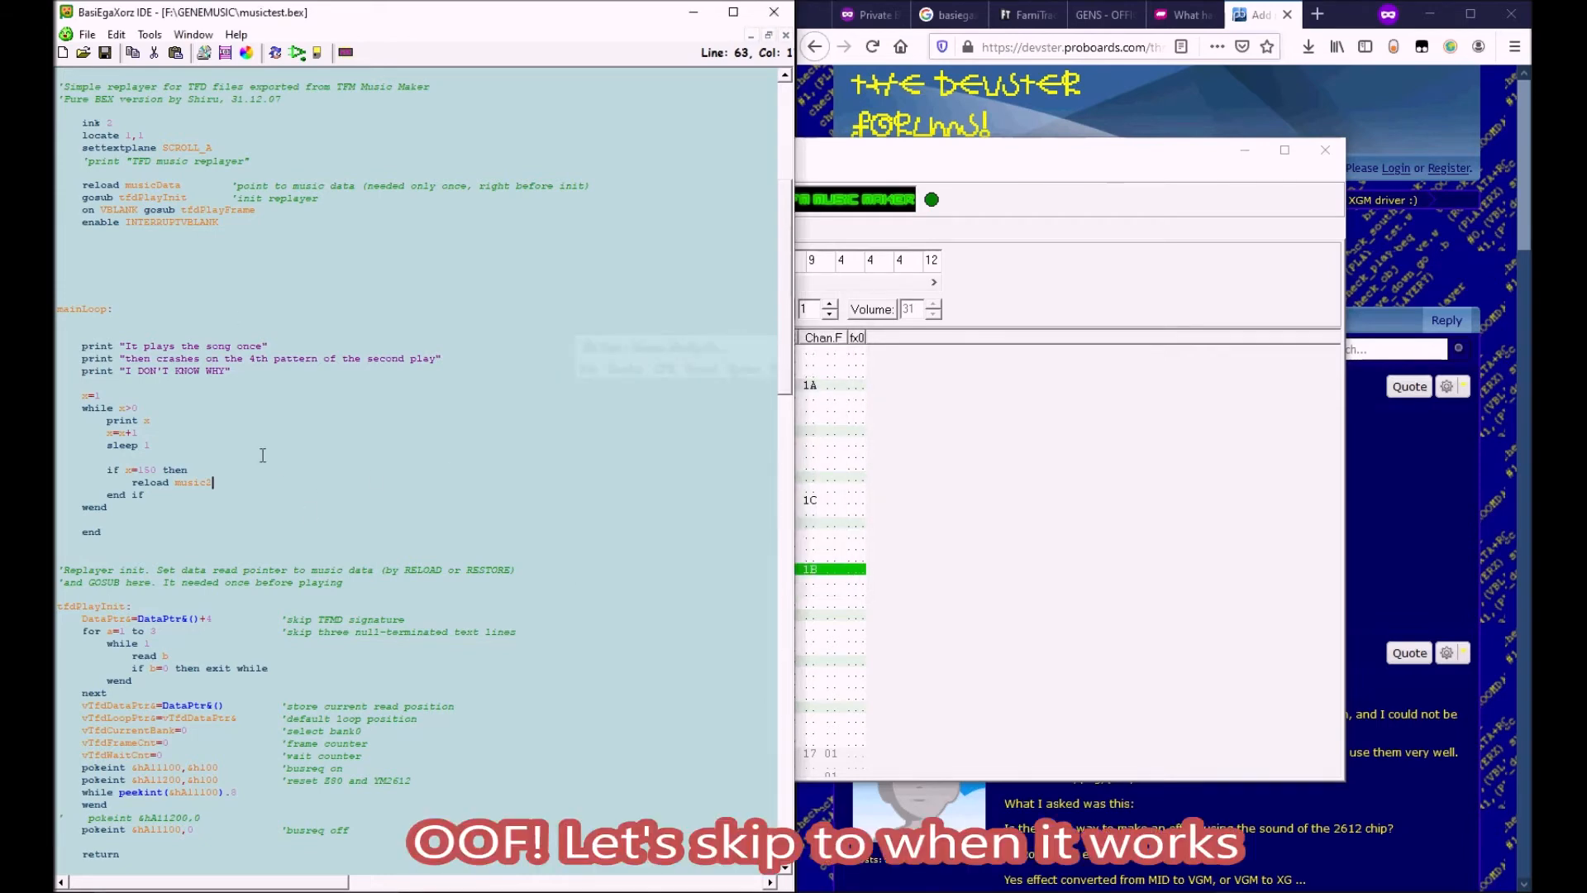
type("gosub tfdPlayInit")
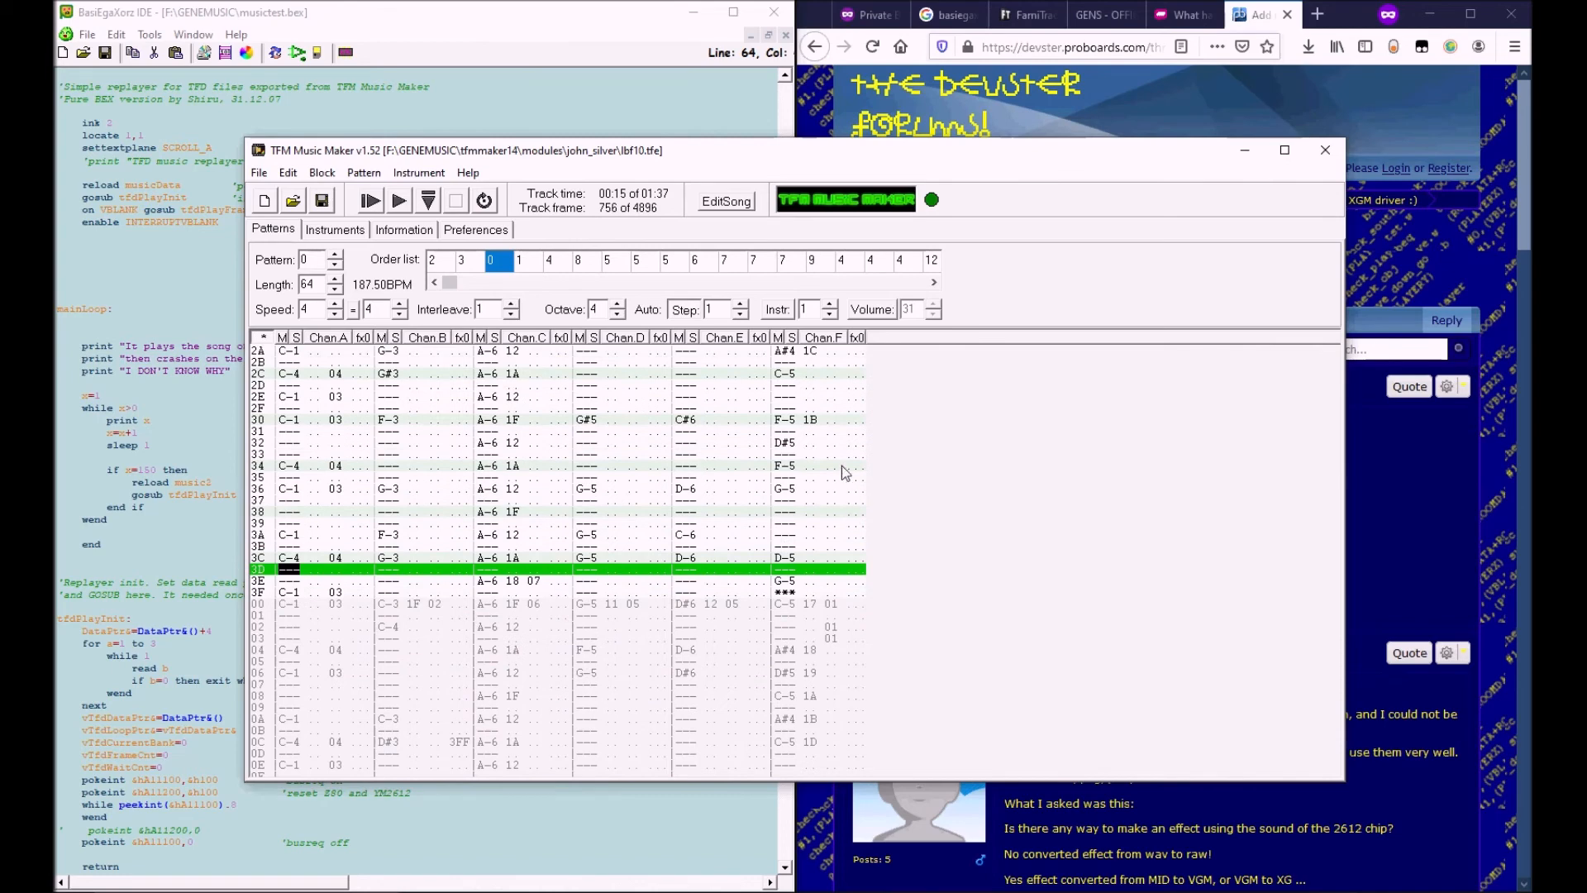
mouse_move(1105, 565)
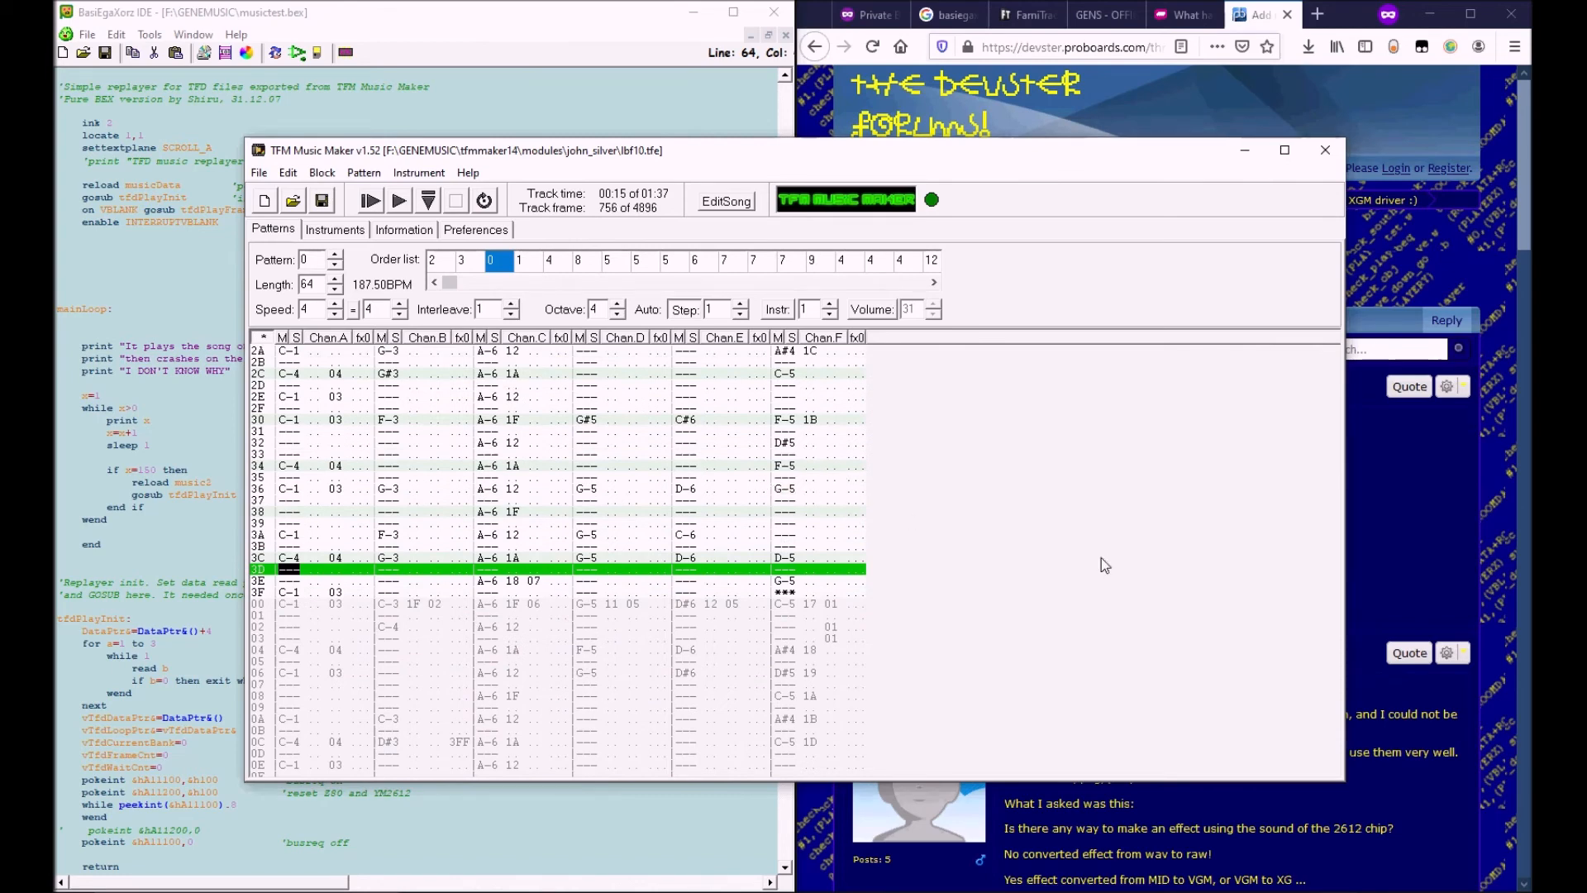
mouse_move(996, 537)
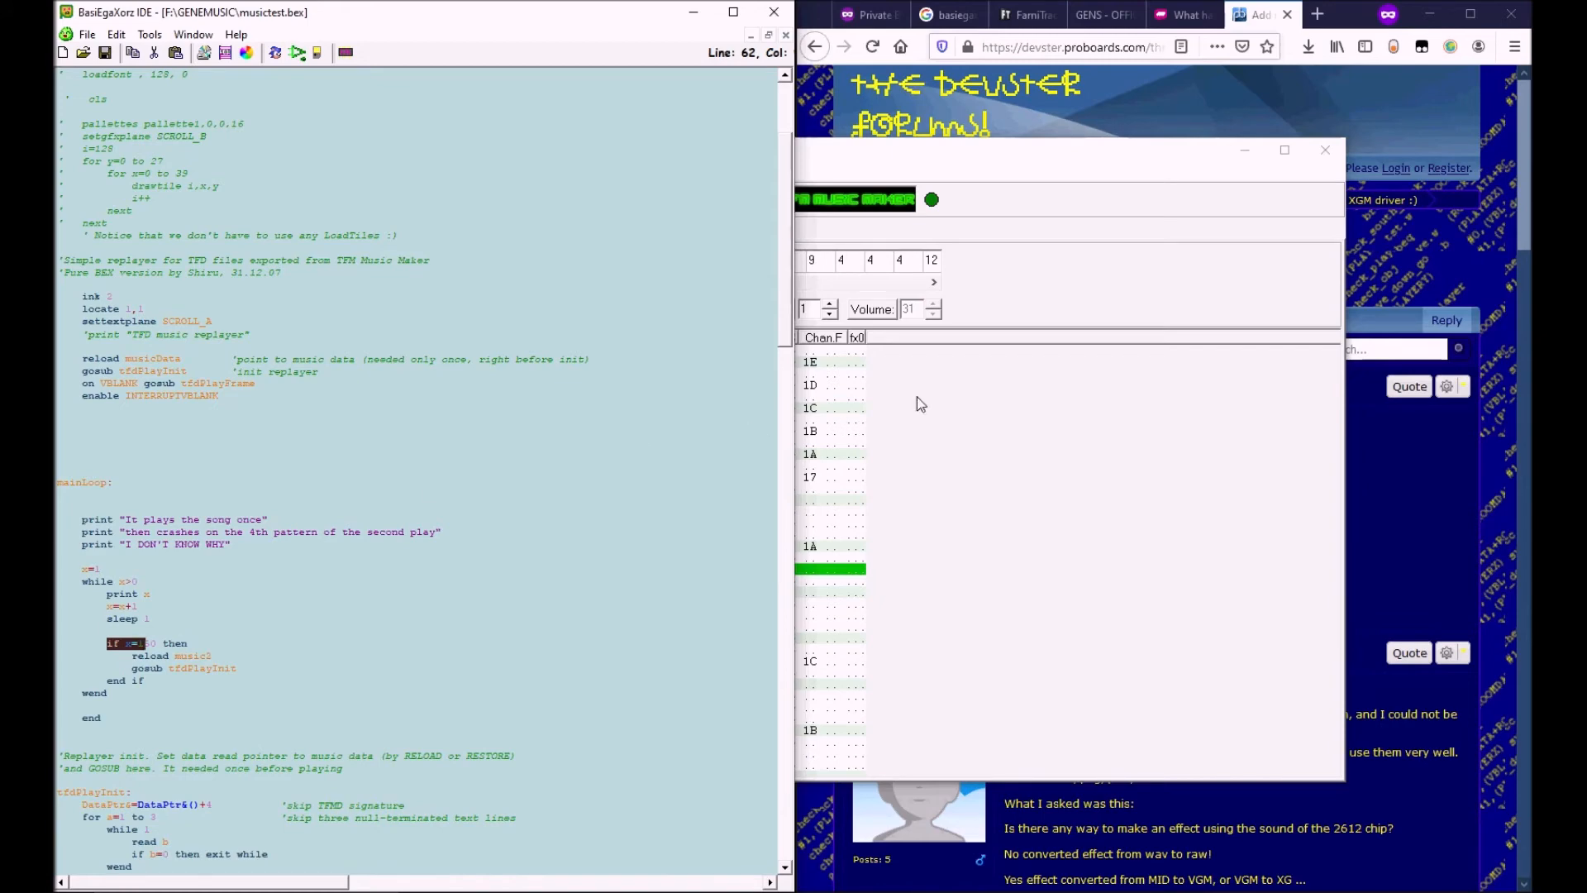
mouse_move(883, 392)
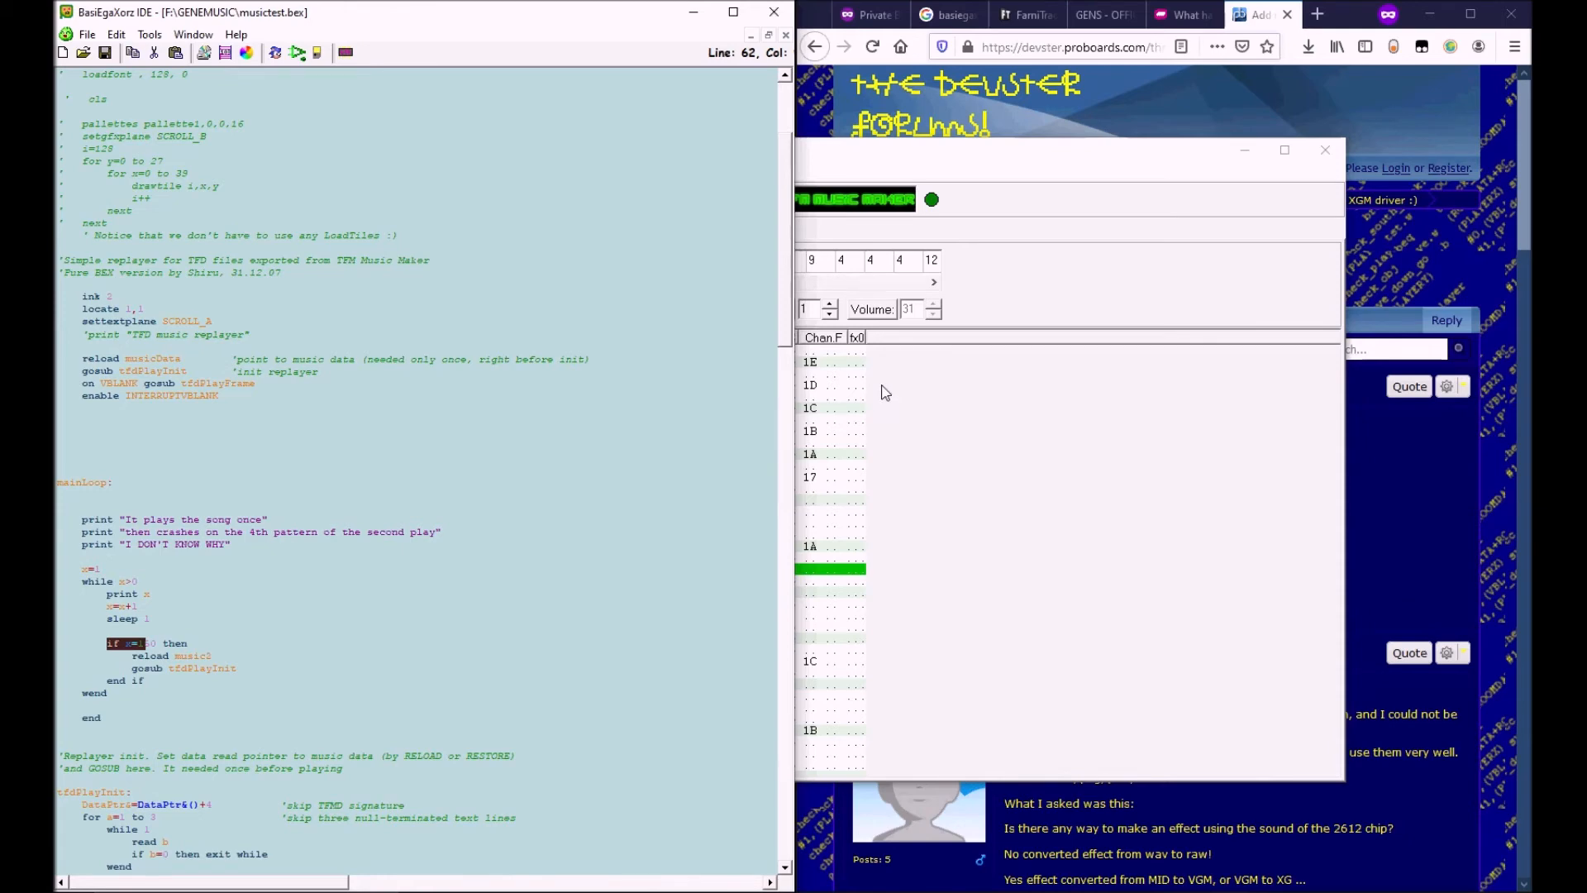
mouse_move(932, 384)
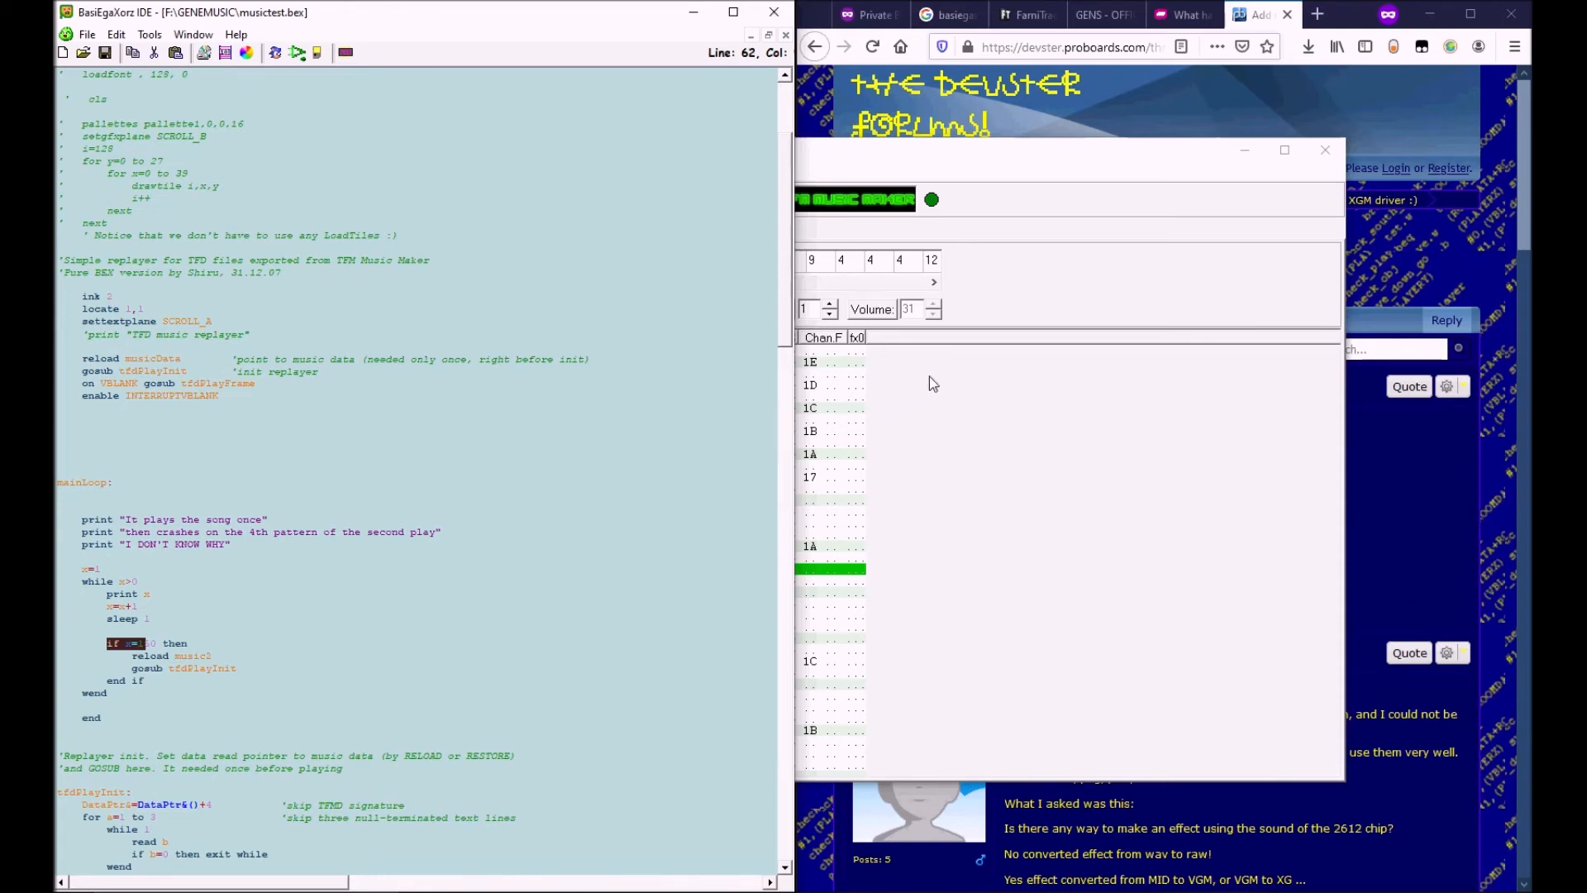
mouse_move(1273, 312)
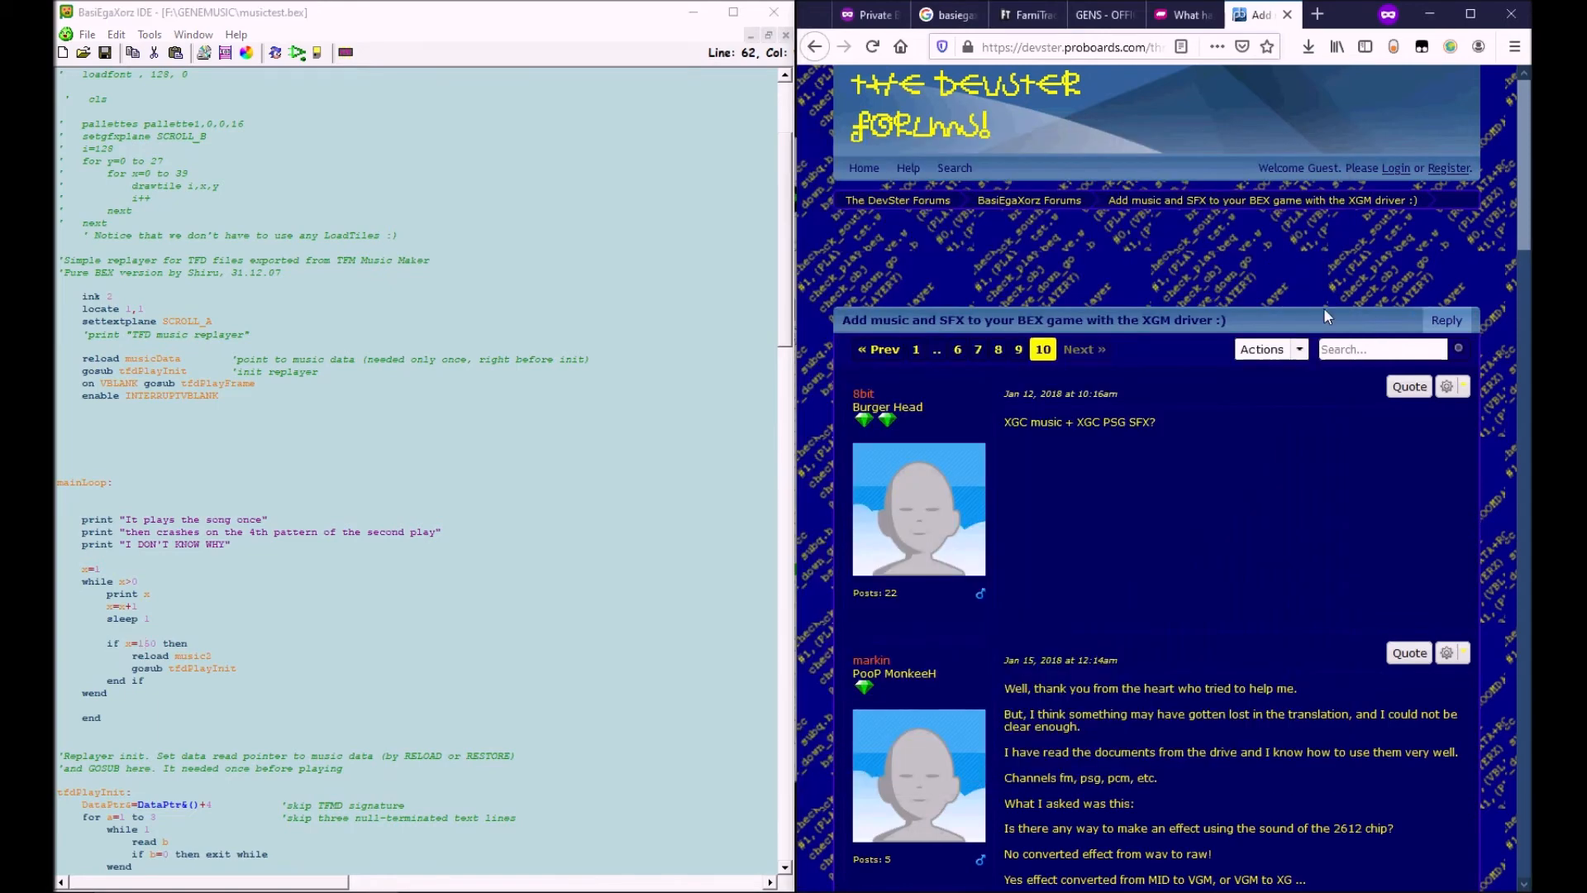
mouse_move(967, 334)
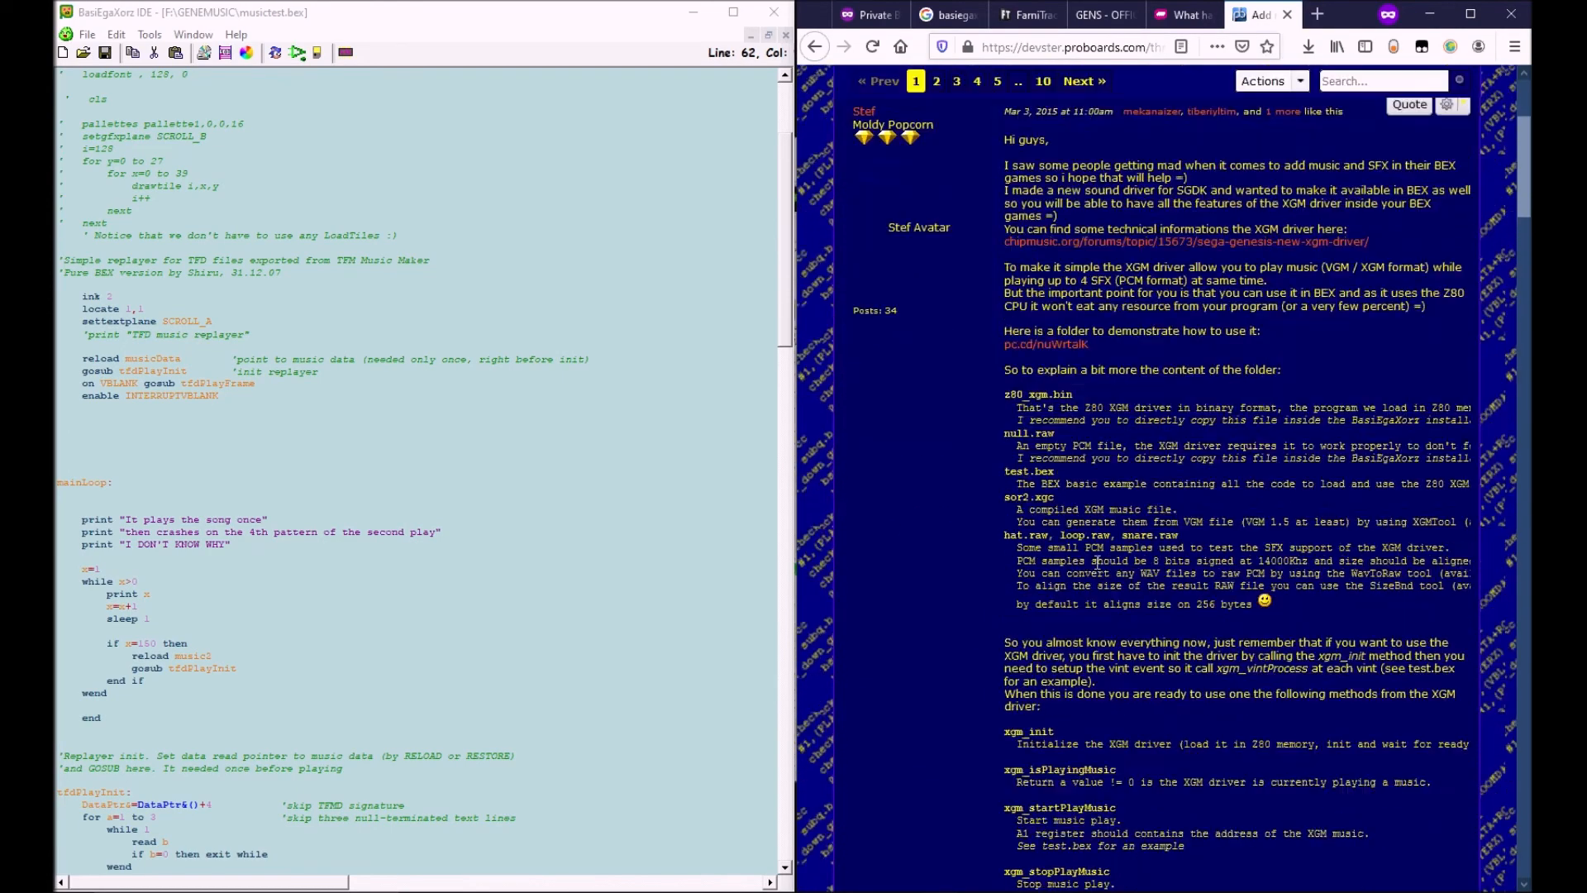
- Read through the XGM driver thread's replies, then open a new tab
scroll("down", 3)
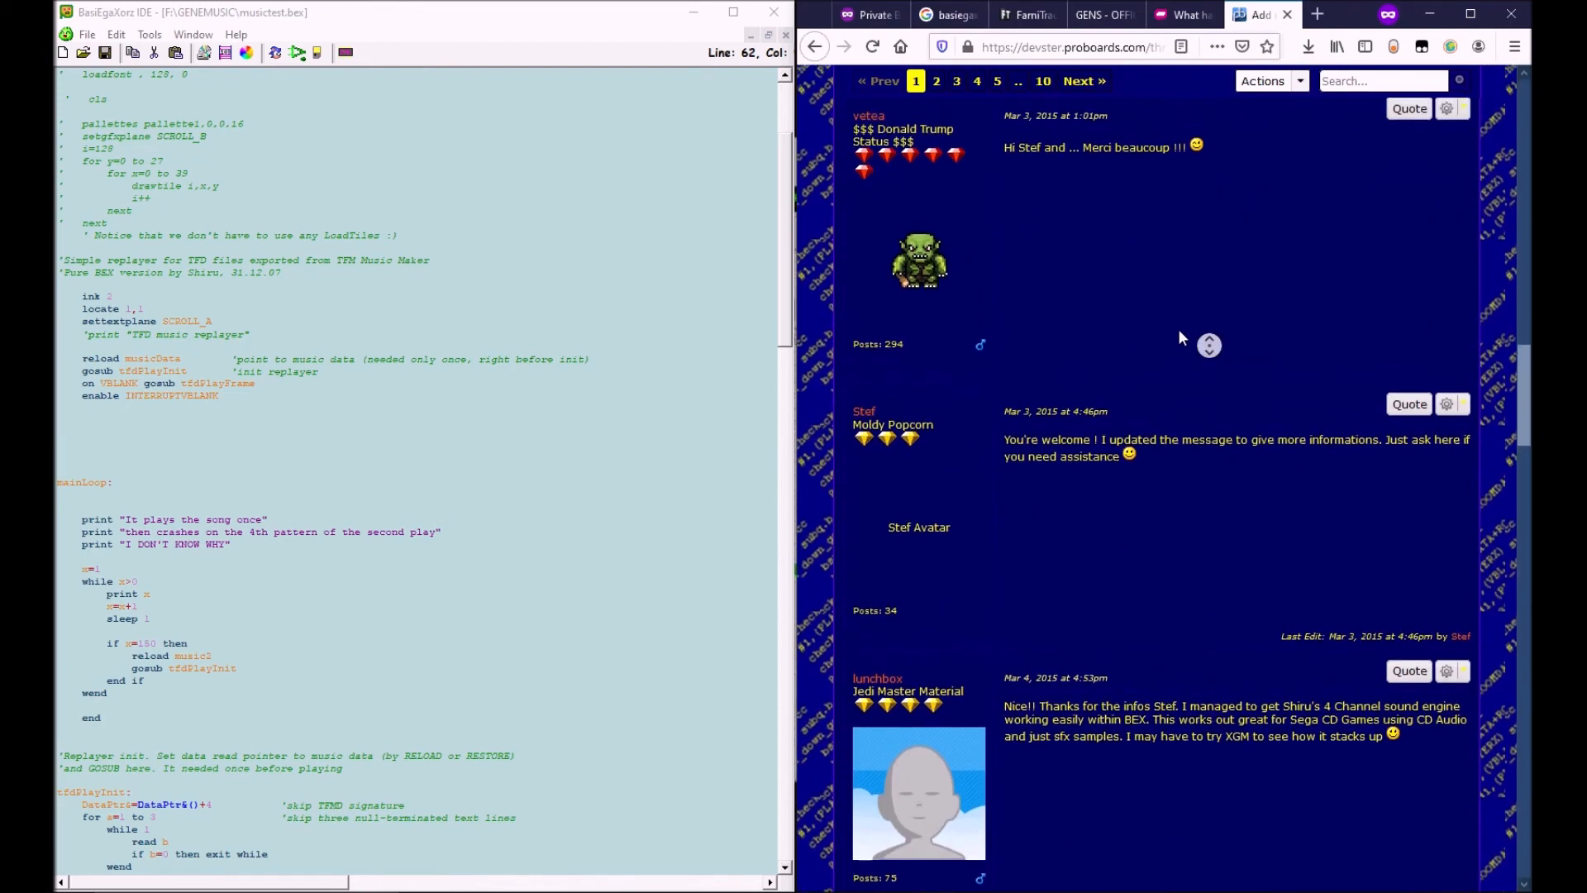
scroll("down", 3)
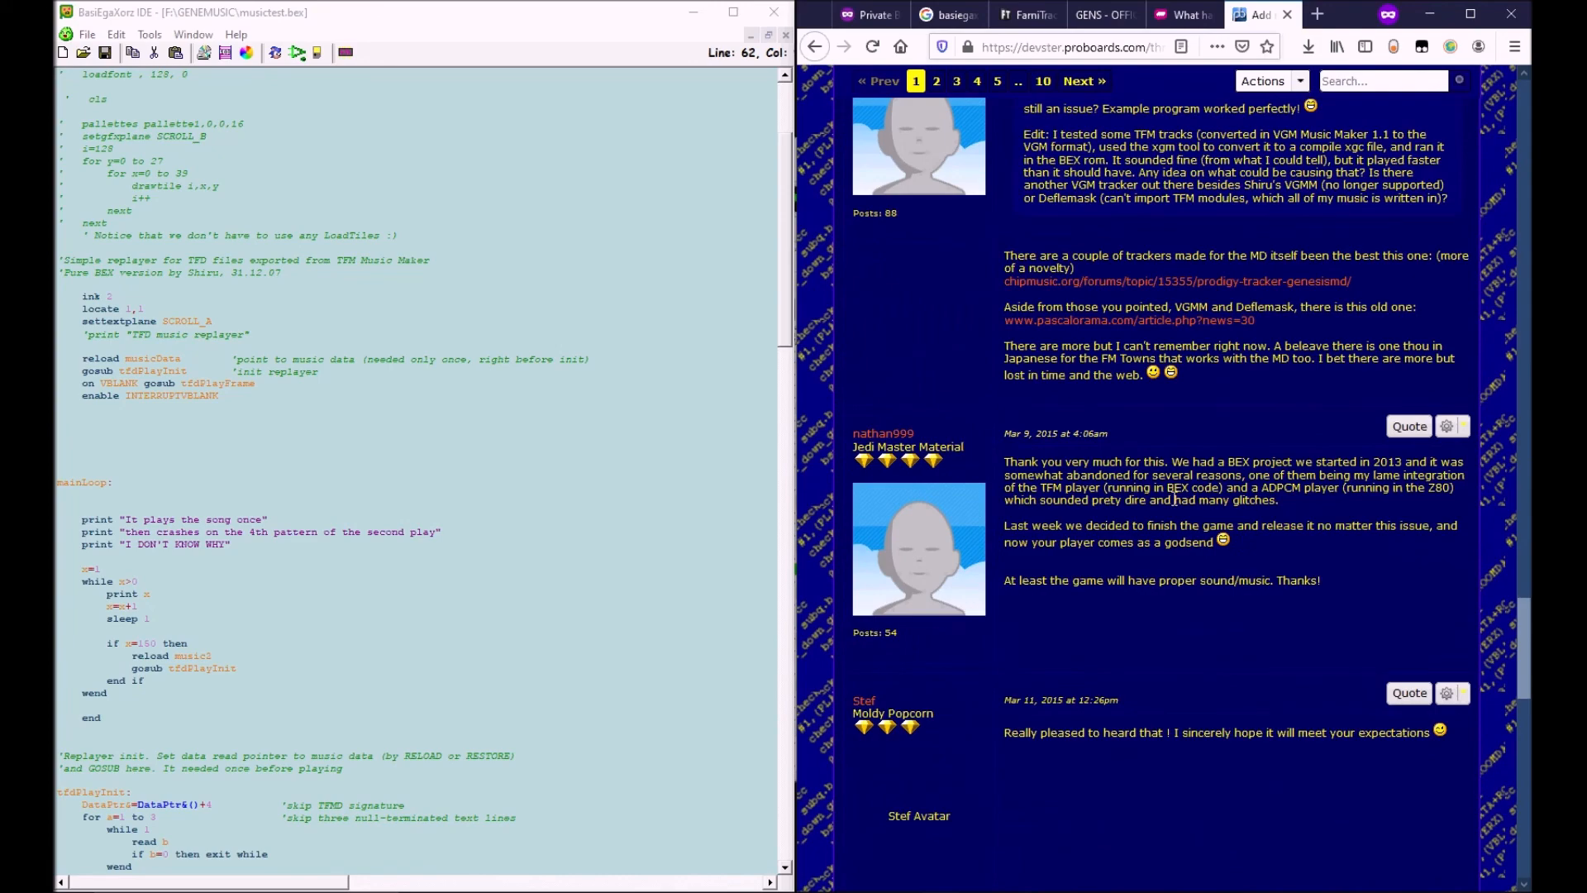
scroll("down", 3)
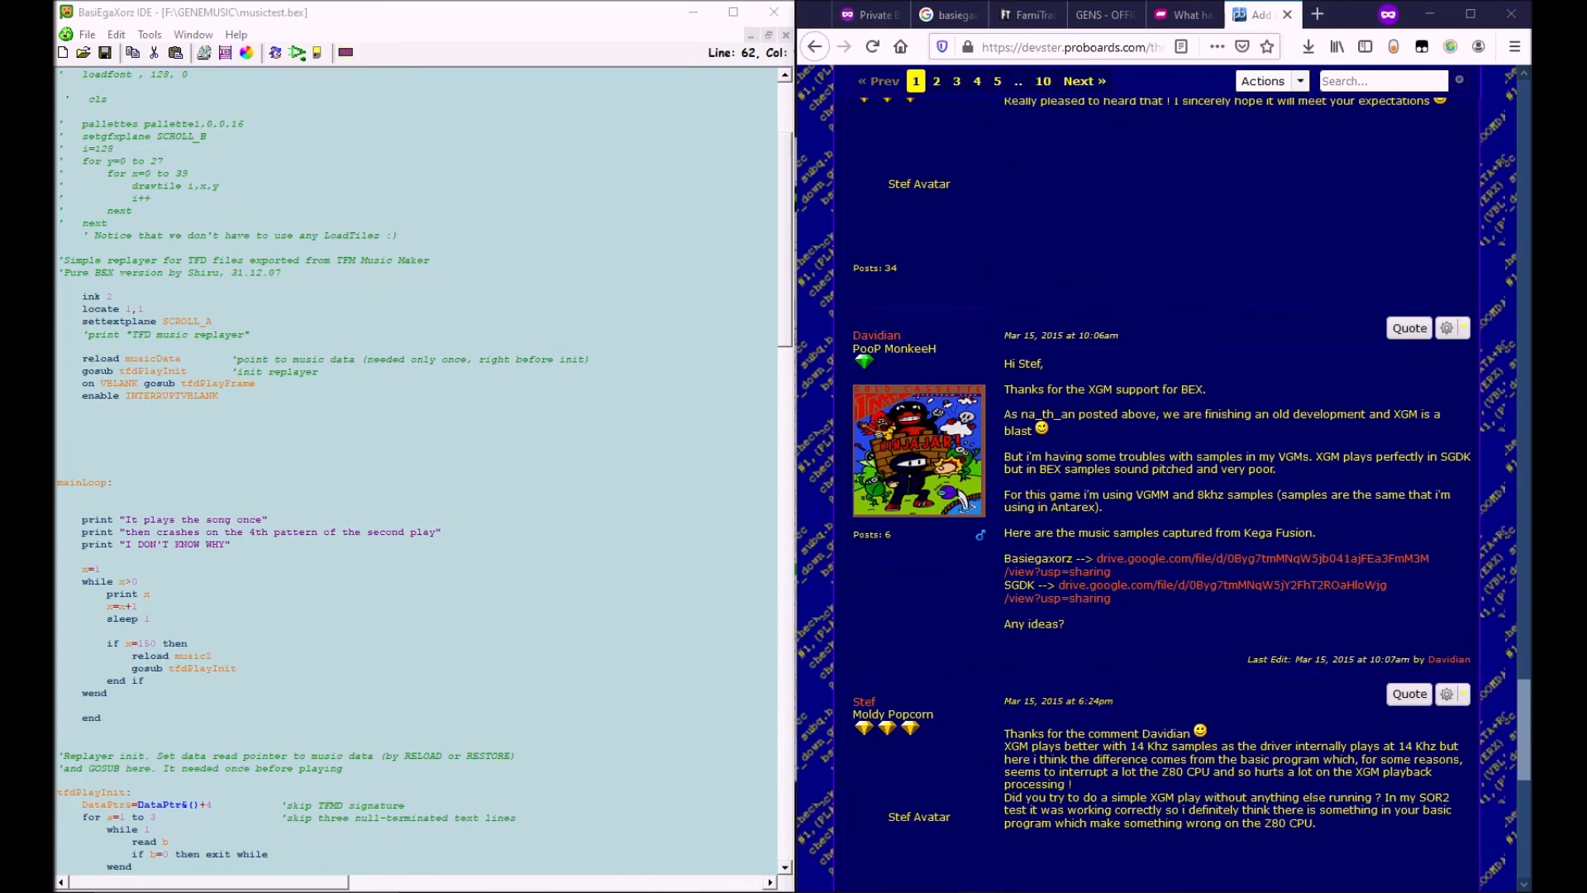
left_click(1317, 14)
type("gendev.spritesmind.net/forum/viewtopic.php?t=1273")
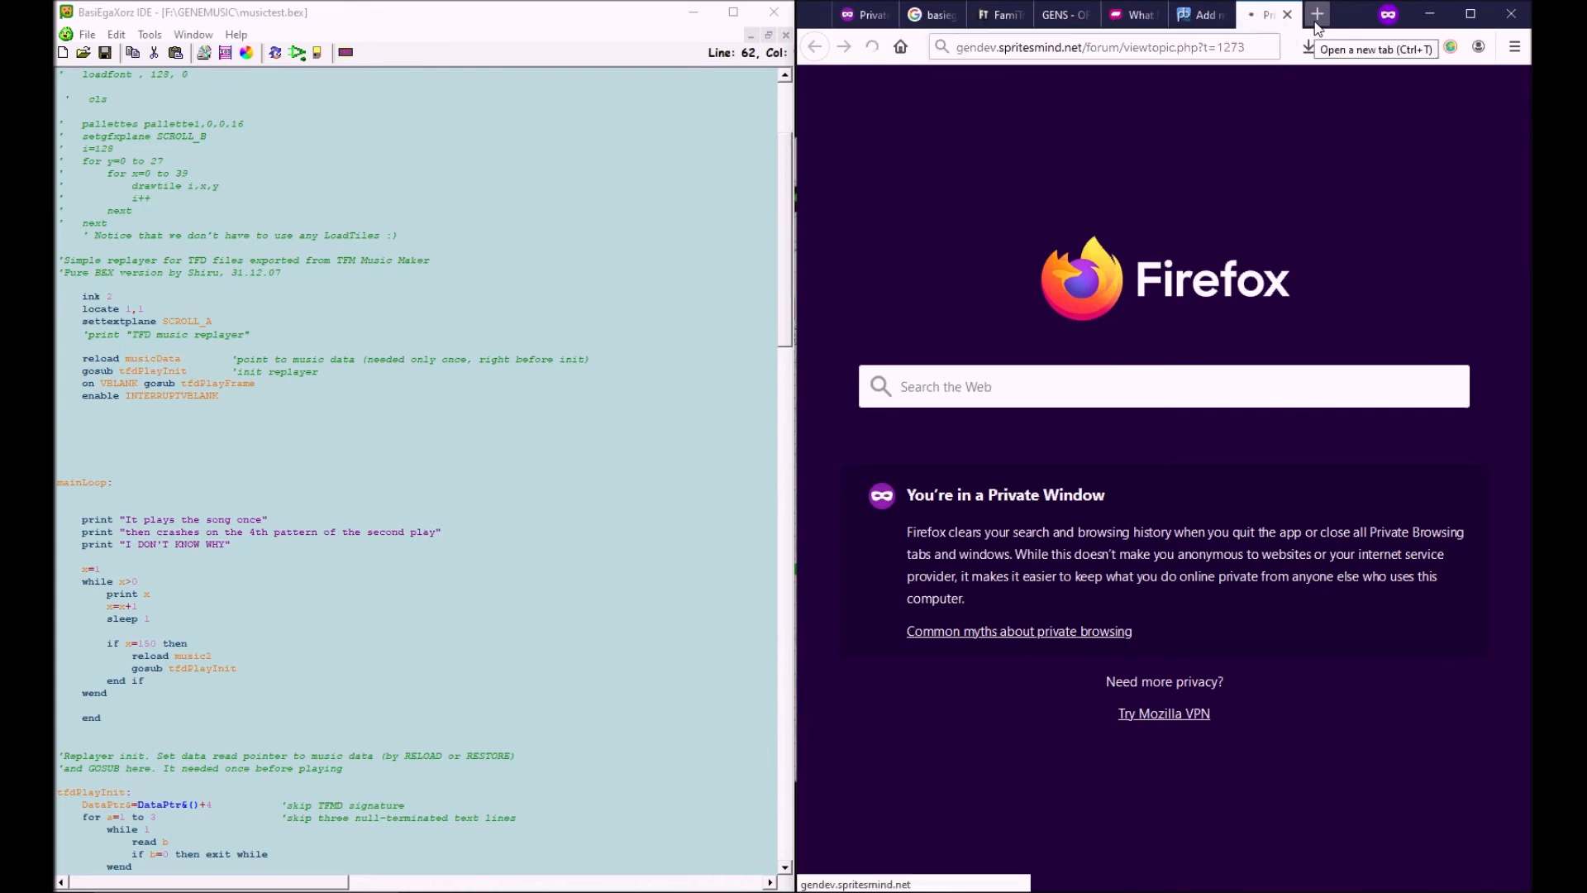
- Open a new private-browsing tab for the gendev.spritesmind.net forum topic
left_click(871, 46)
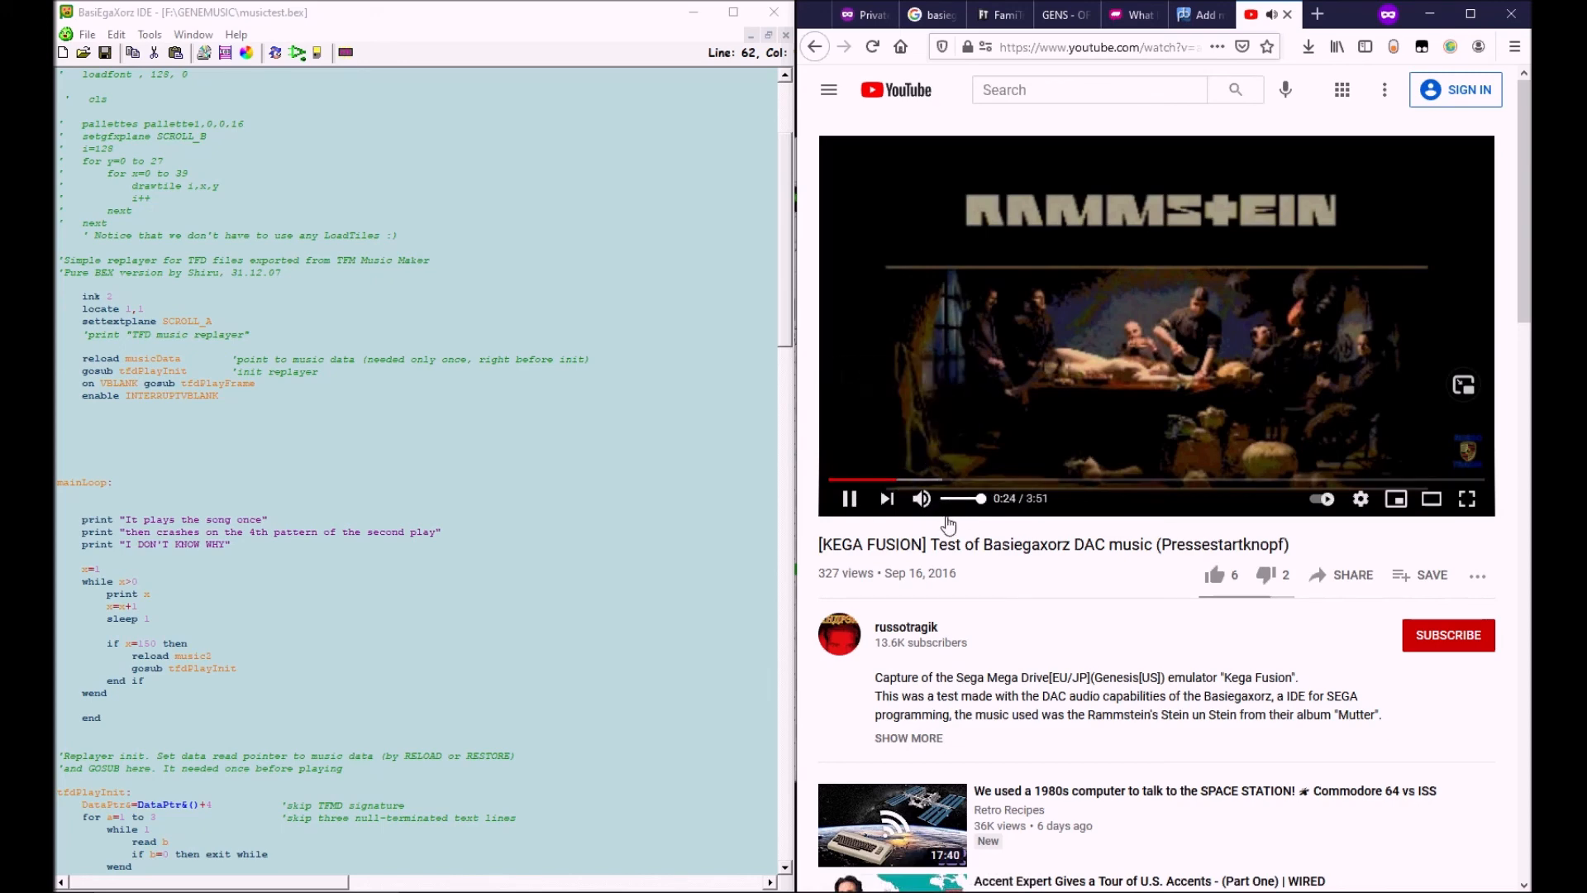
mouse_move(936, 481)
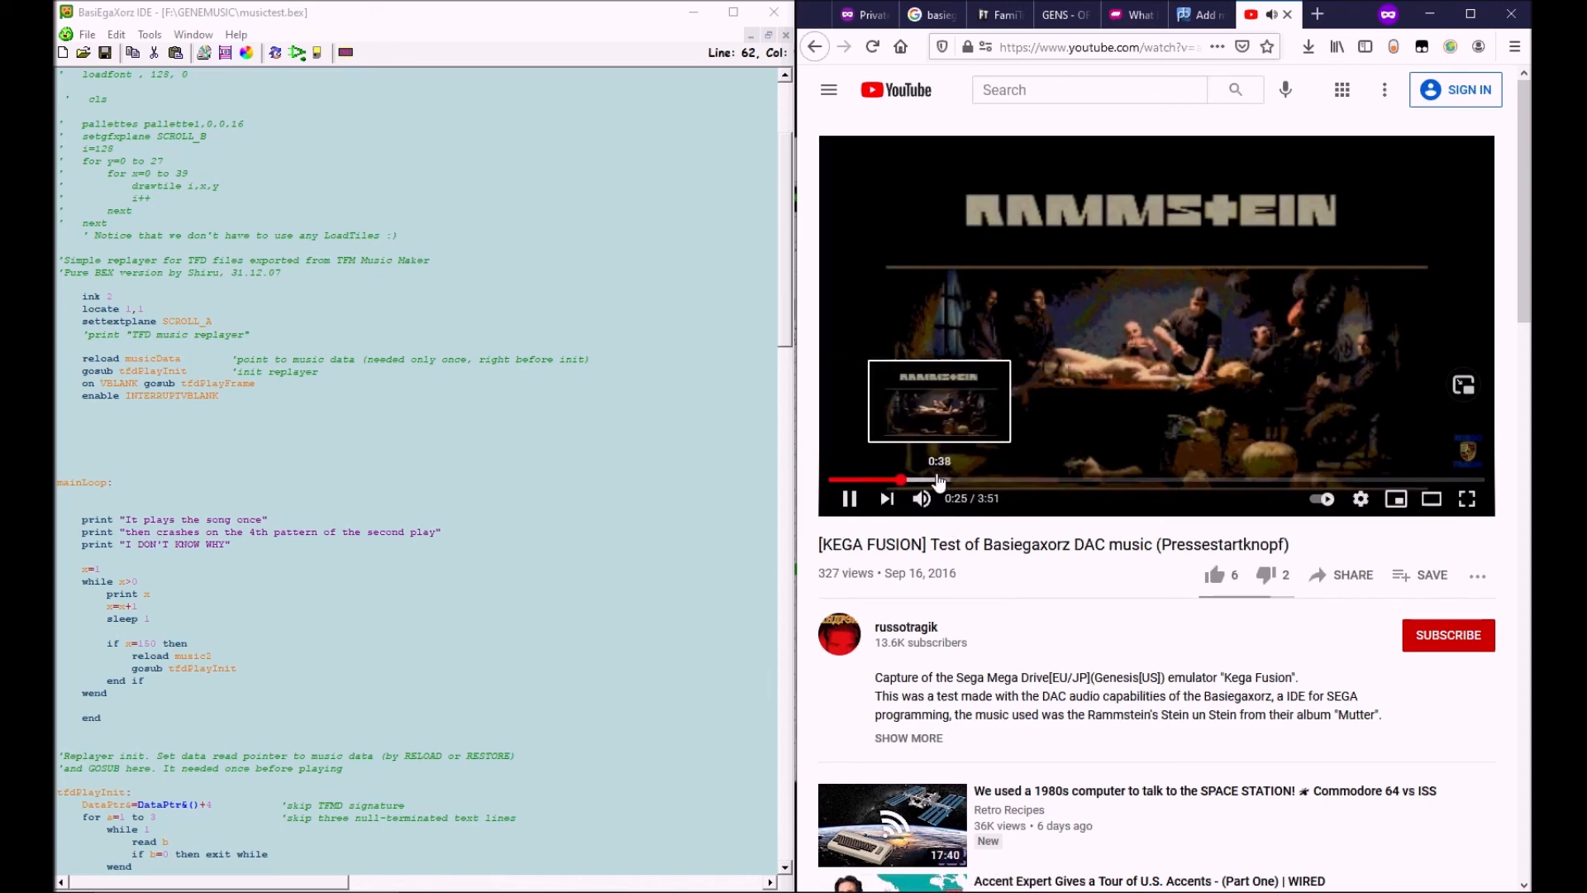
- Pause the DAC music test video at 0:26 and expand its description to show the partial code
left_click(896, 480)
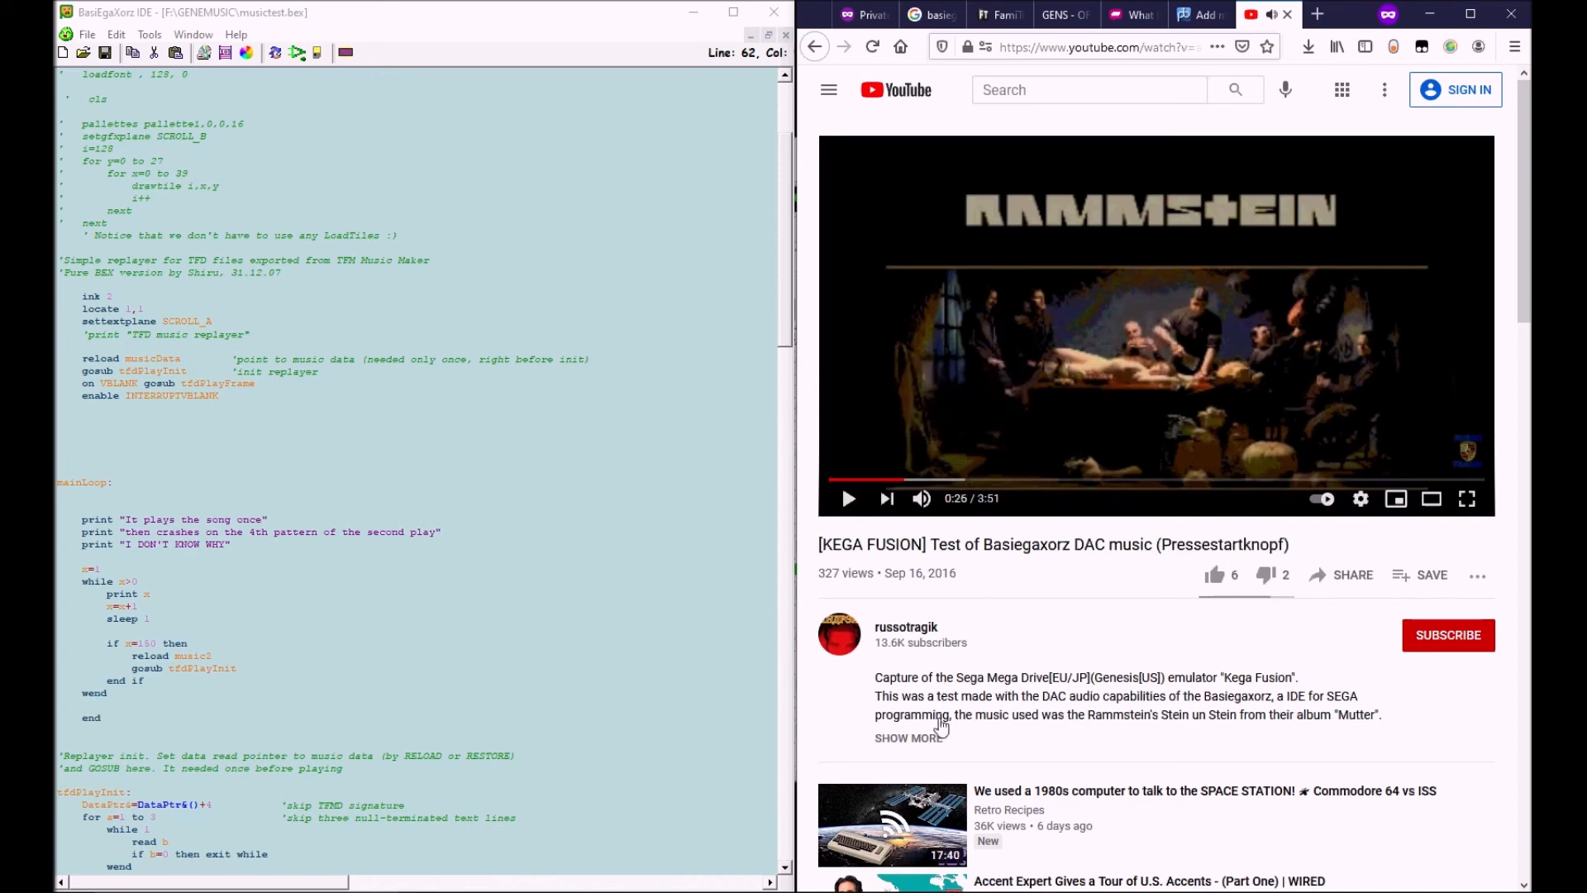
left_click(907, 736)
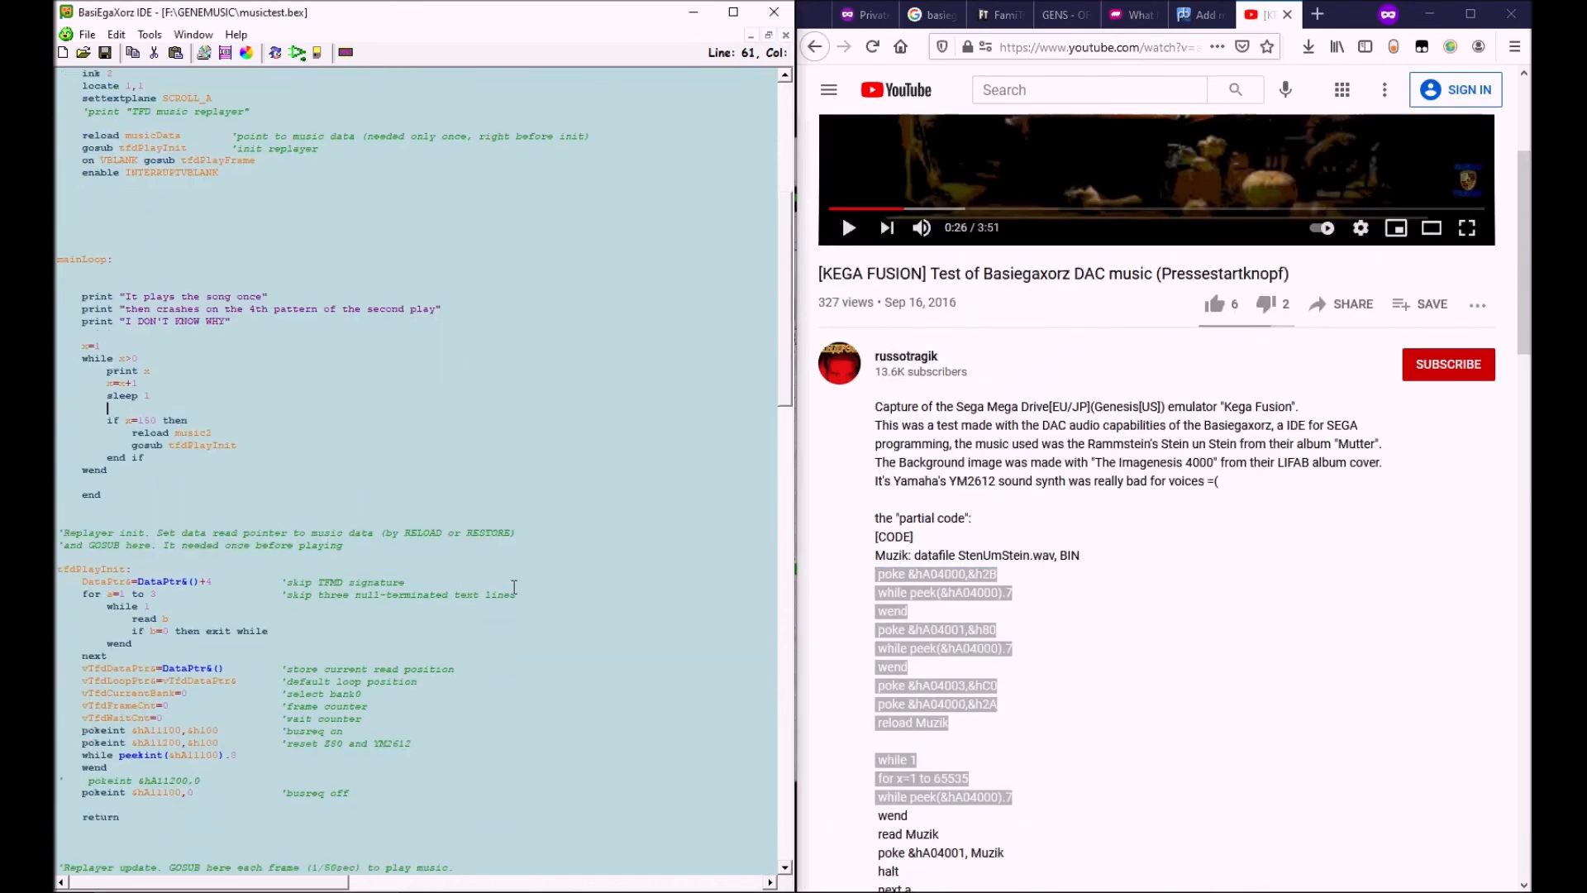
scroll("down", 3)
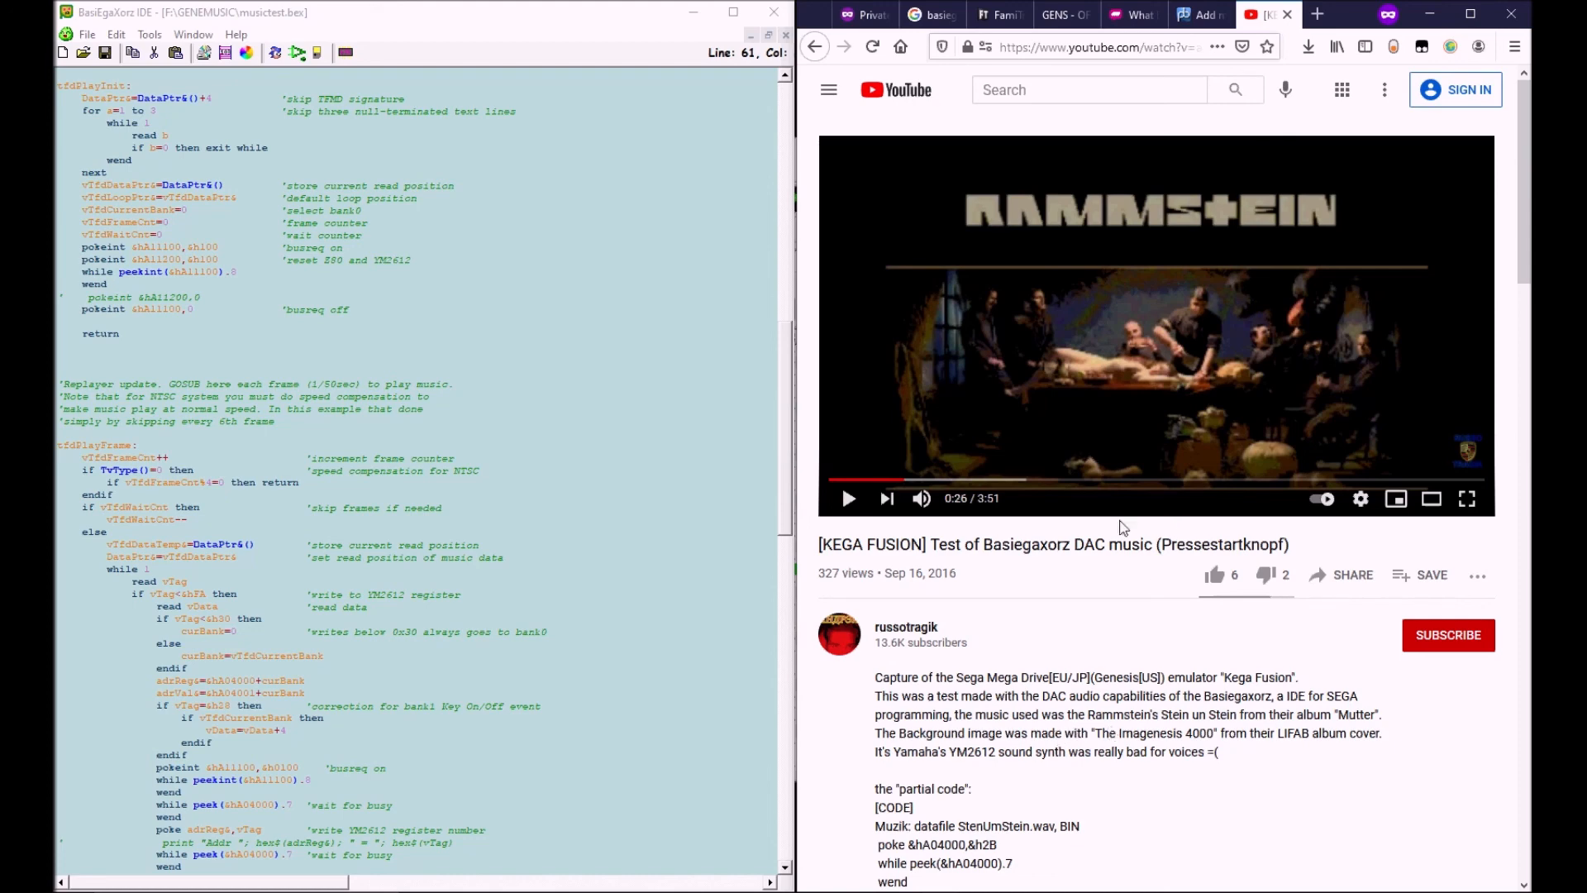
double_click(1088, 545)
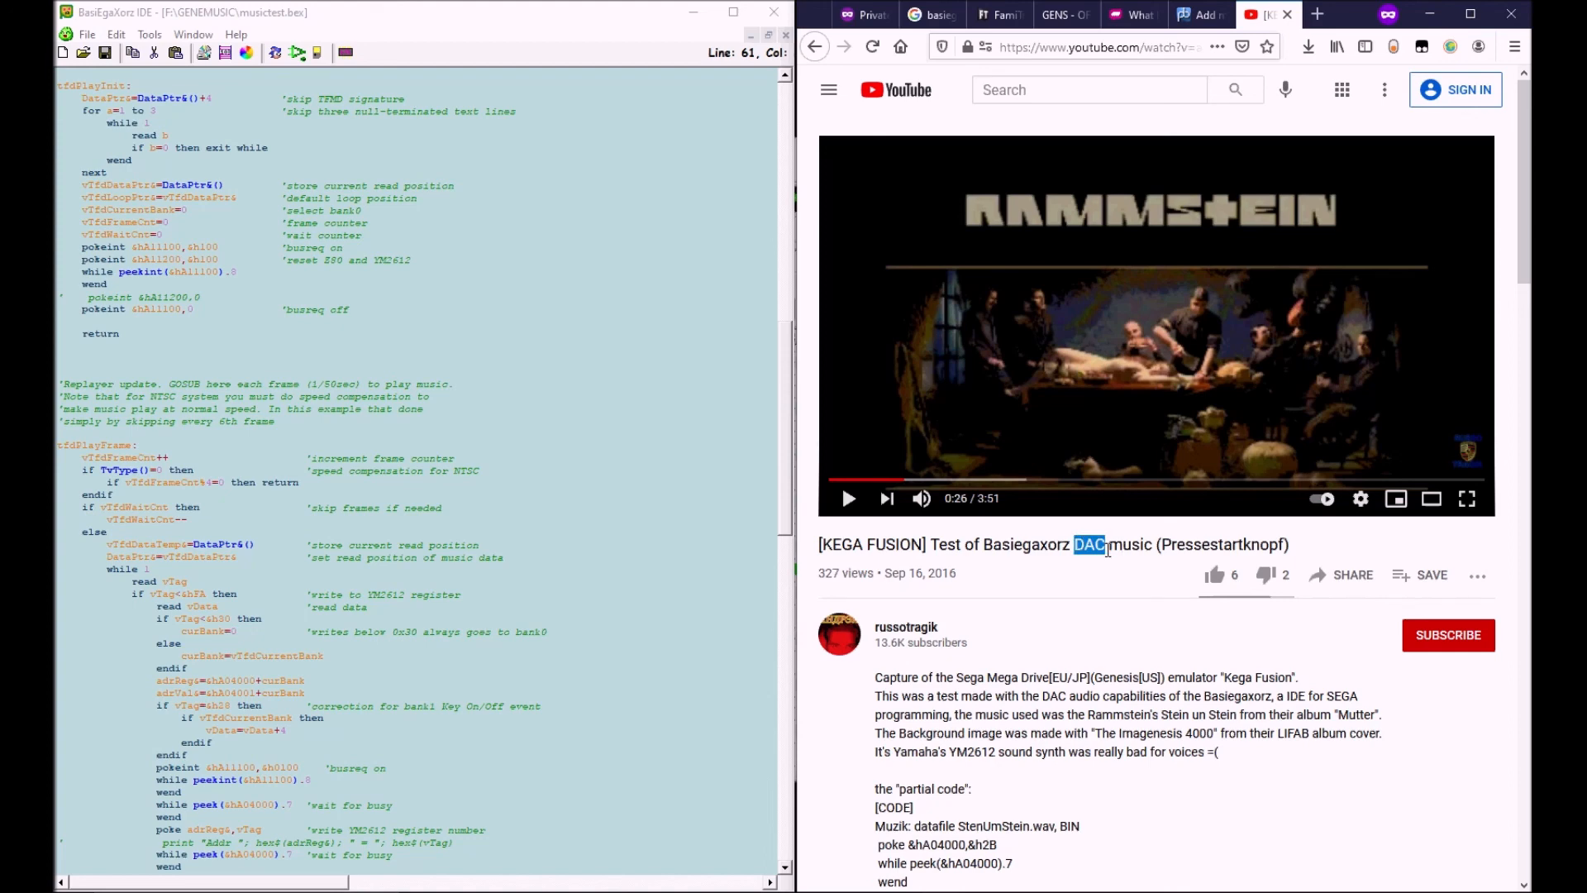
scroll("down", 3)
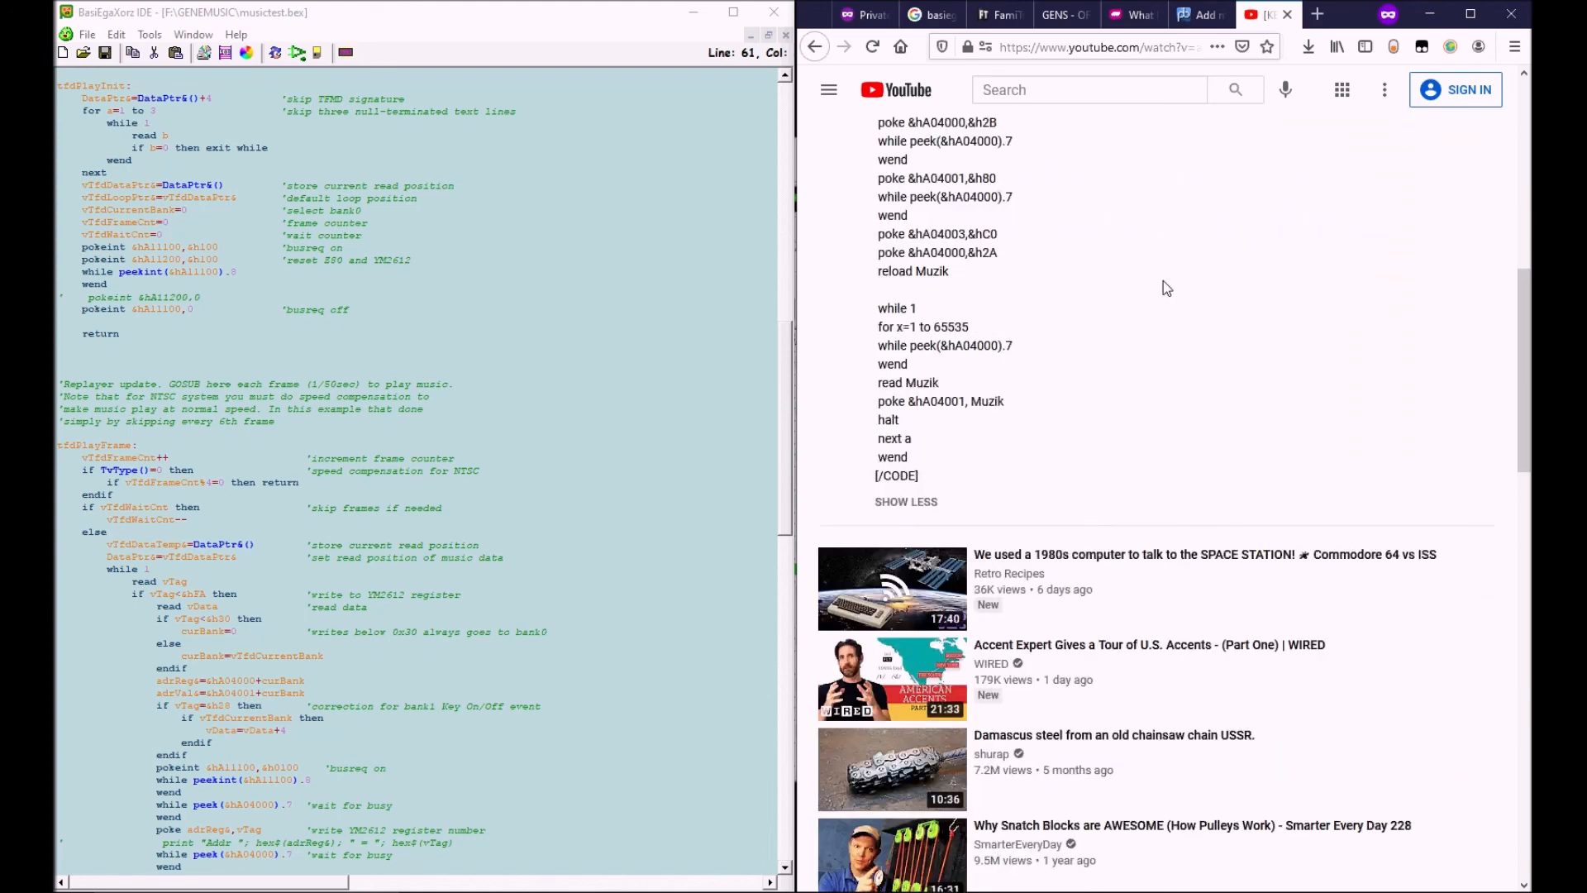